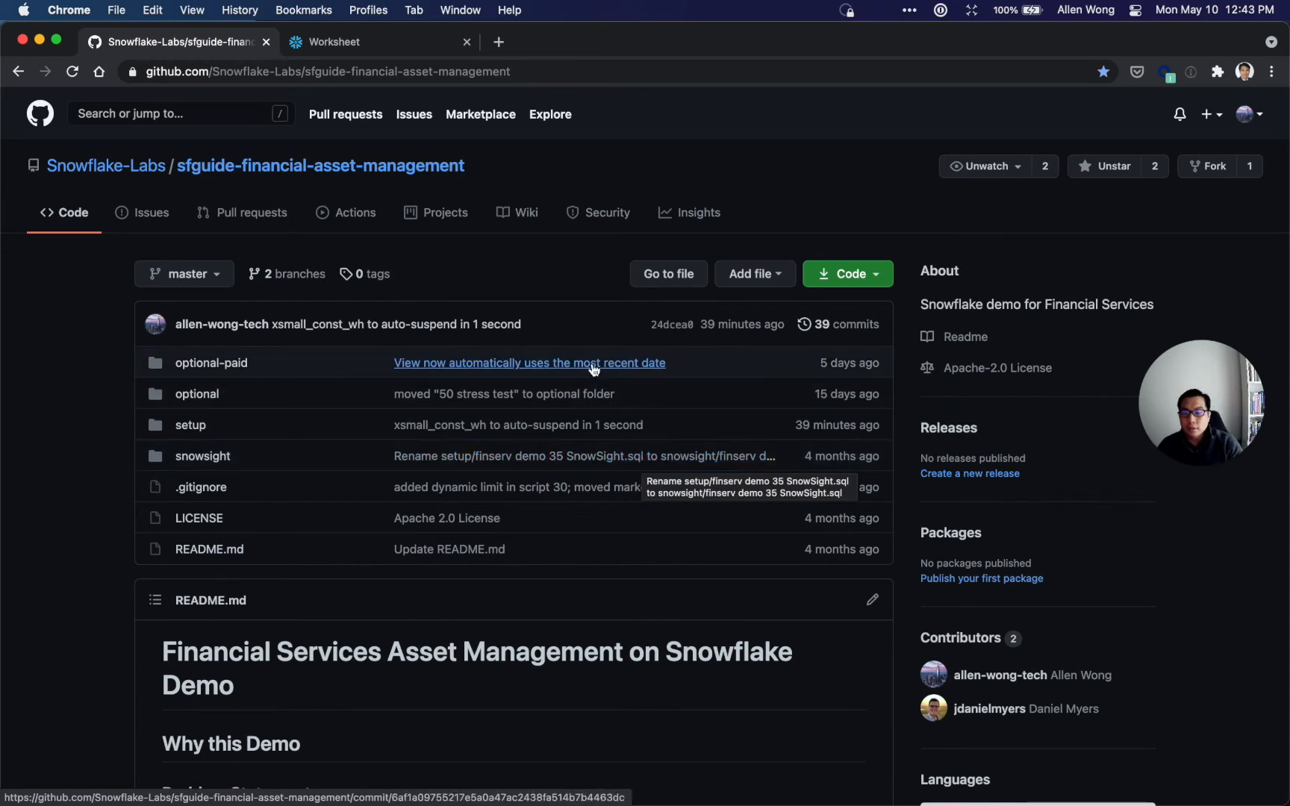
{"action": "mouse_move", "coordinate": [321, 166]}
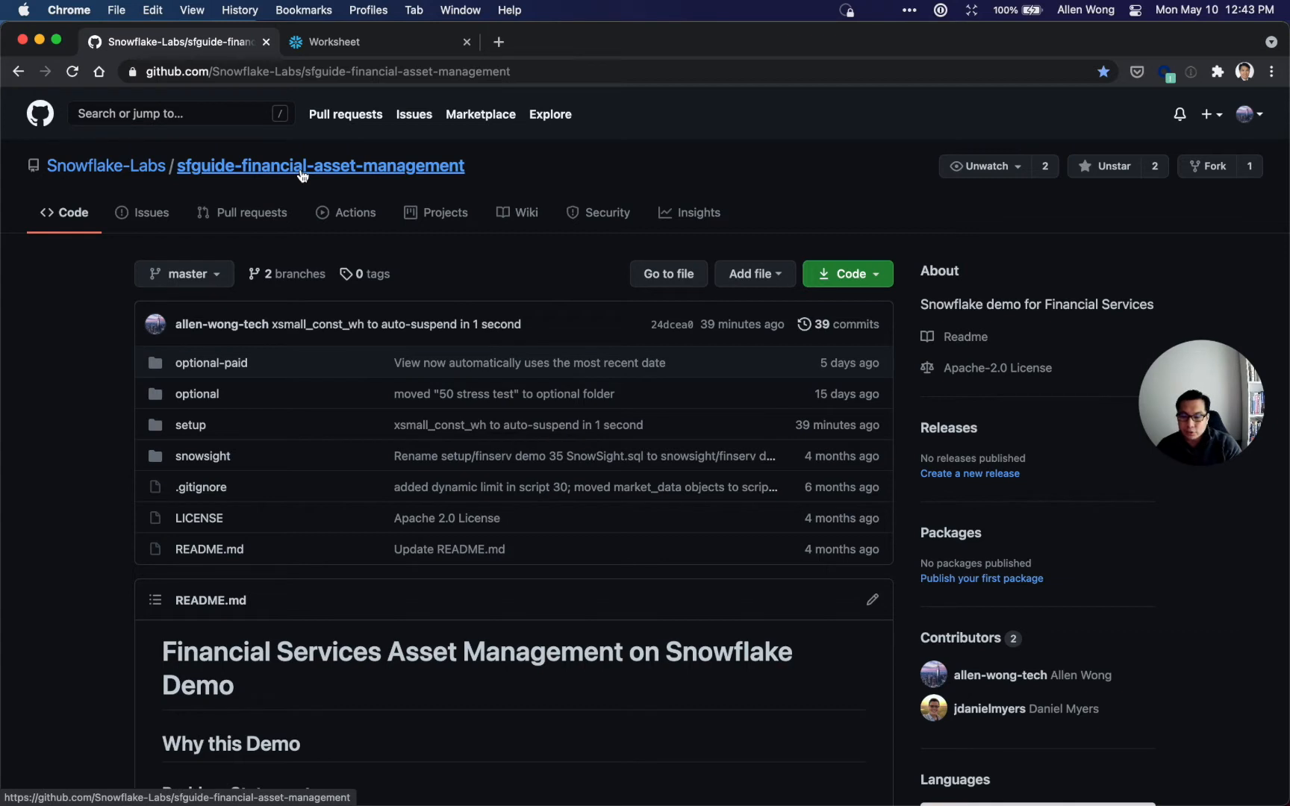
{"action": "mouse_move", "coordinate": [263, 401]}
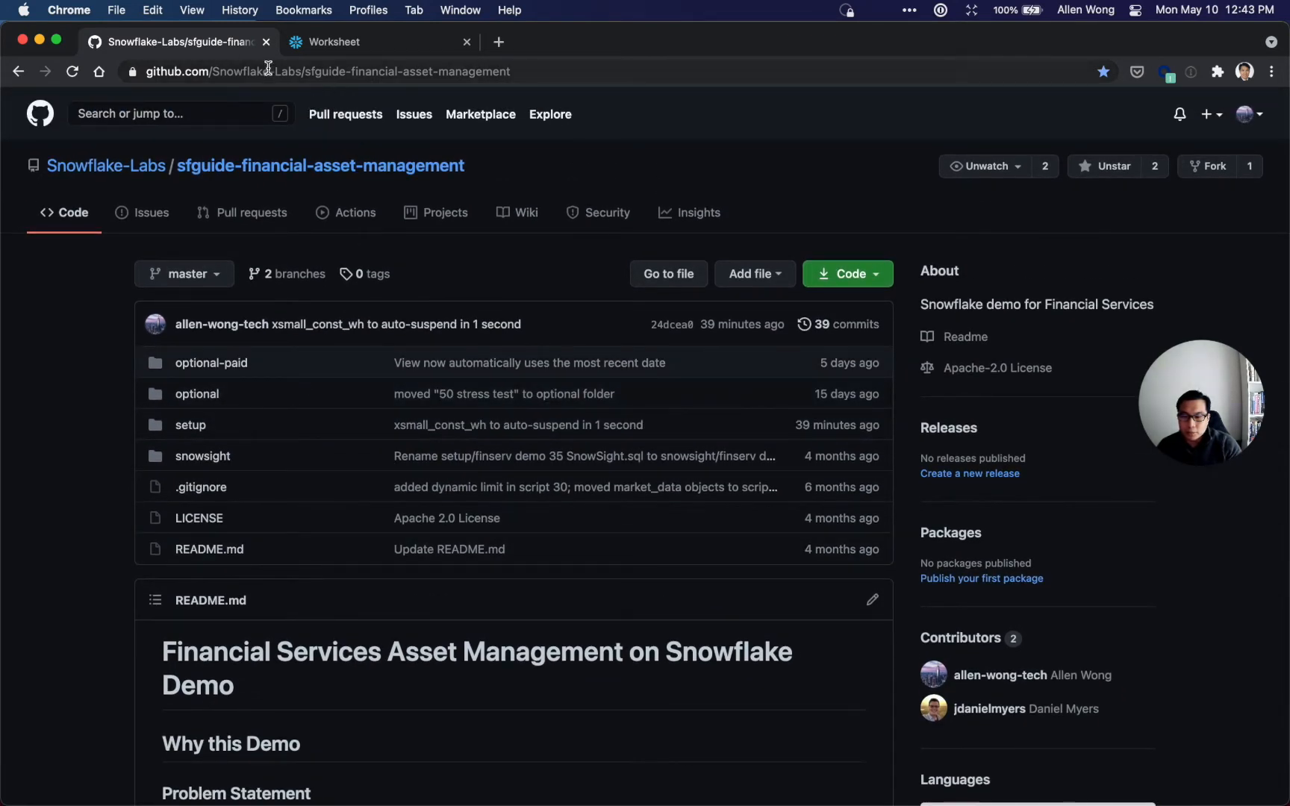
{"action": "mouse_move", "coordinate": [190, 424]}
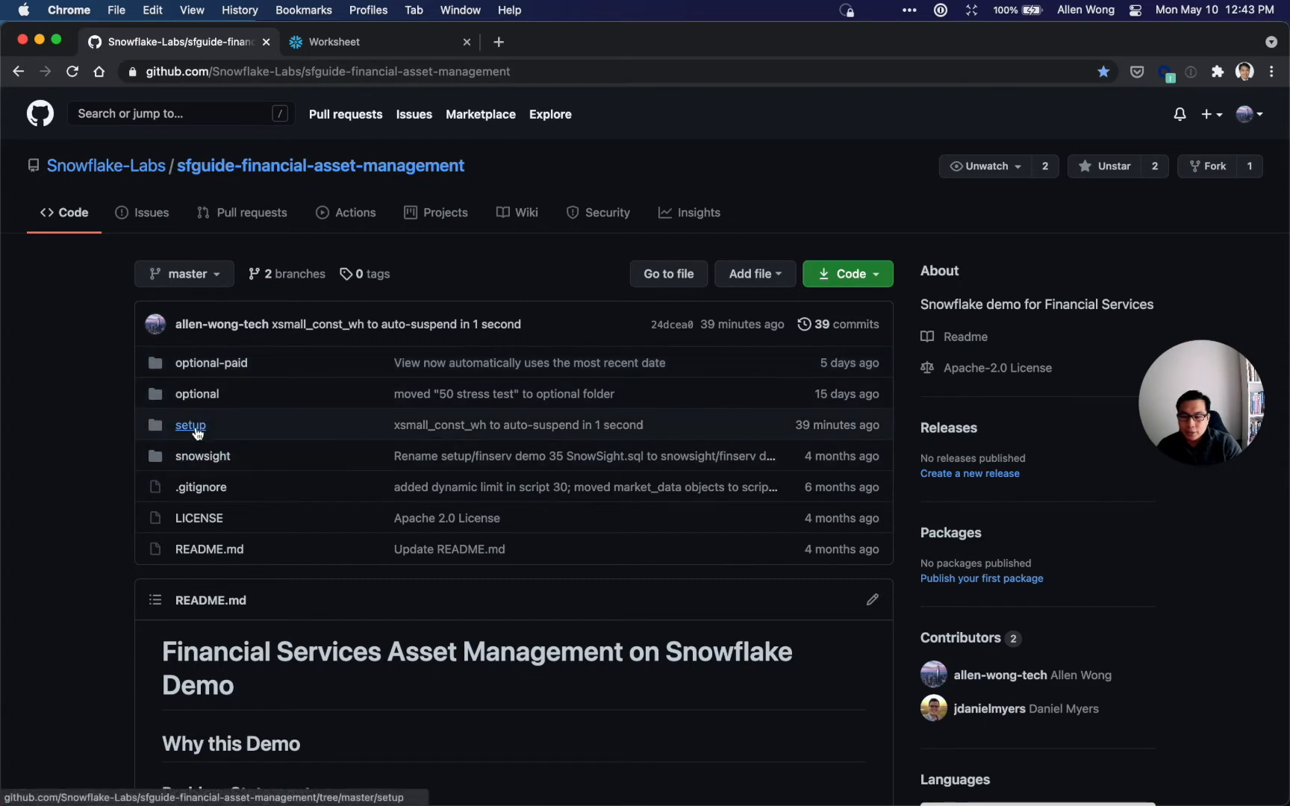
Open the repo's setup folder of finserv demo 10–40 scripts, then switch to Snowflake.
{"action": "left_click", "coordinate": [191, 425]}
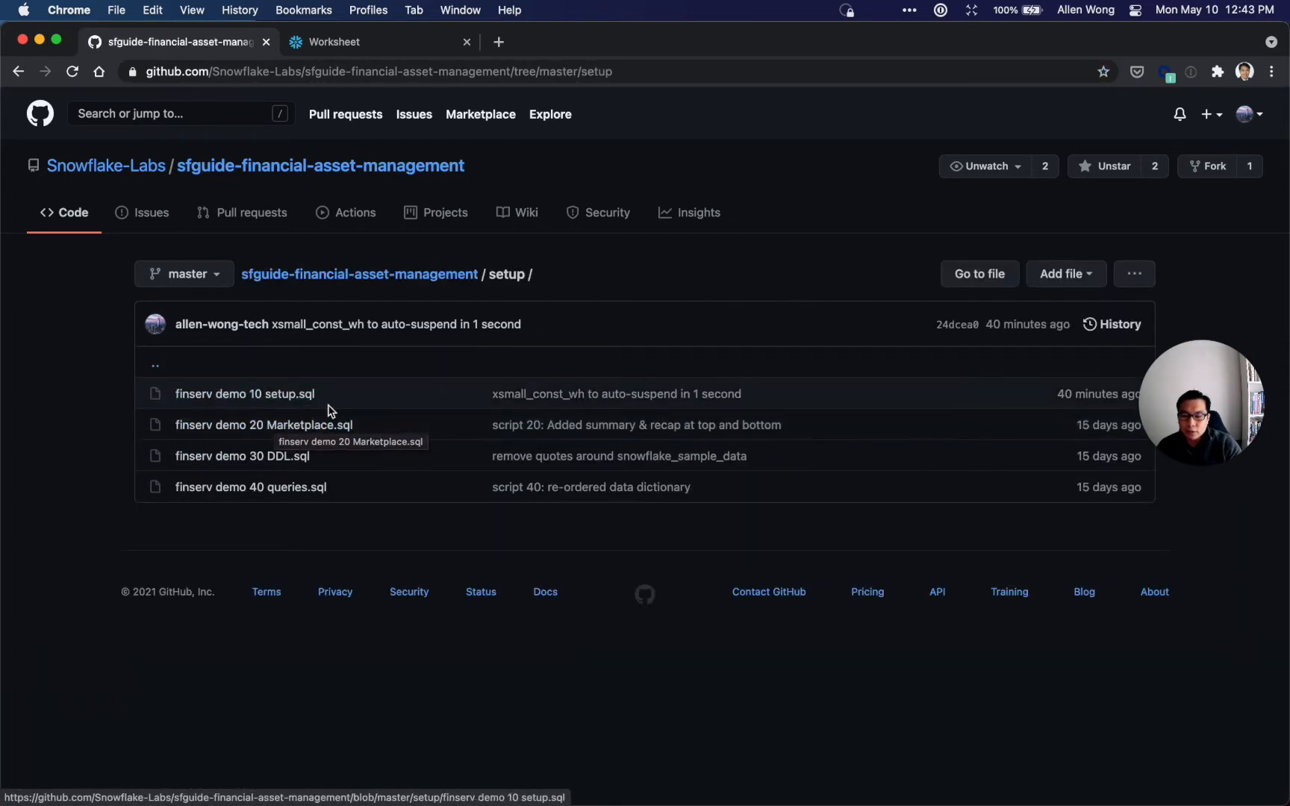
{"action": "mouse_move", "coordinate": [368, 410]}
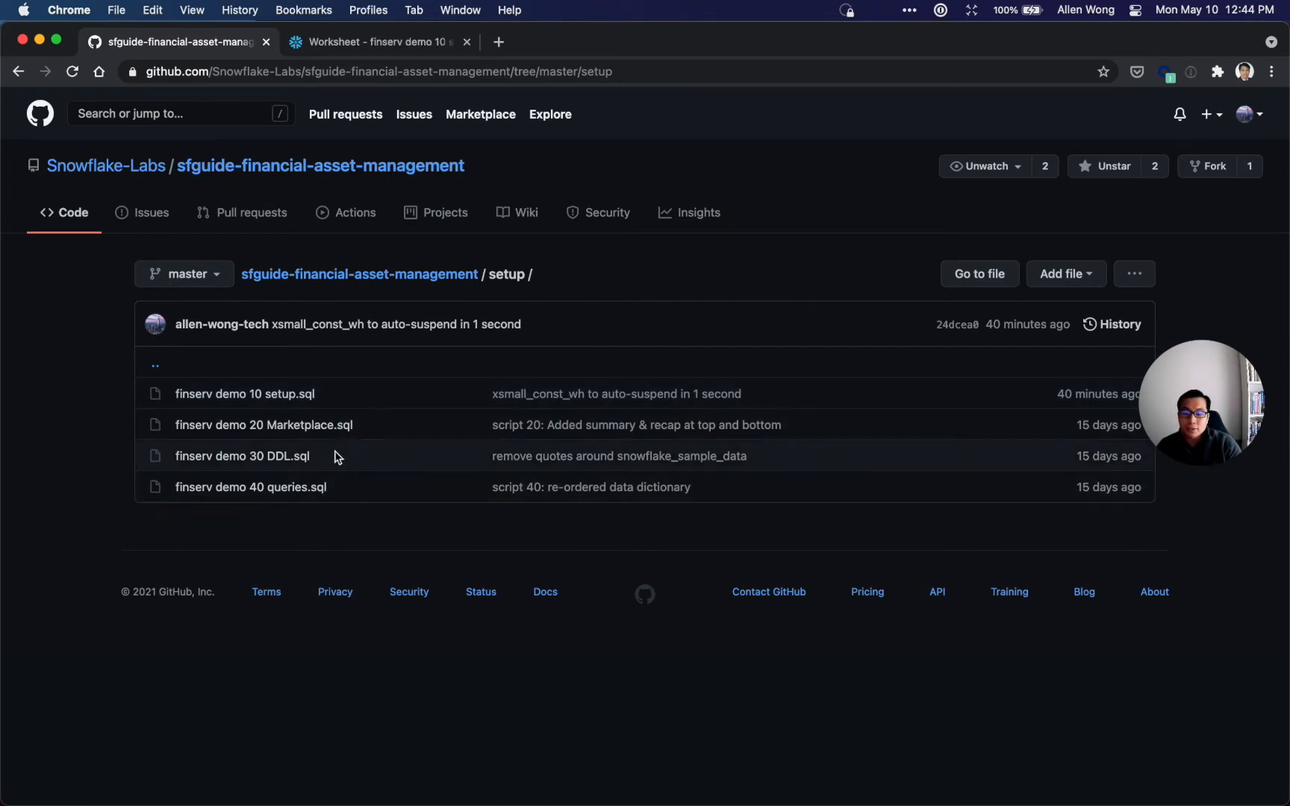
{"action": "mouse_move", "coordinate": [388, 186]}
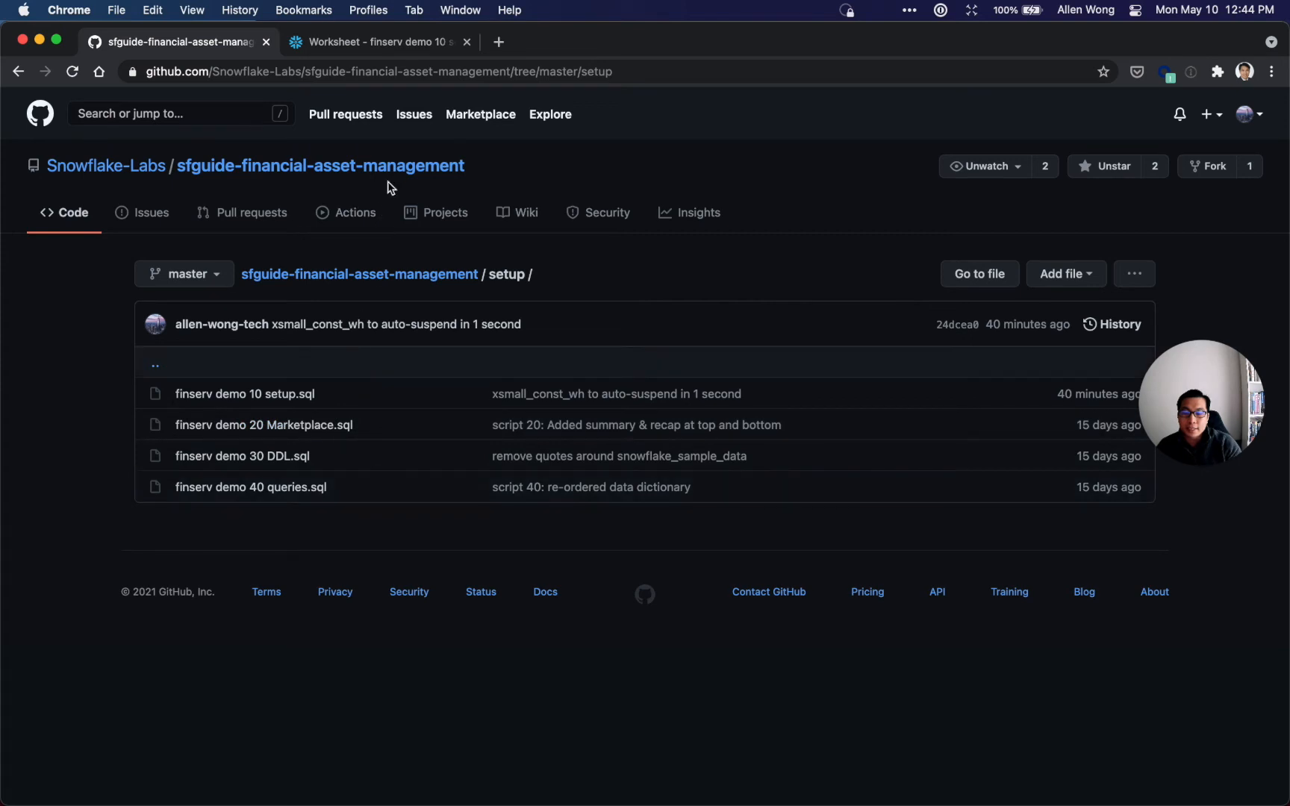
{"action": "left_click", "coordinate": [374, 42]}
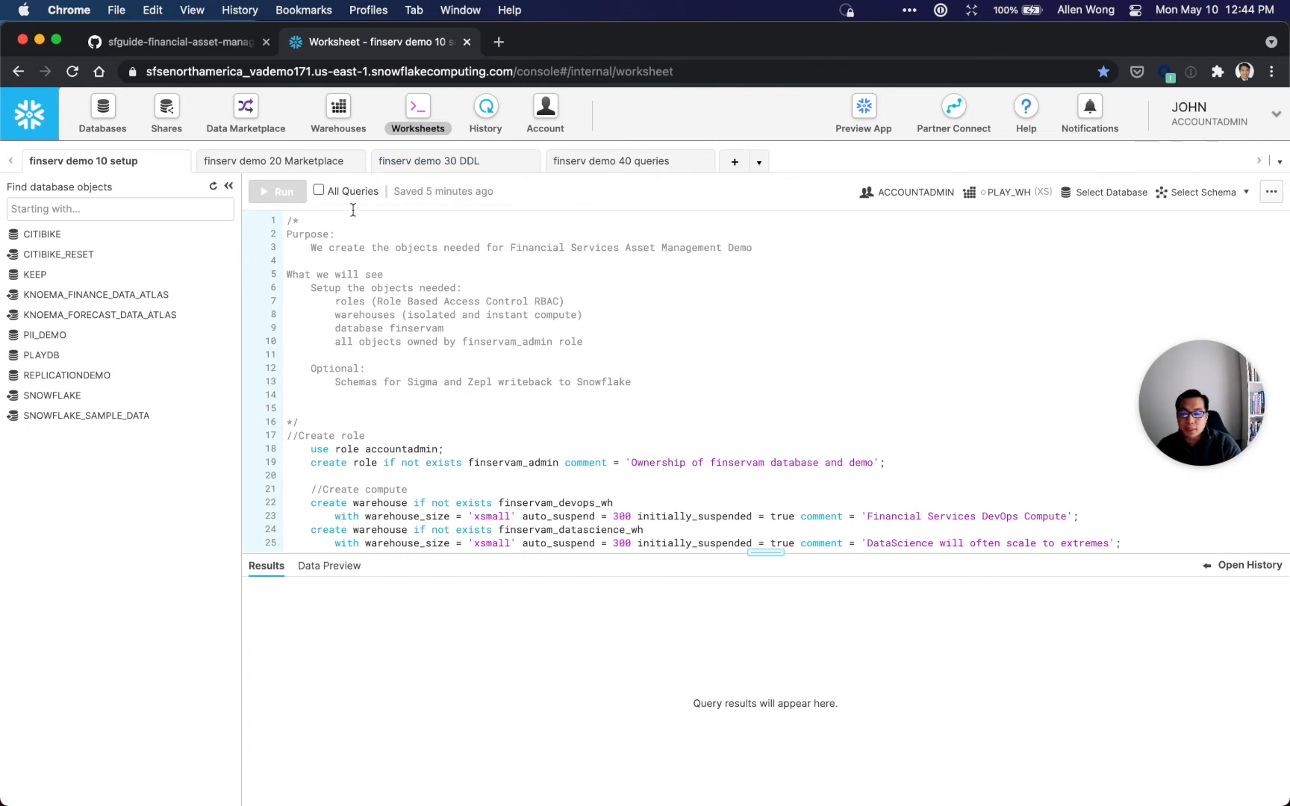
Run all 20 statements of the demo 10 setup script, creating FINSERVAM database, role and warehouses.
{"action": "double_click", "coordinate": [86, 161]}
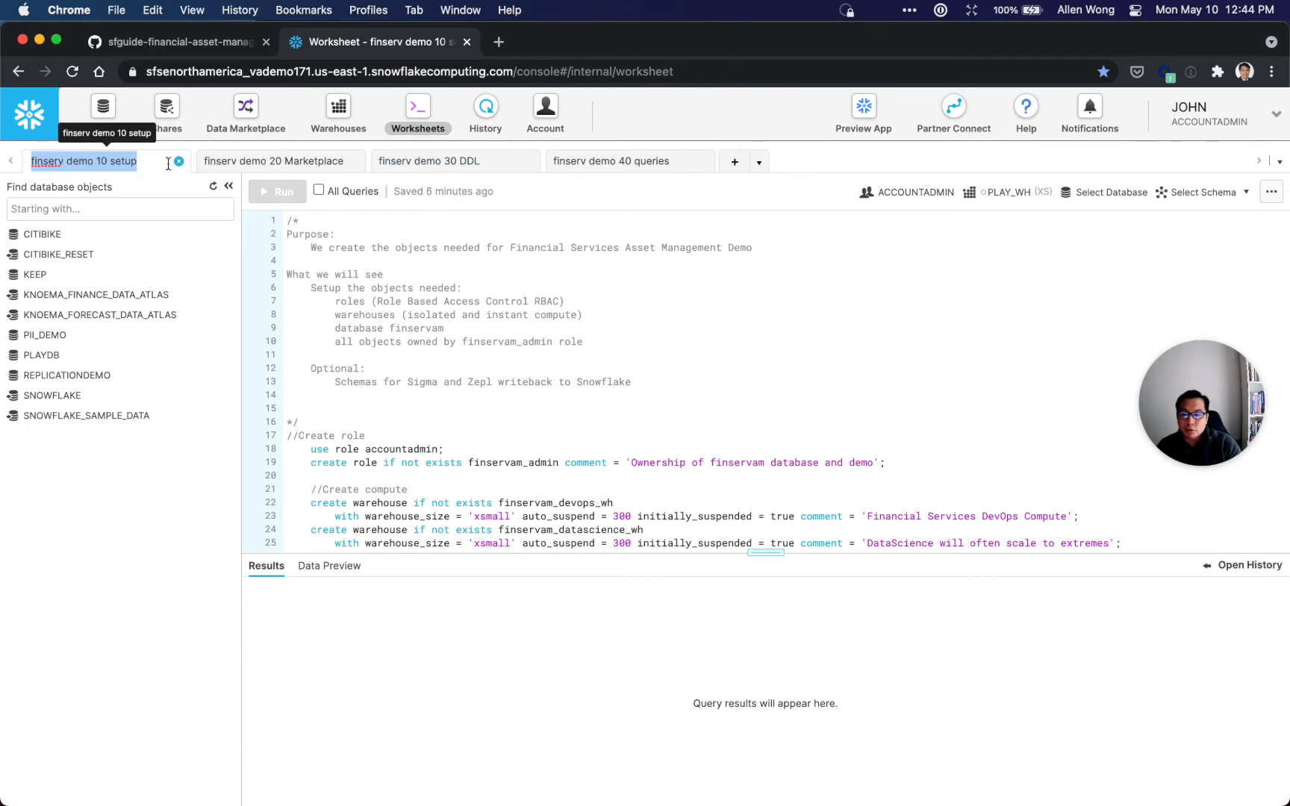
{"action": "left_click", "coordinate": [337, 191]}
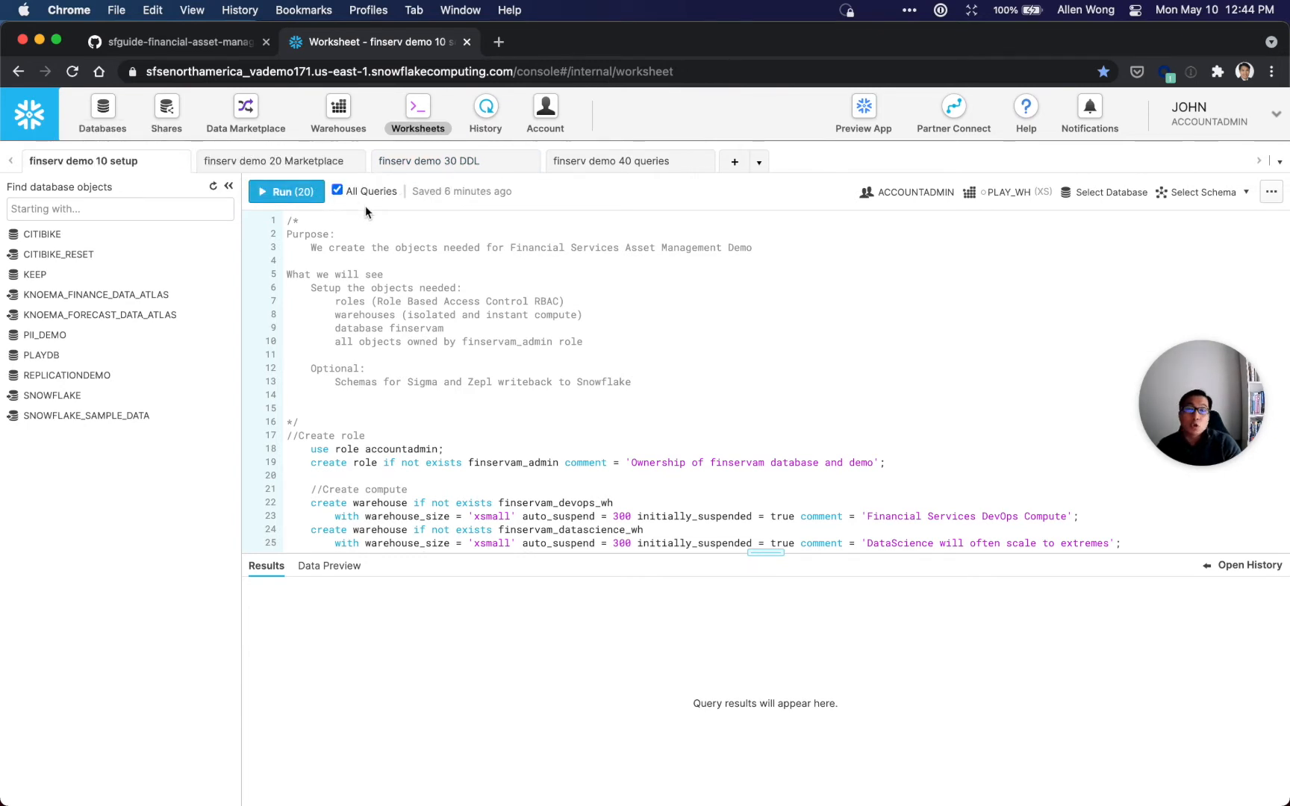
{"action": "mouse_move", "coordinate": [285, 191]}
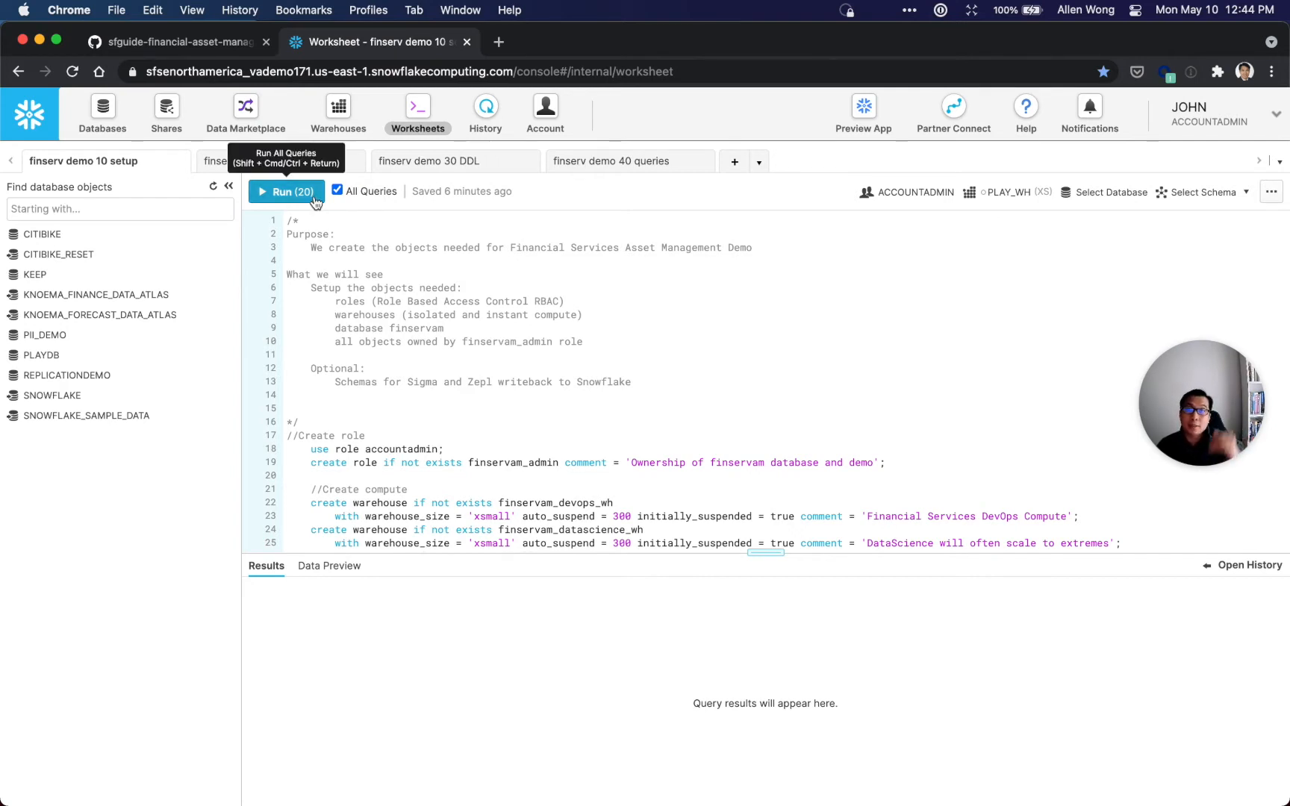
{"action": "left_click", "coordinate": [285, 192]}
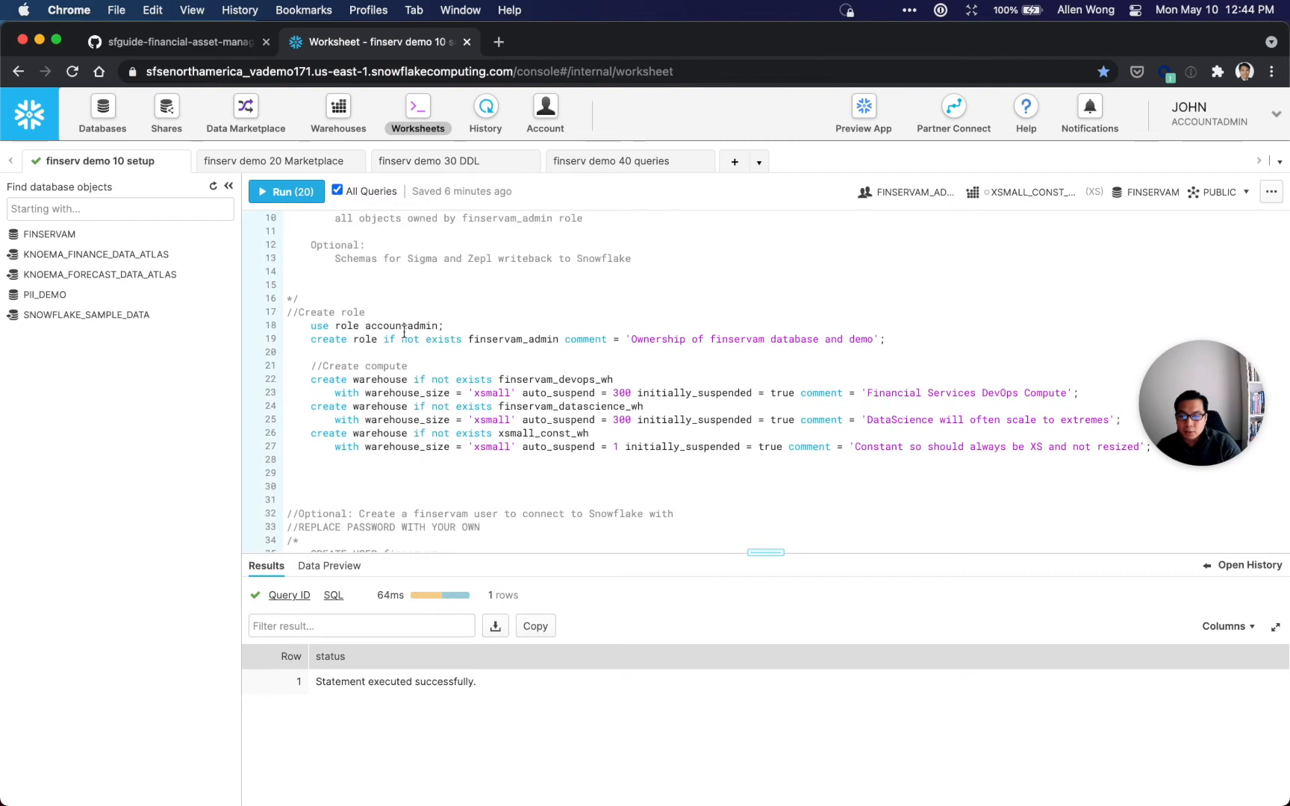
{"action": "mouse_move", "coordinate": [324, 211]}
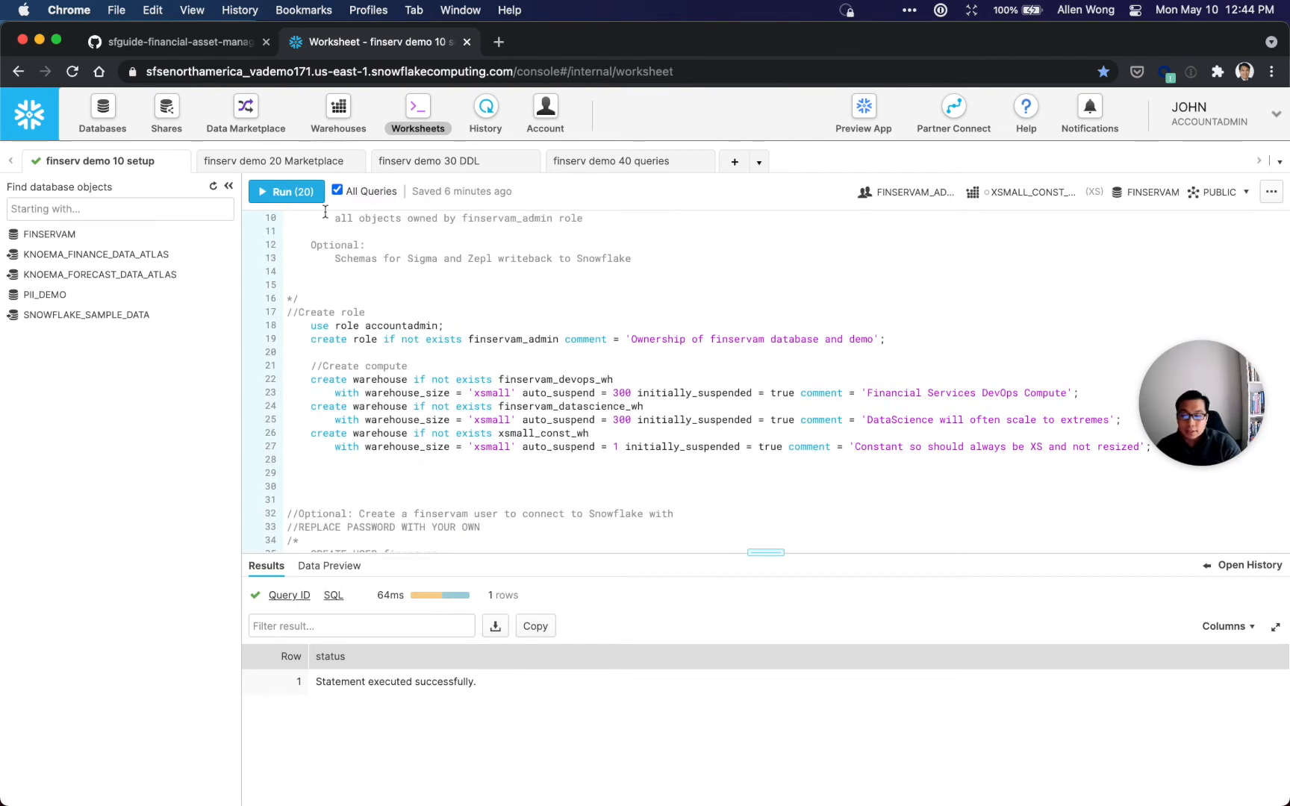
{"action": "mouse_move", "coordinate": [274, 160]}
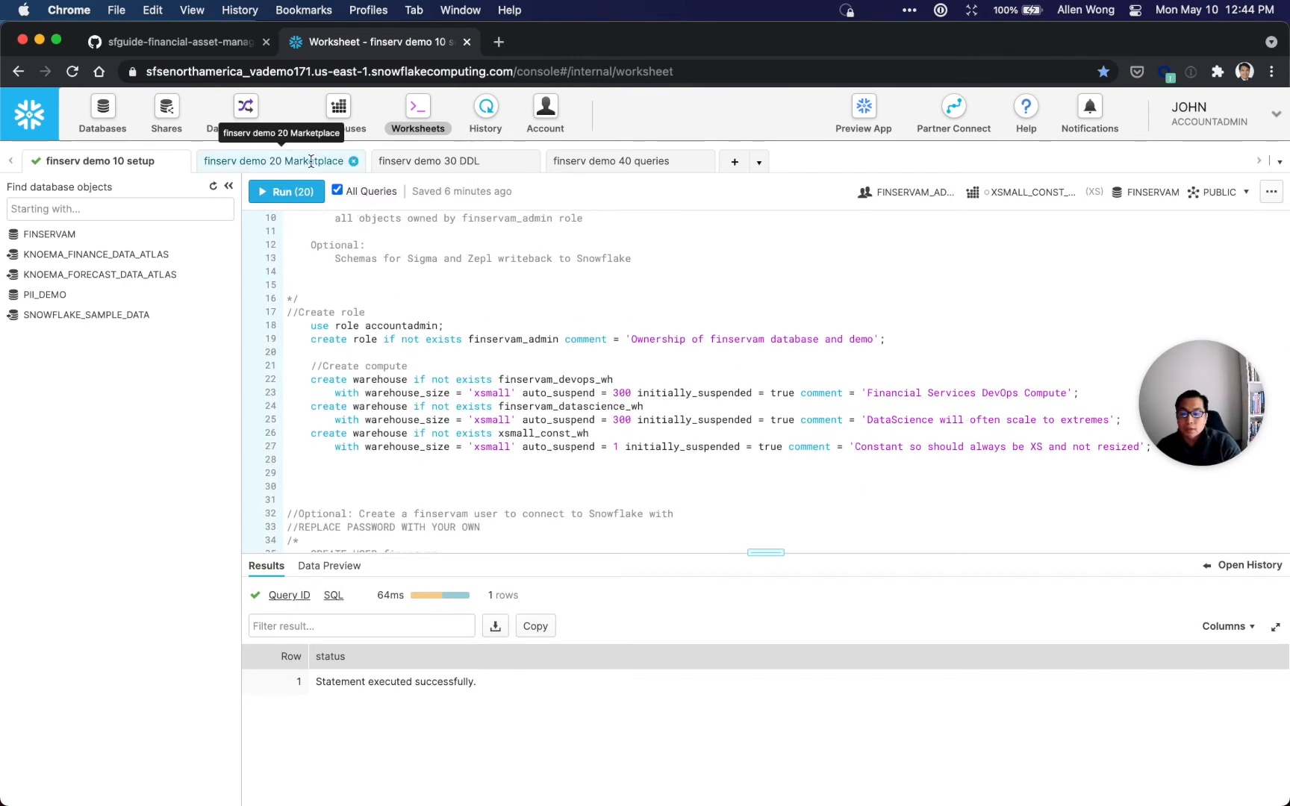
Run all 12 demo 20 Marketplace statements, failing on missing database ZEPL_US_STOCKS_DAILY.
{"action": "left_click", "coordinate": [272, 160]}
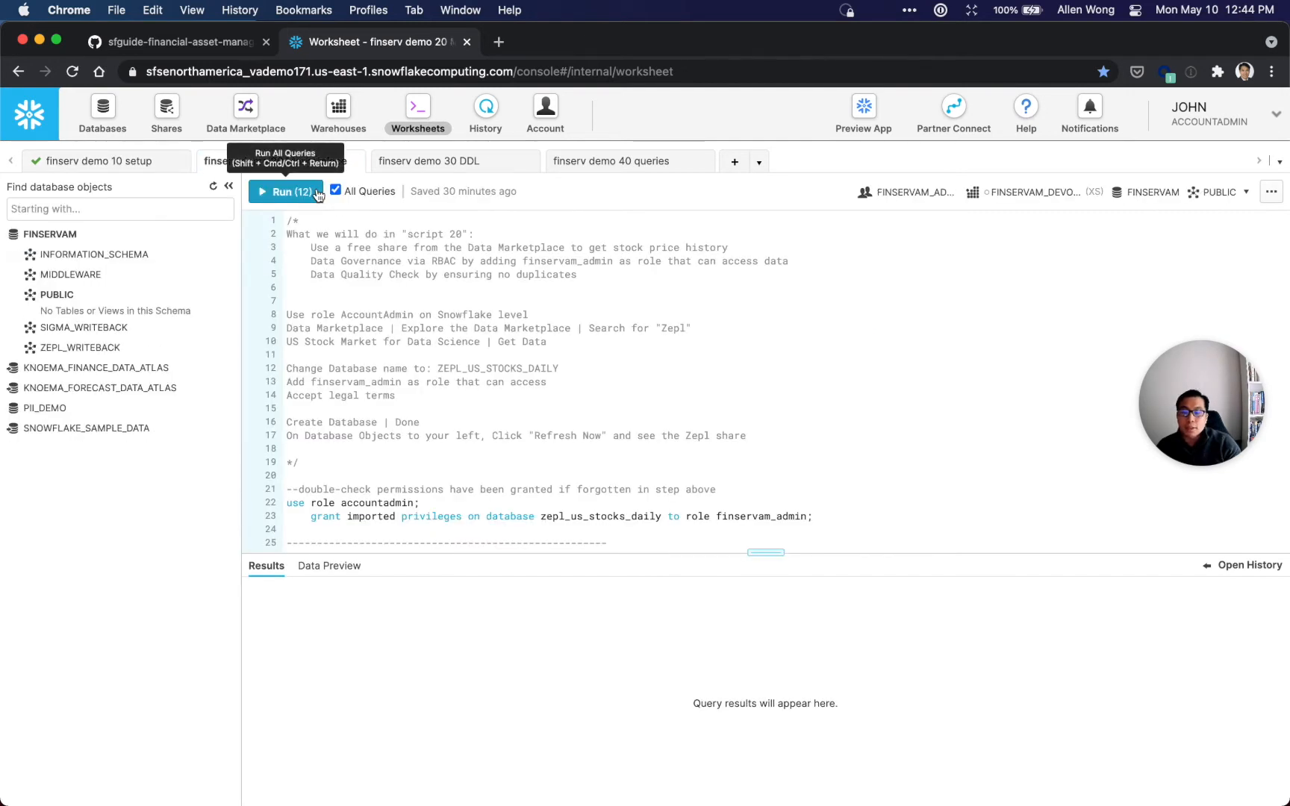
{"action": "mouse_move", "coordinate": [297, 191]}
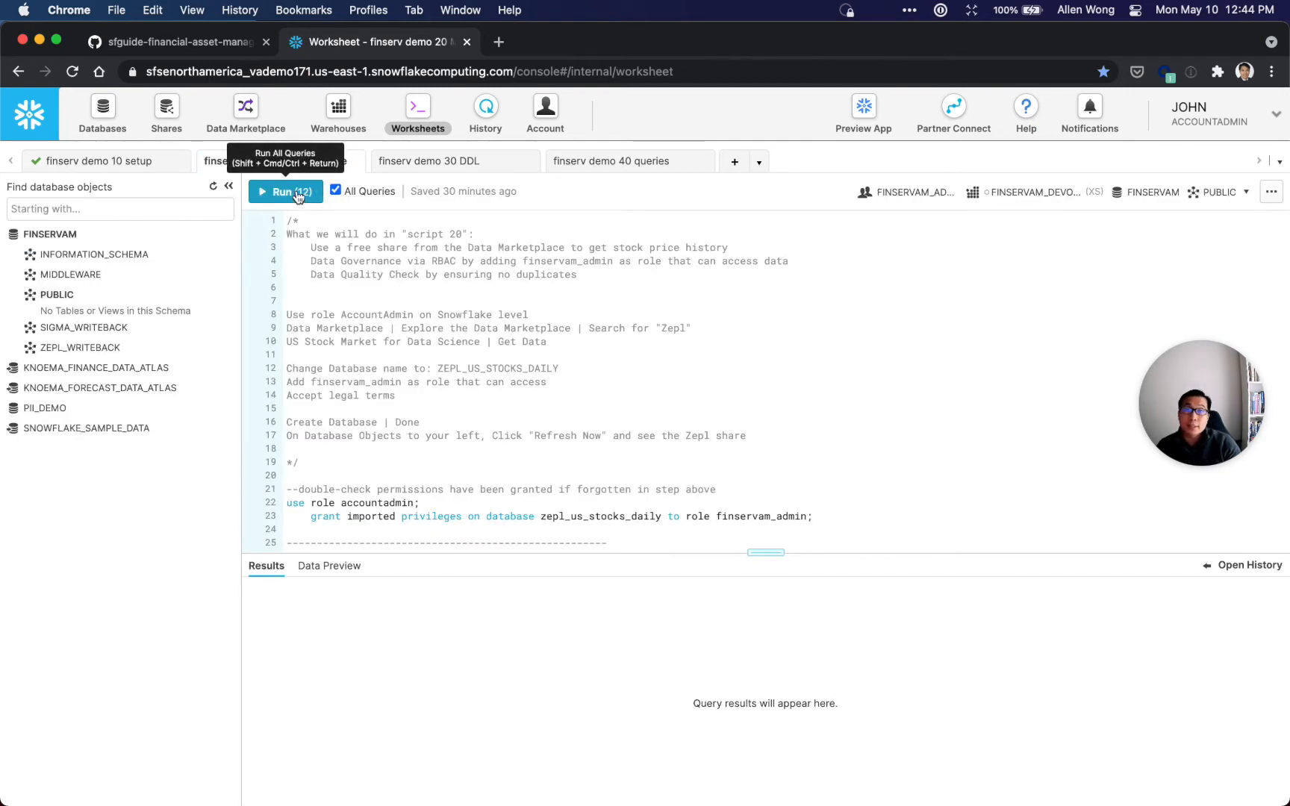
{"action": "left_click", "coordinate": [284, 191]}
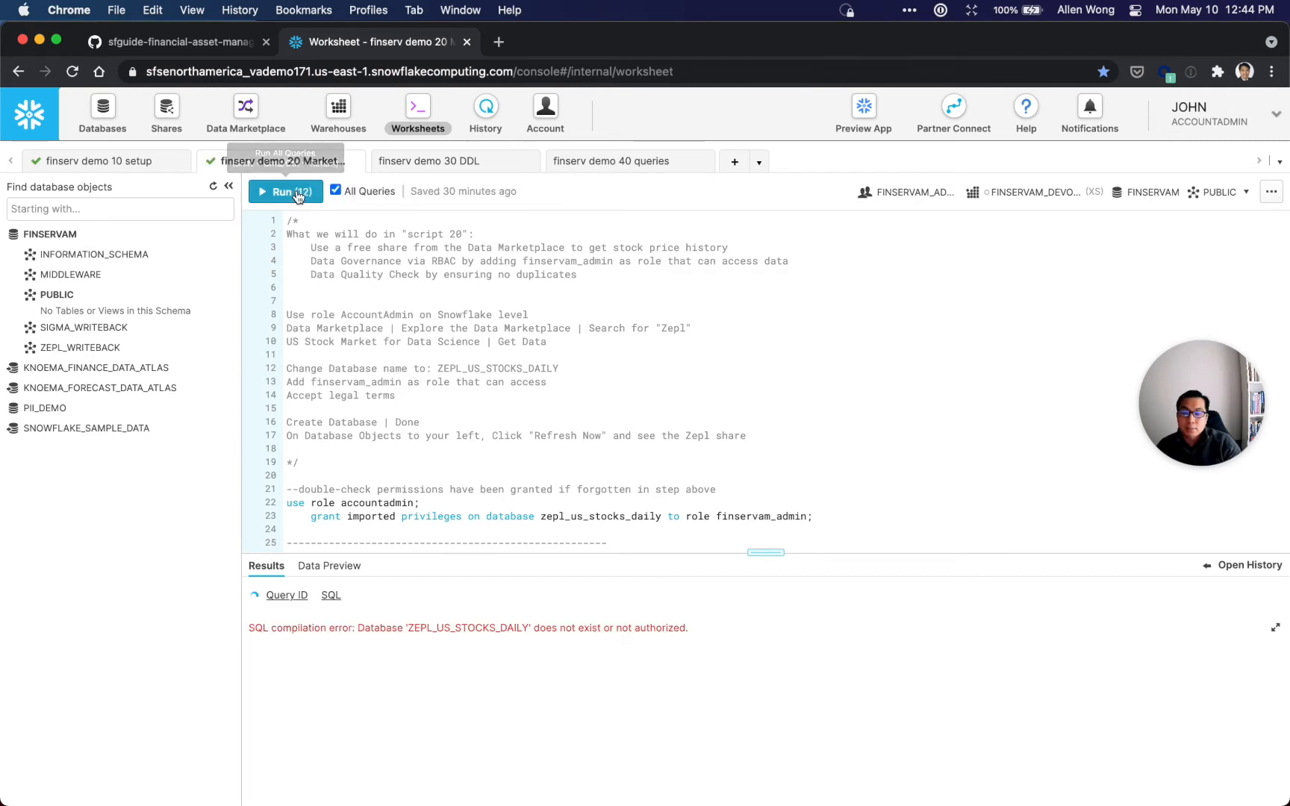
{"action": "left_click", "coordinate": [285, 191]}
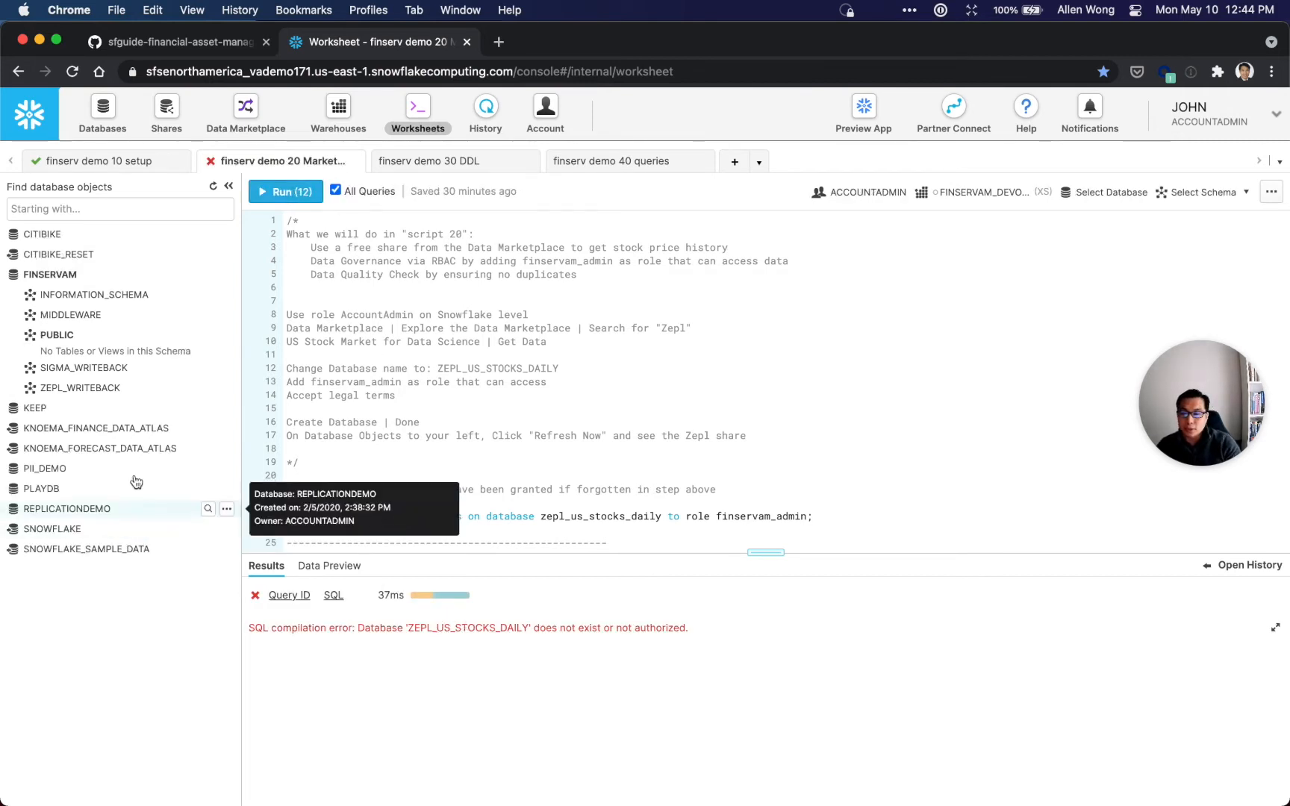
{"action": "mouse_move", "coordinate": [96, 427]}
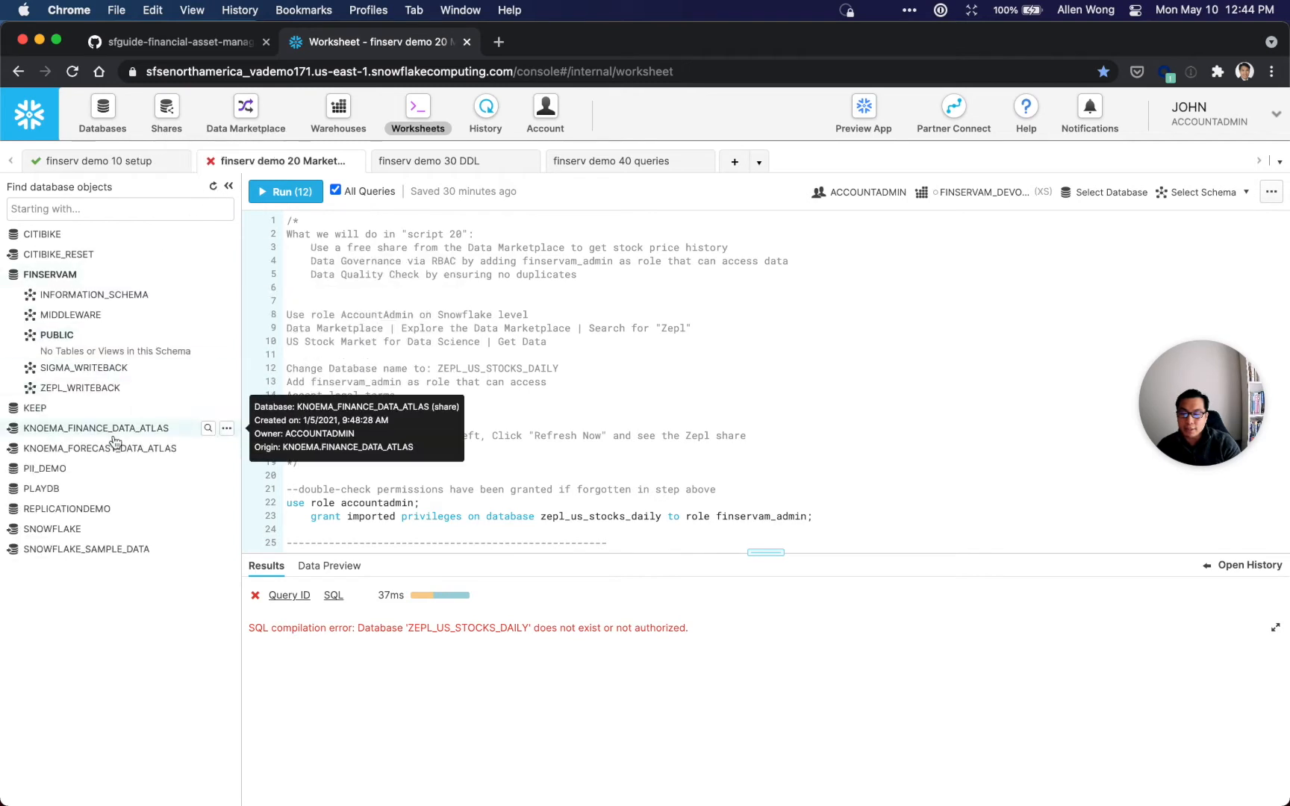
{"action": "mouse_move", "coordinate": [62, 575]}
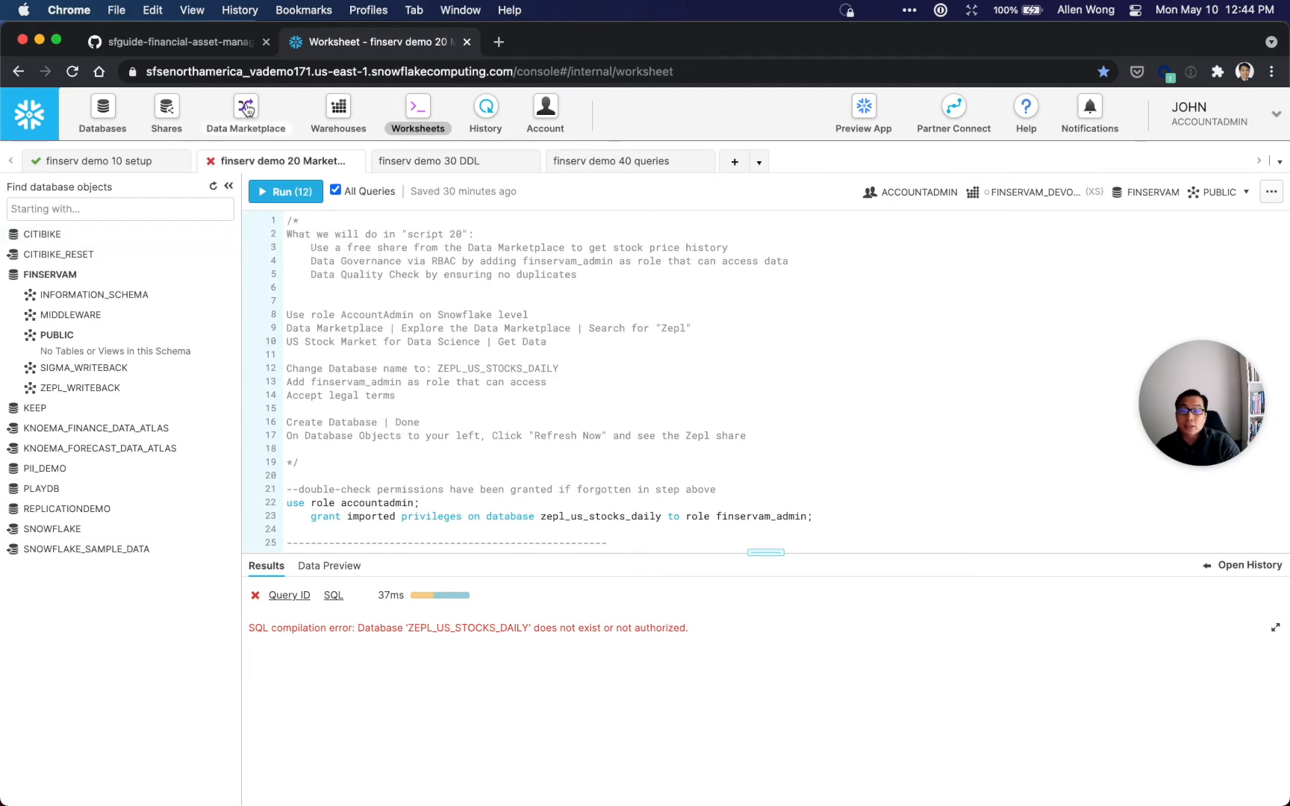
Search the Data Marketplace for 'zepl' and open US Stock Market Data for Data Science.
{"action": "left_click", "coordinate": [245, 113]}
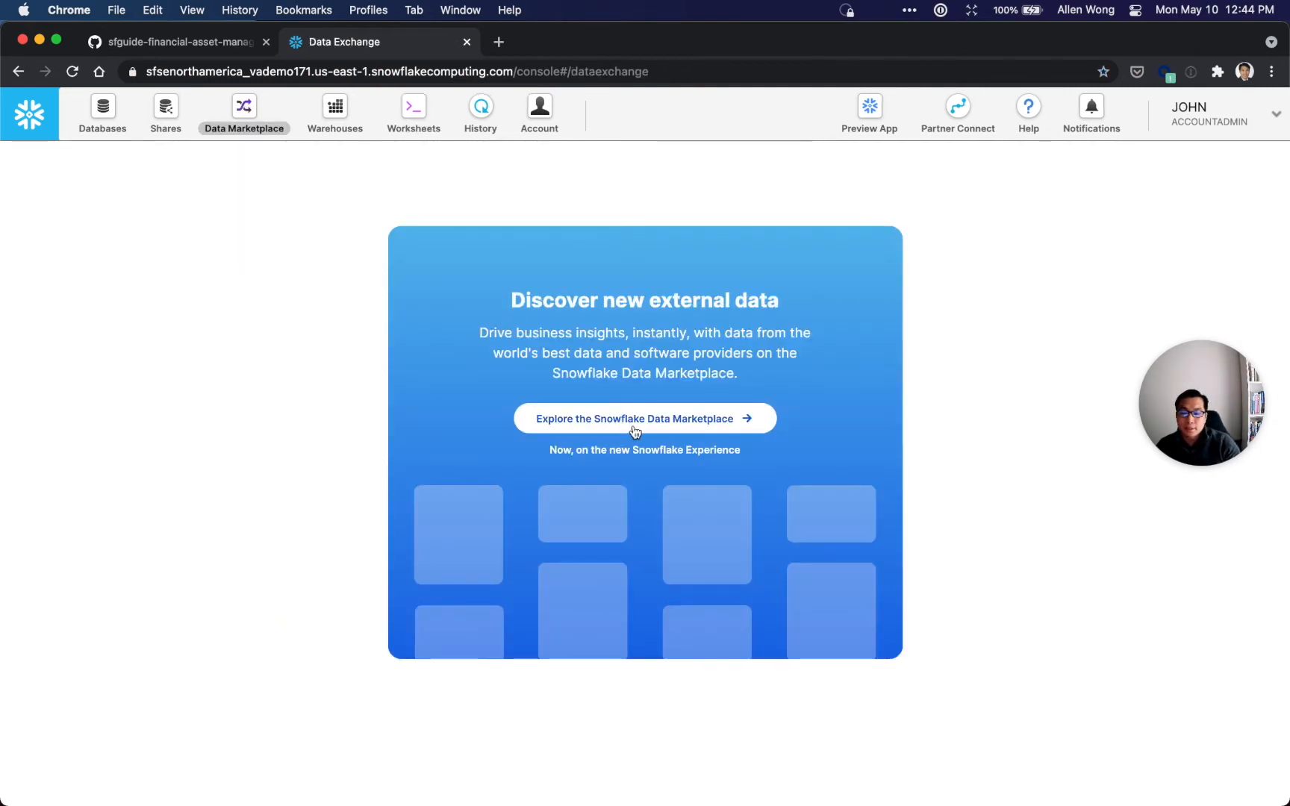
{"action": "left_click", "coordinate": [644, 419]}
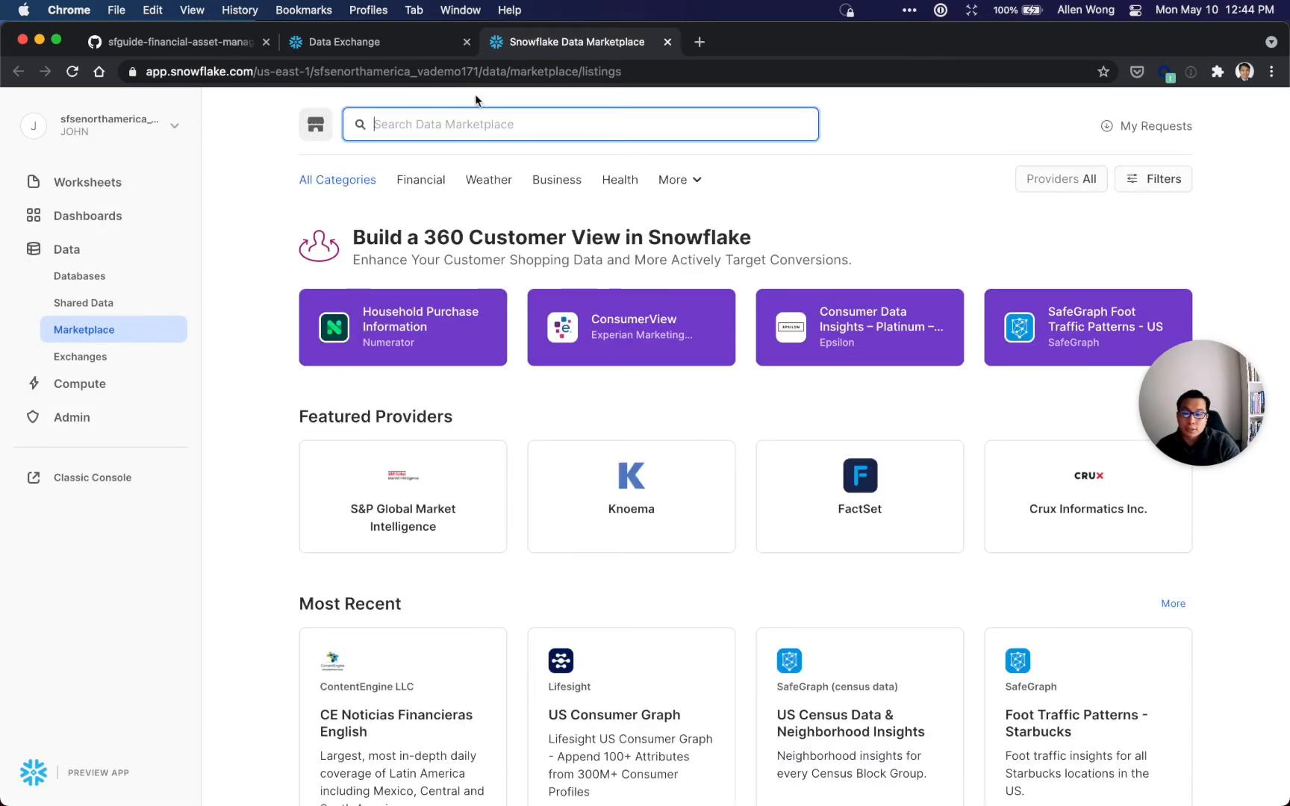
{"action": "type", "text": "zepl"}
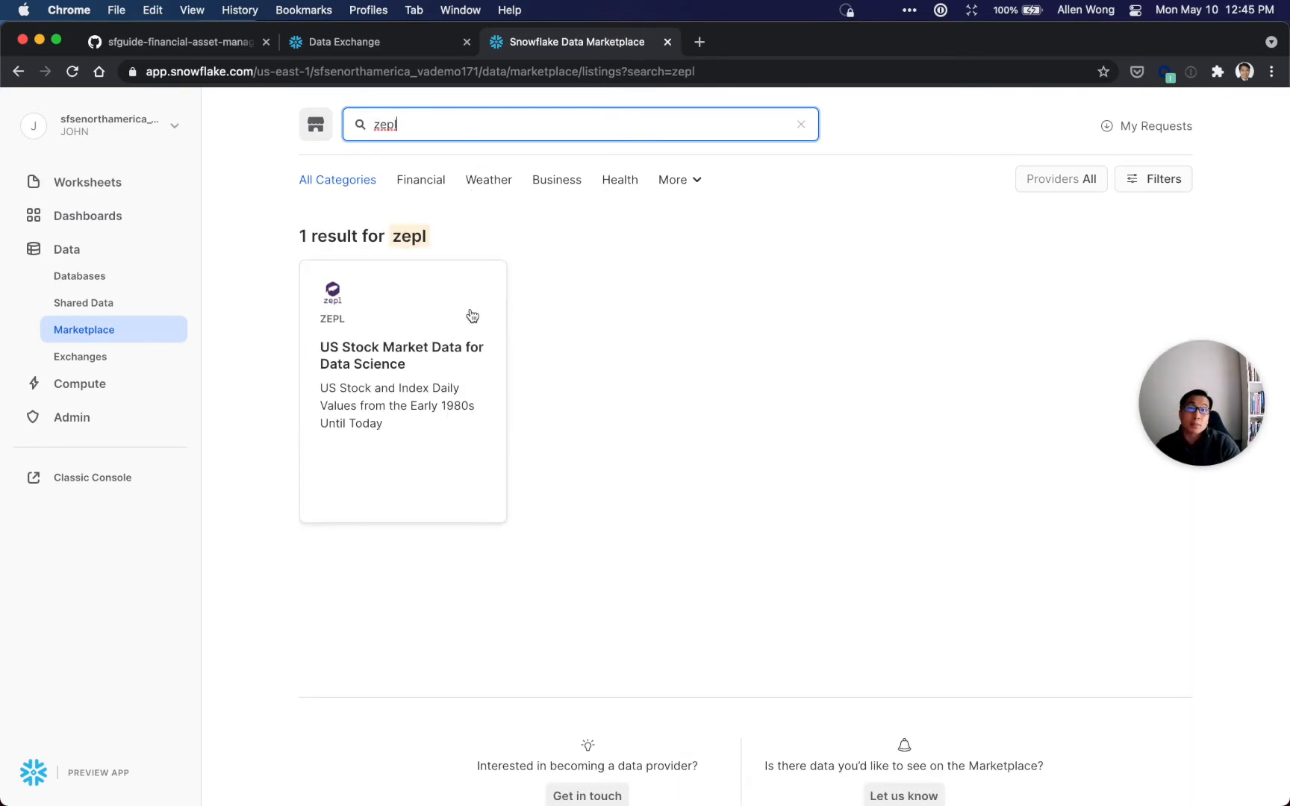
{"action": "left_click", "coordinate": [403, 390]}
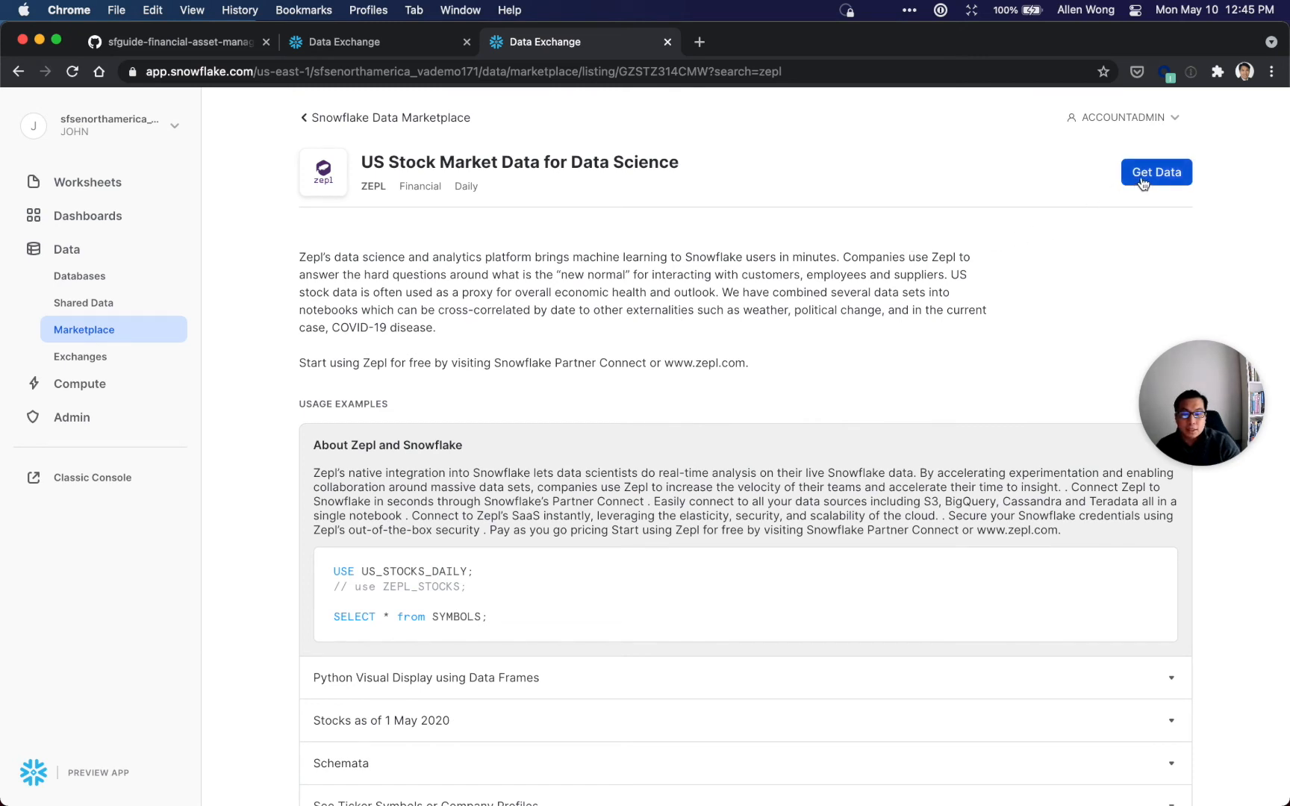
Request the Zepl data share and name the database ZEPL_US_STOCKS_DAILY.
{"action": "left_click", "coordinate": [1155, 173]}
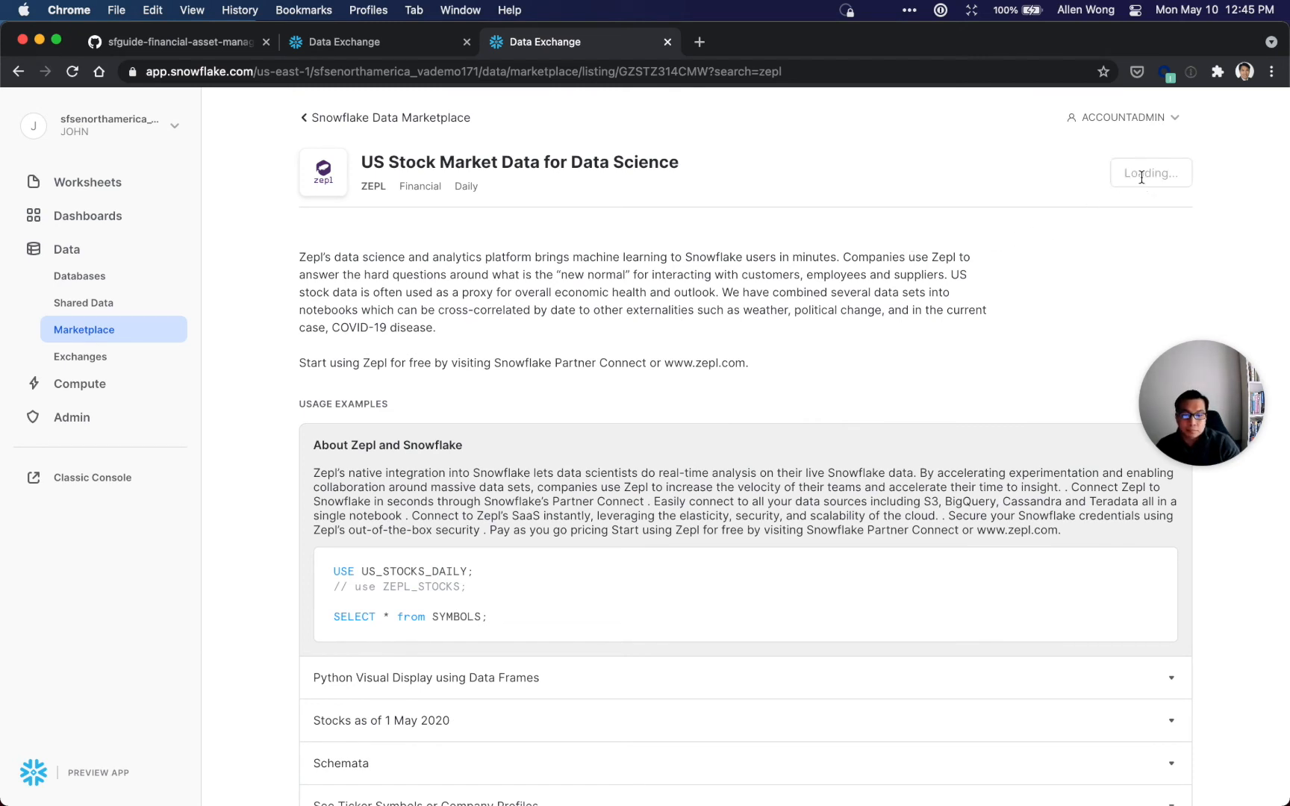
{"action": "left_click", "coordinate": [1151, 172]}
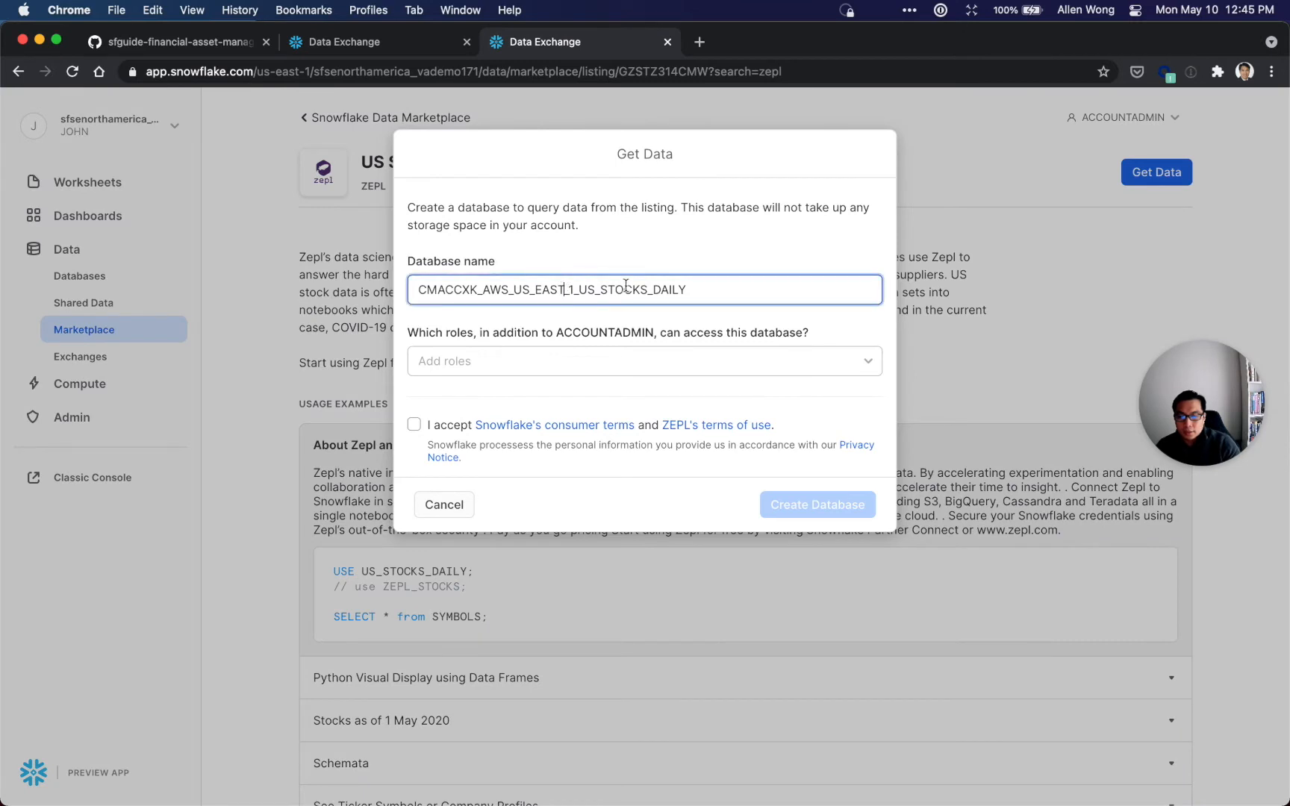
{"action": "key", "text": "Backspace"}
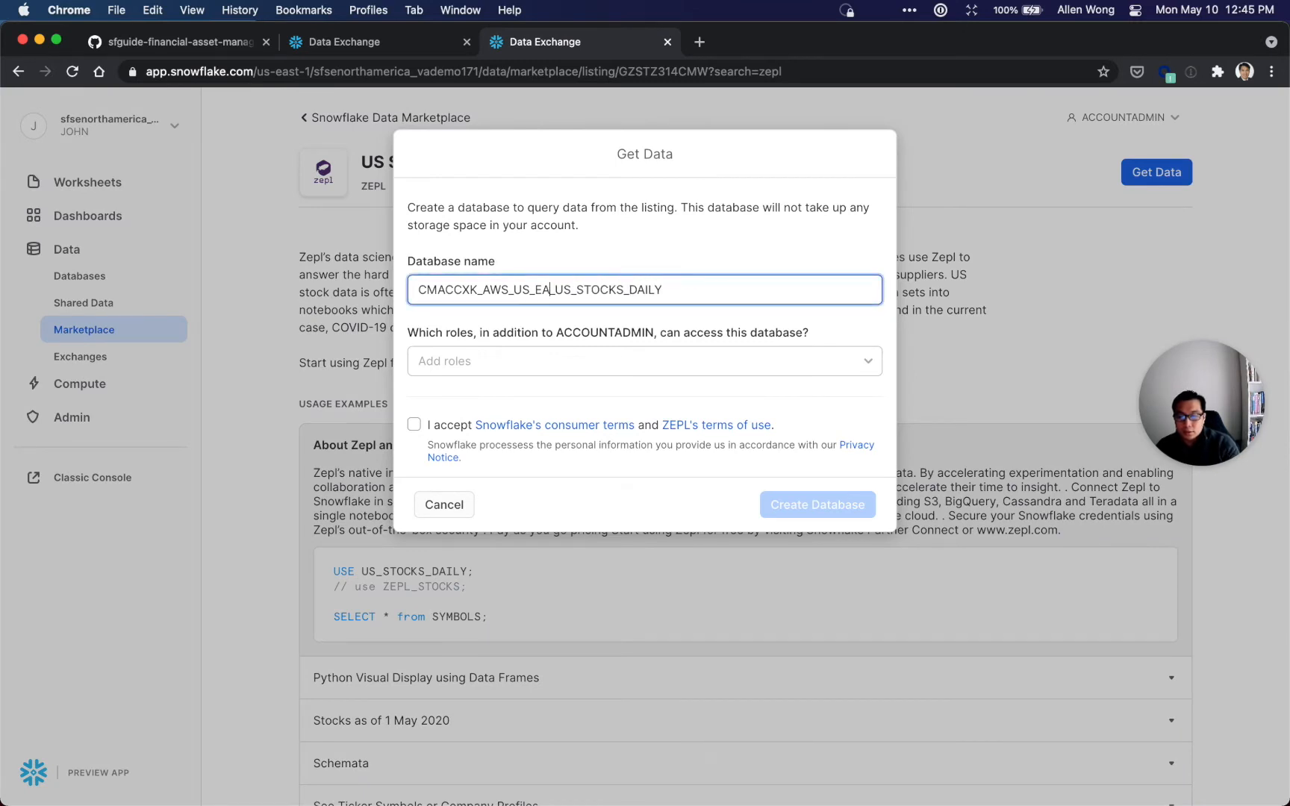
{"action": "type", "text": "US_STOCKS_DAILY"}
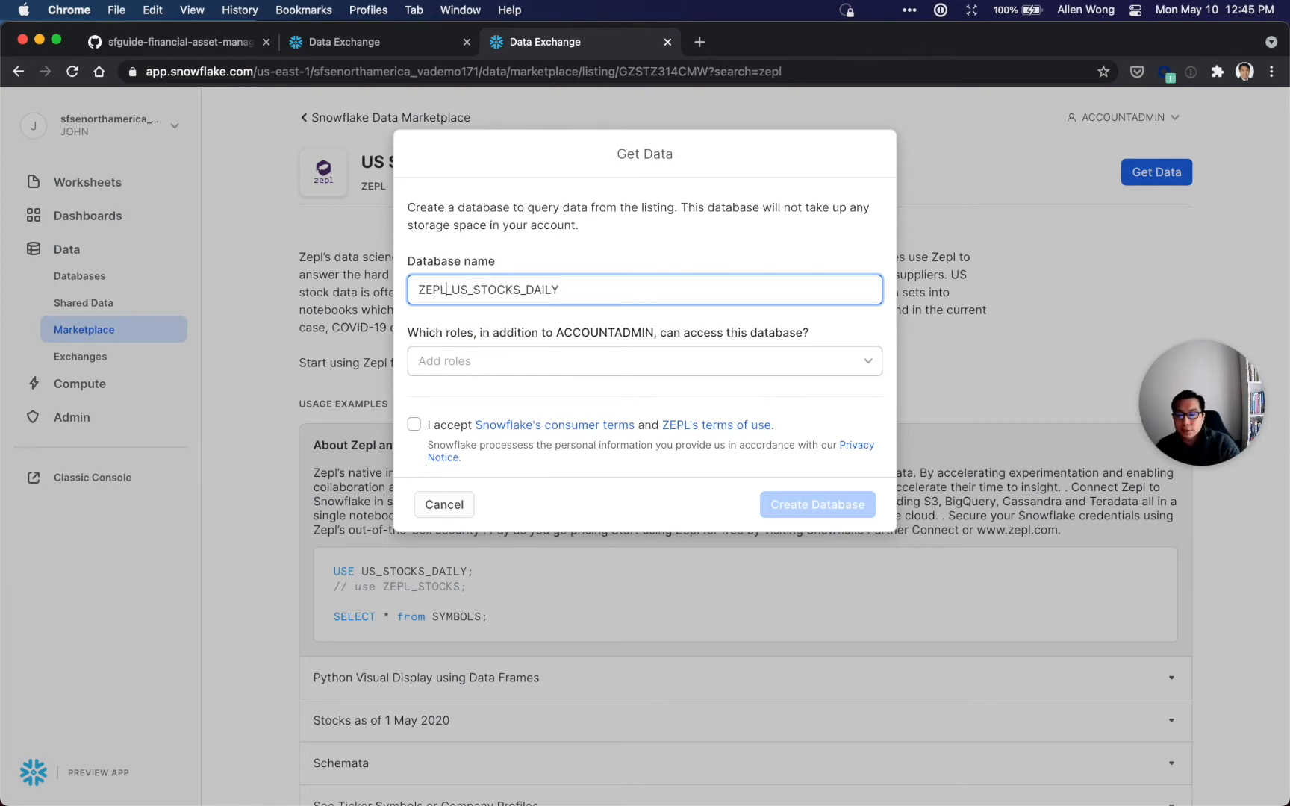
{"action": "mouse_move", "coordinate": [591, 297]}
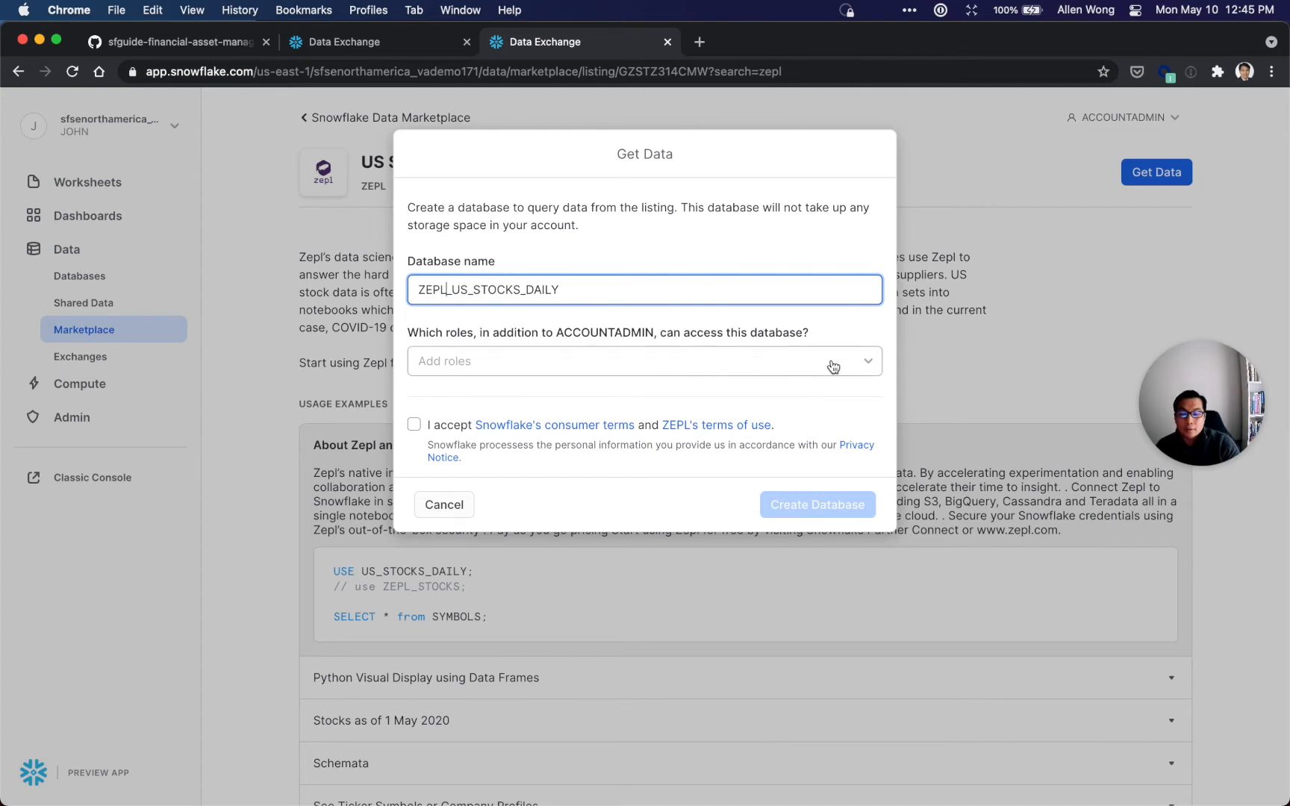
Grant FINSERVAM_ADMIN access, accept the terms, create the database and return to the console tab.
{"action": "left_click", "coordinate": [644, 360]}
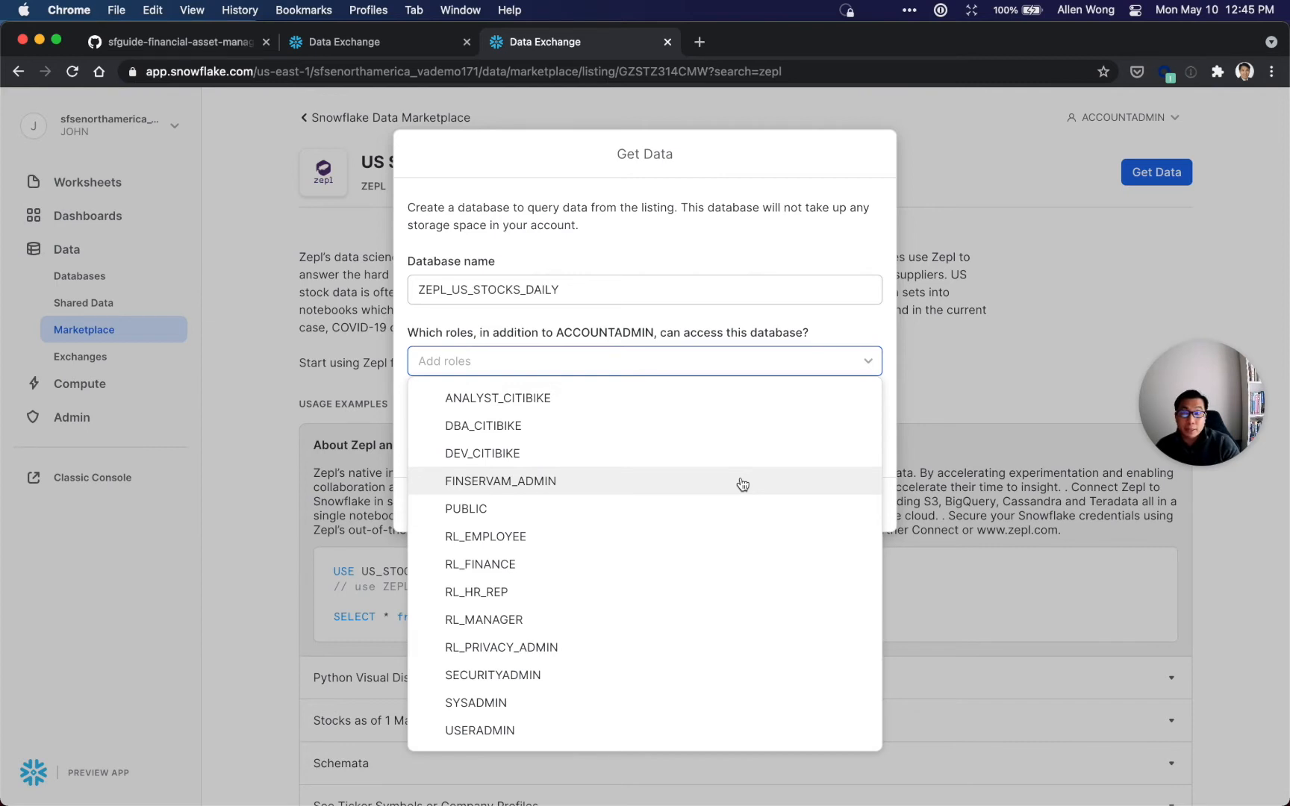
{"action": "left_click", "coordinate": [500, 481]}
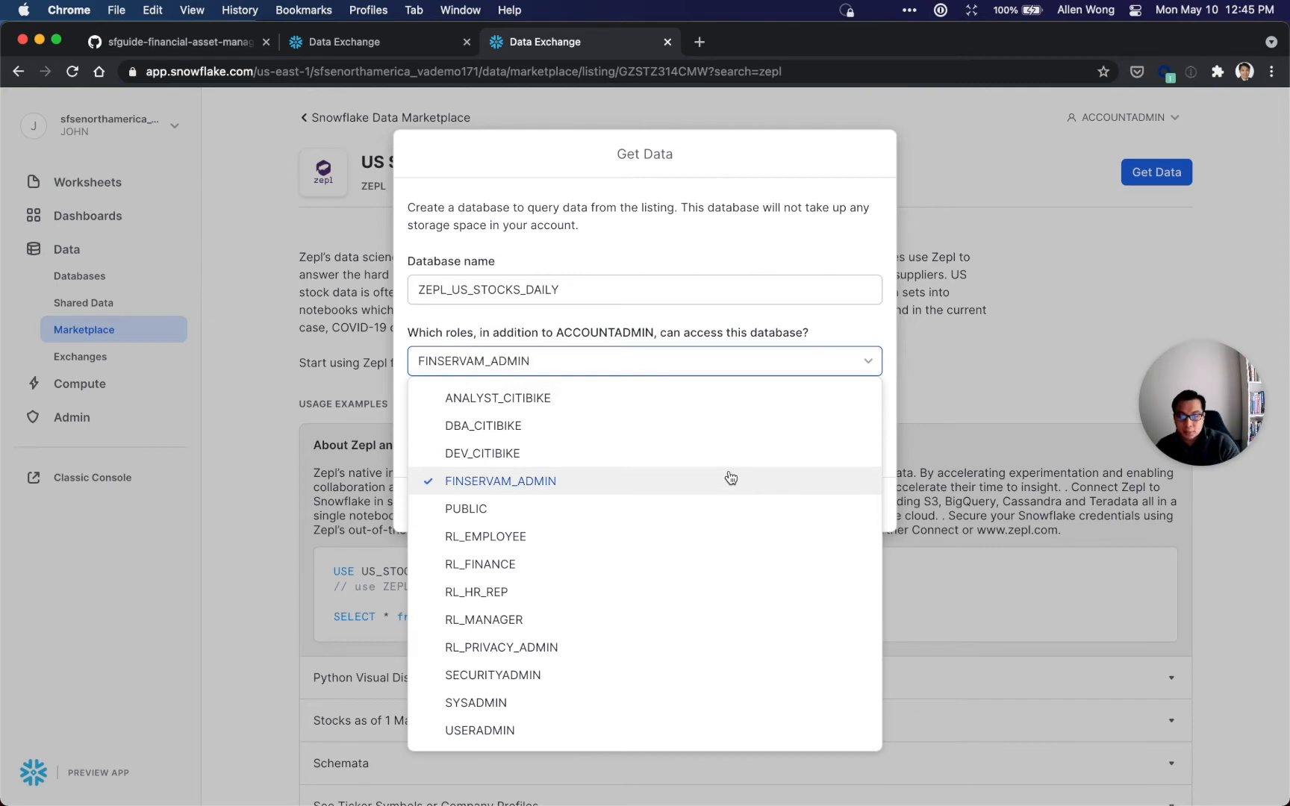
{"action": "left_click", "coordinate": [500, 481]}
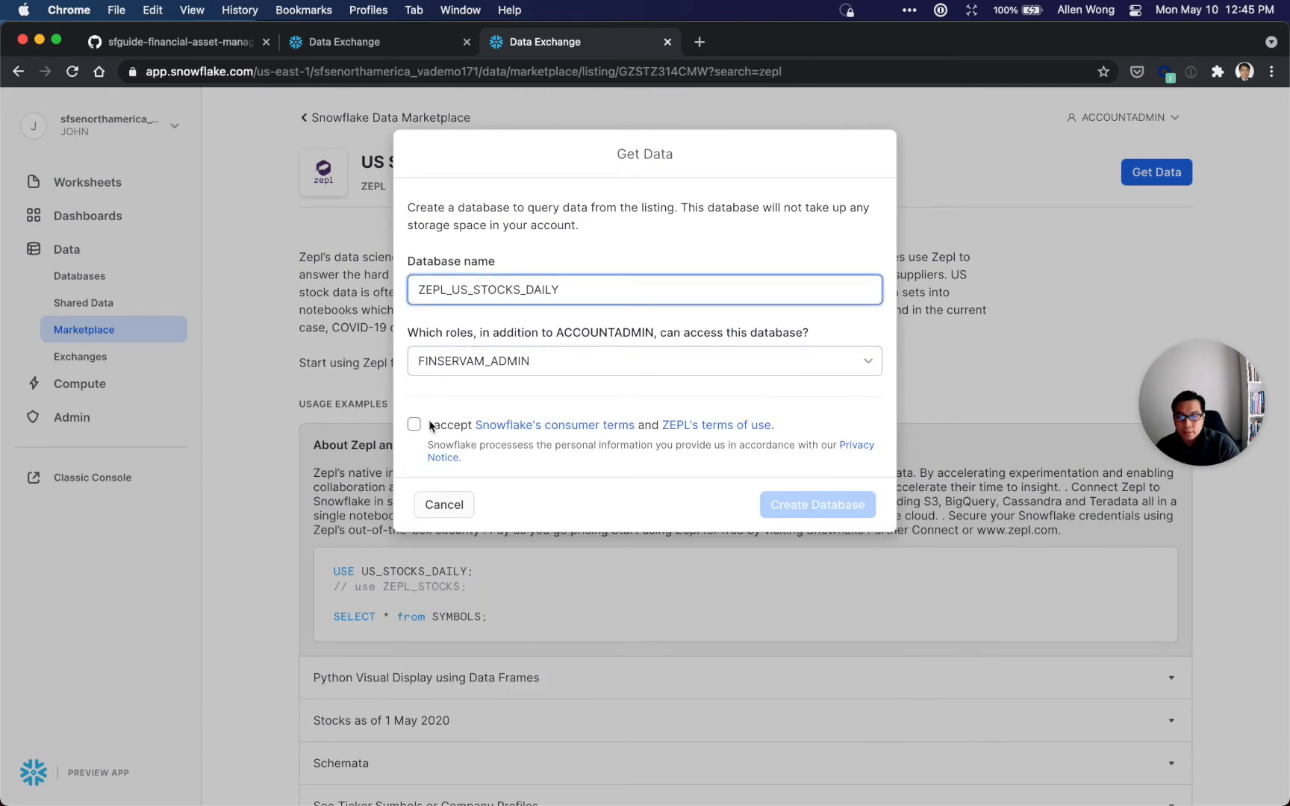
{"action": "left_click", "coordinate": [414, 425]}
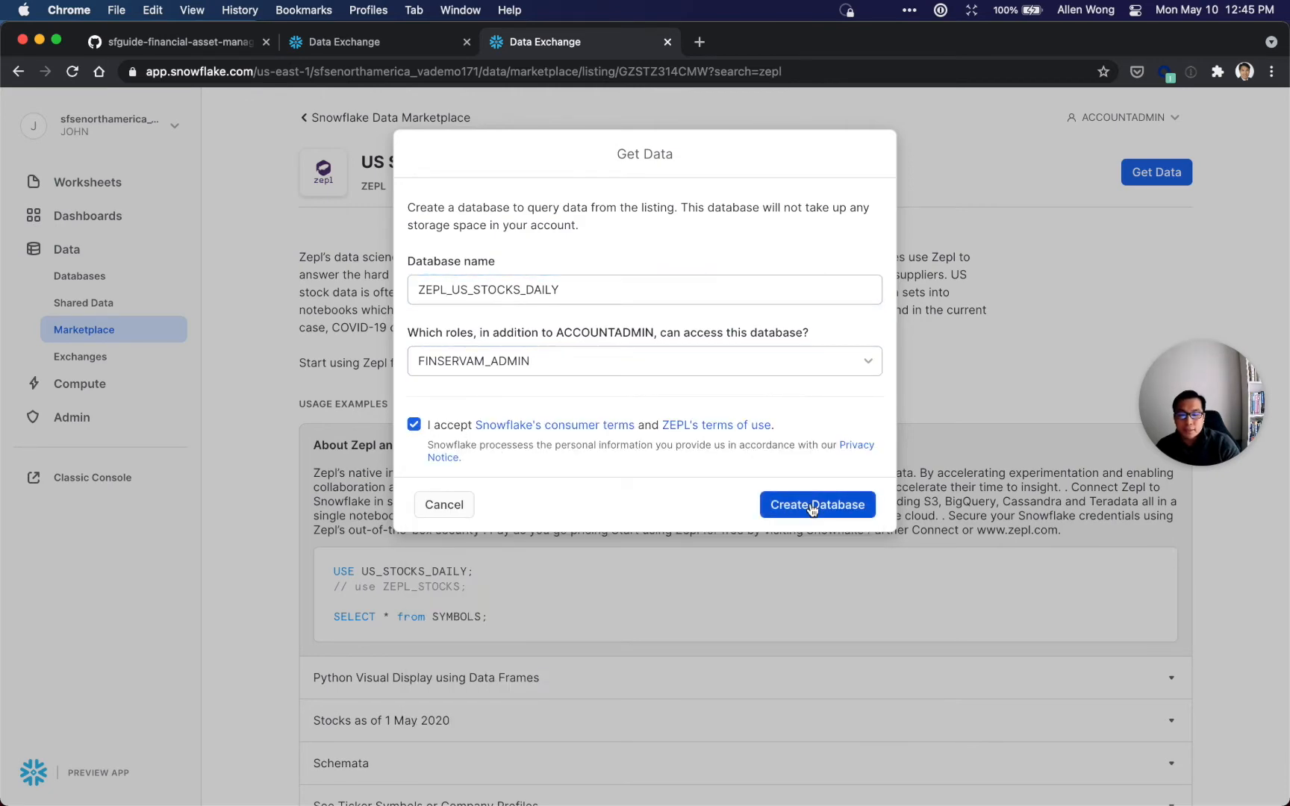
{"action": "left_click", "coordinate": [816, 504]}
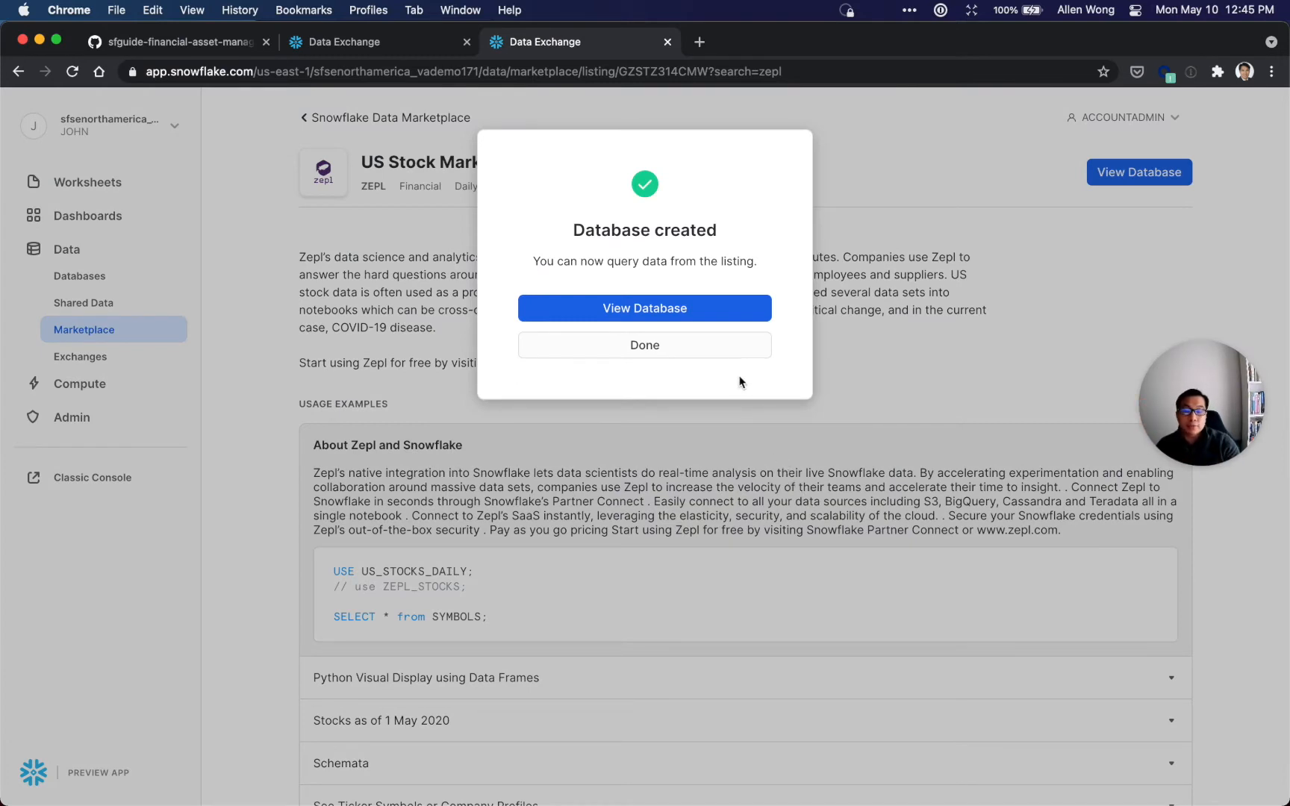
{"action": "left_click", "coordinate": [644, 345]}
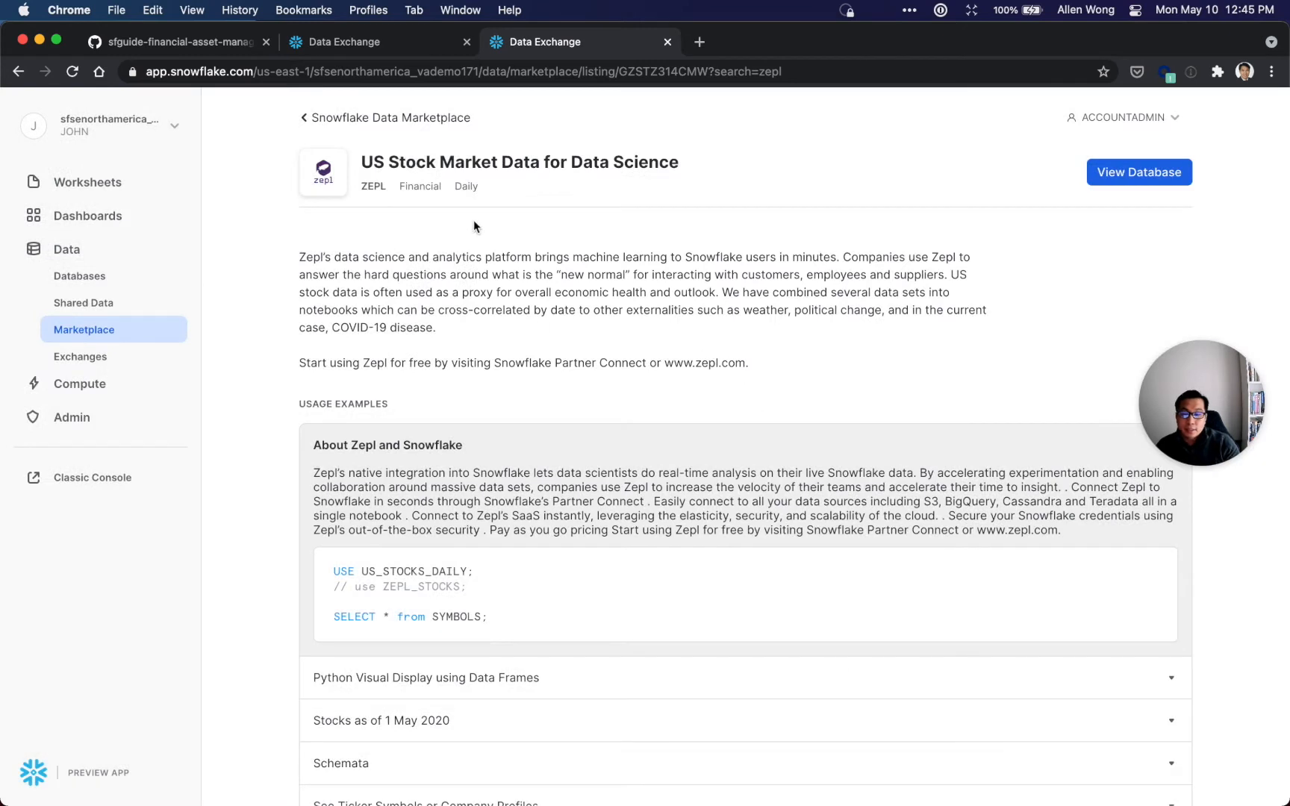
{"action": "mouse_move", "coordinate": [362, 64]}
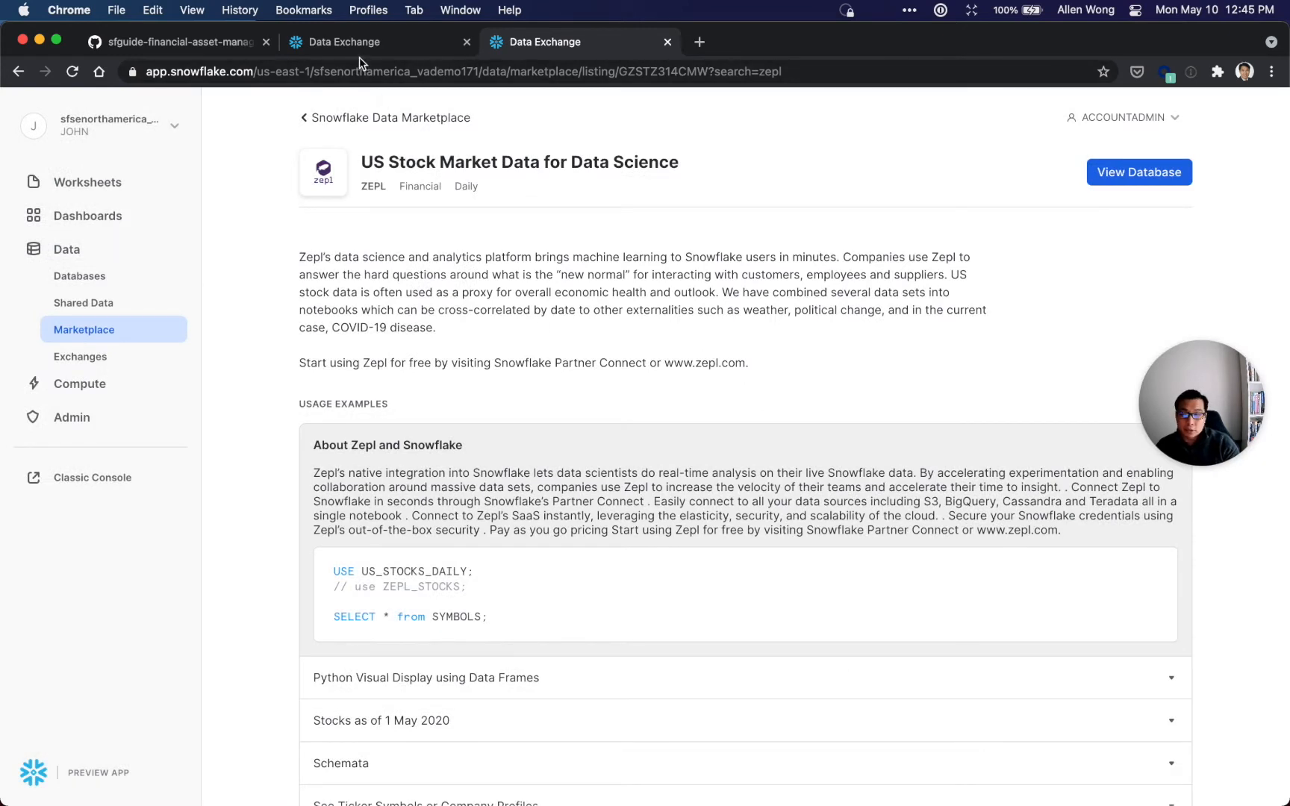
{"action": "left_click", "coordinate": [379, 42]}
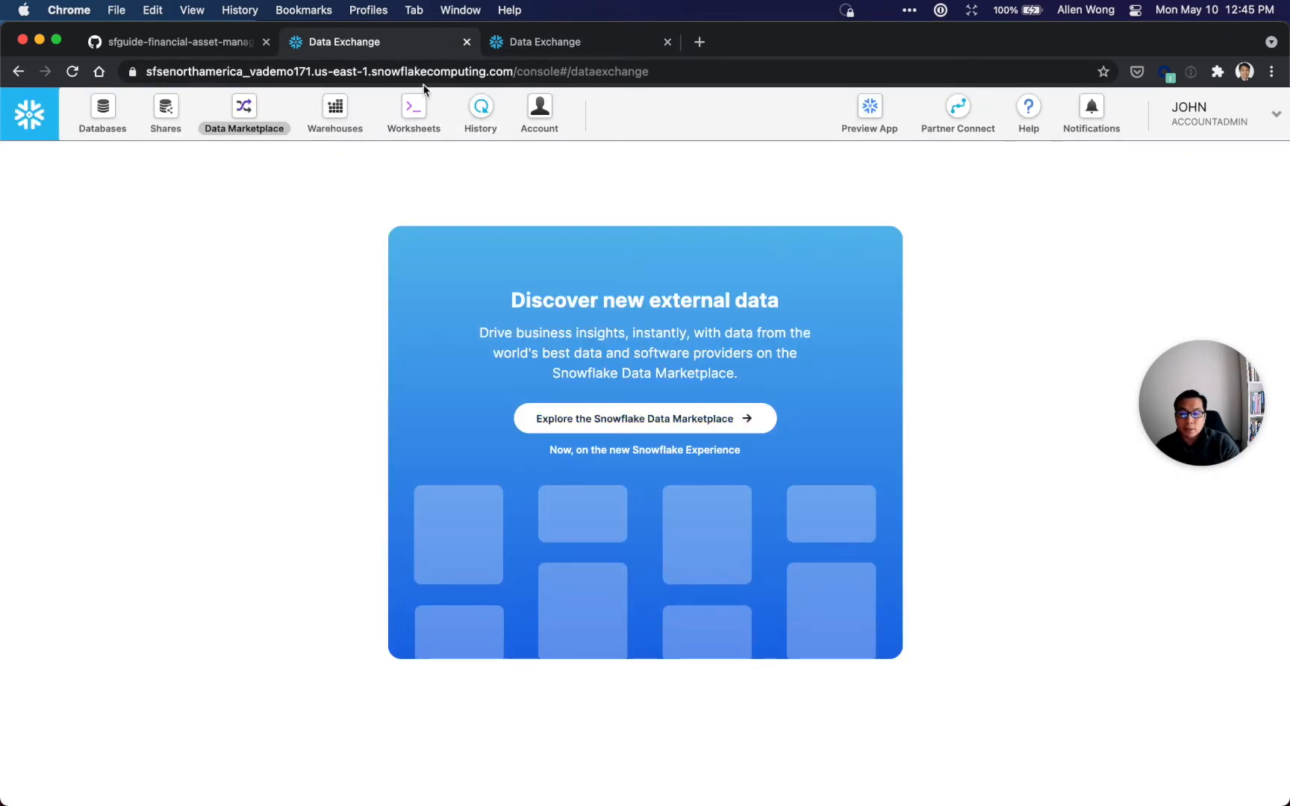
Rerun all script 20 statements, check History, and expand ZEPL_US_STOCKS_DAILY to its three tables.
{"action": "left_click", "coordinate": [412, 113]}
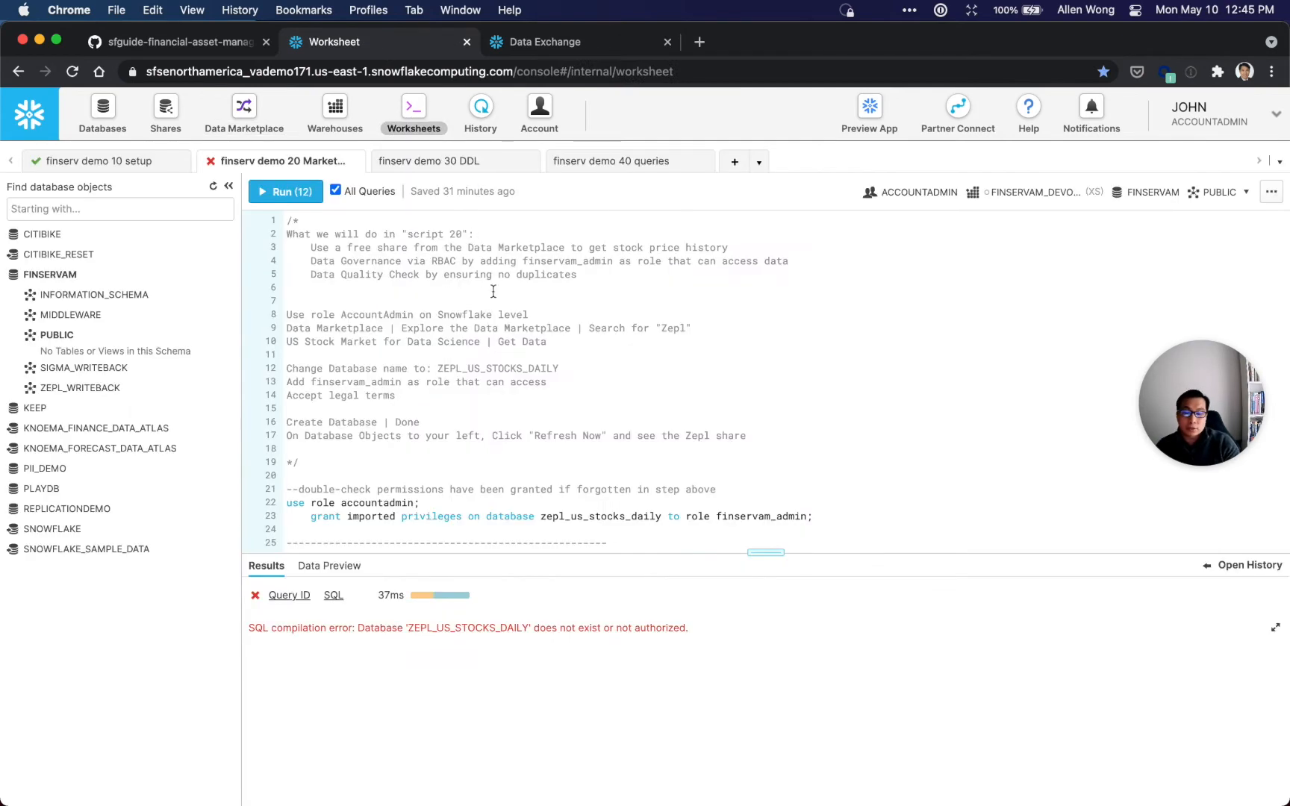
{"action": "mouse_move", "coordinate": [285, 191]}
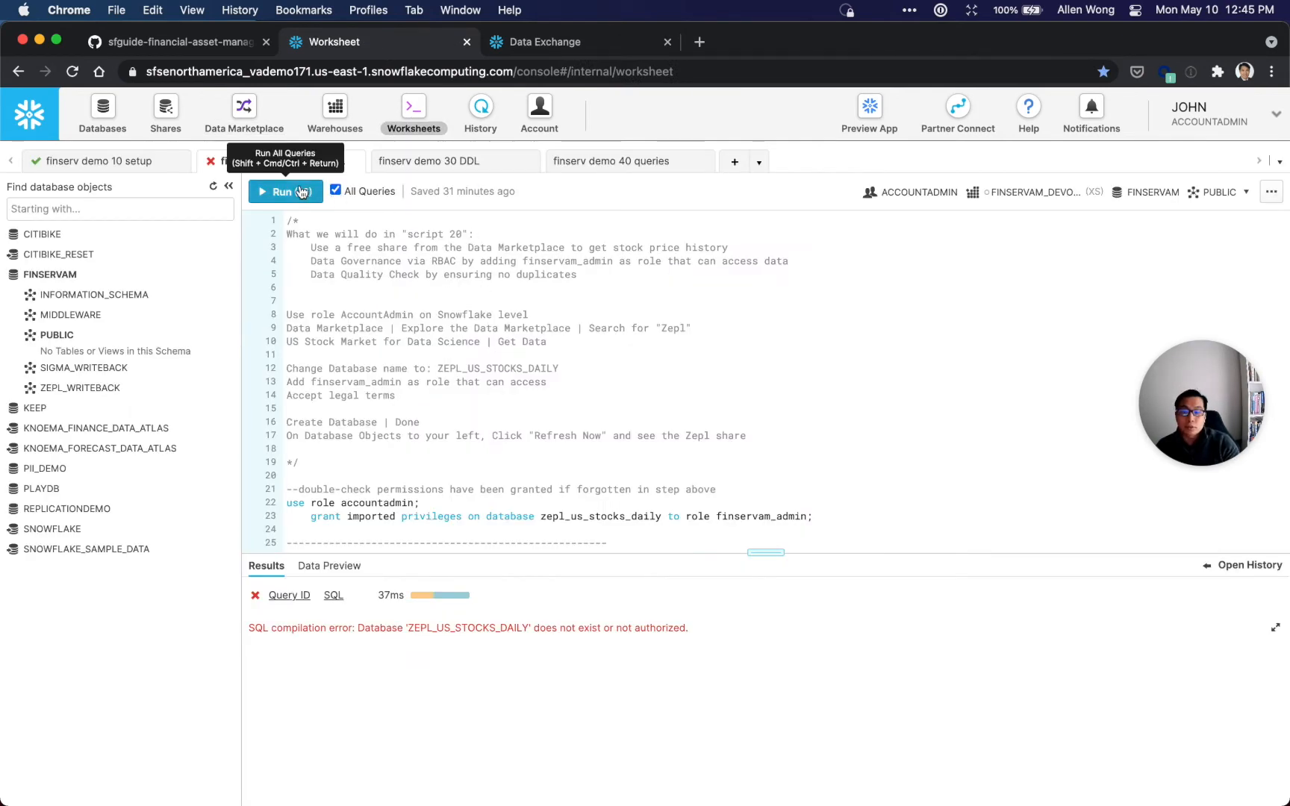
{"action": "left_click", "coordinate": [283, 192]}
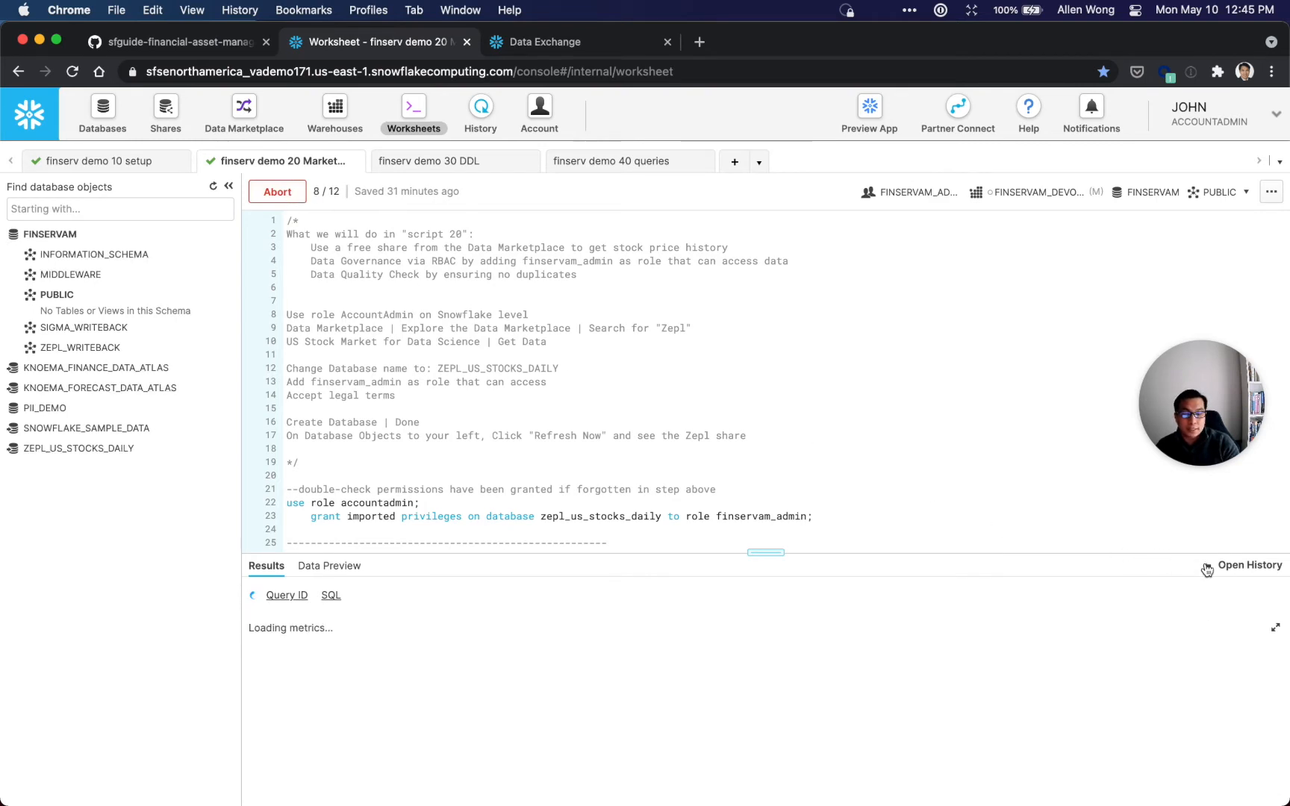
{"action": "left_click", "coordinate": [1250, 565]}
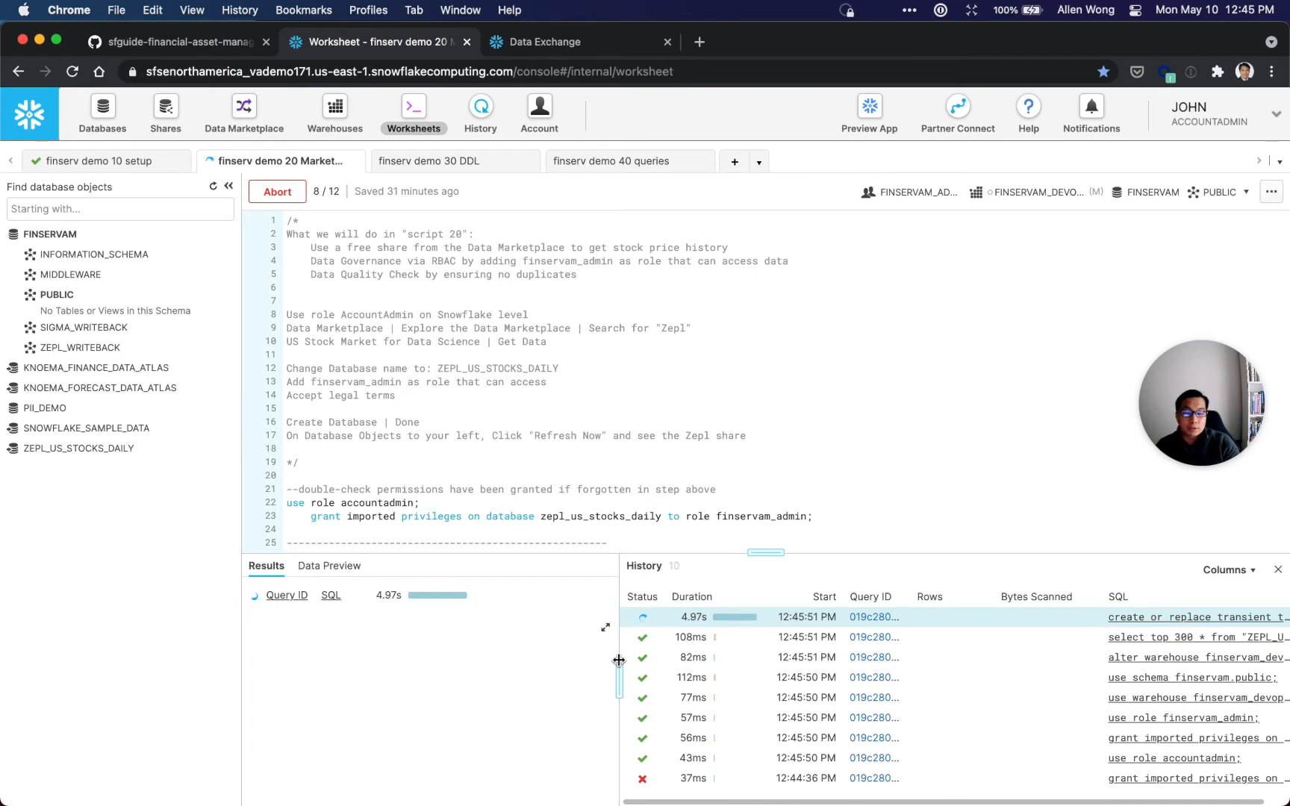
{"action": "mouse_move", "coordinate": [694, 636]}
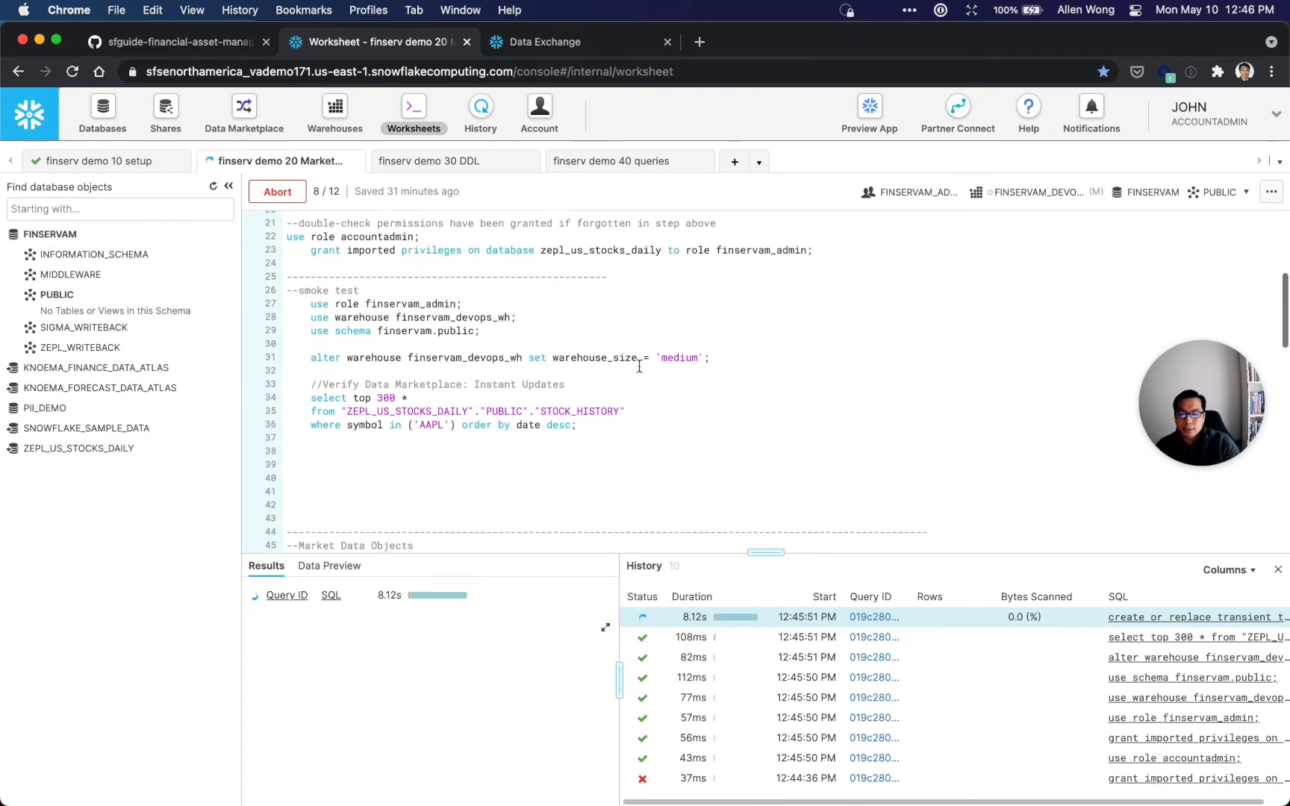
{"action": "mouse_move", "coordinate": [73, 449]}
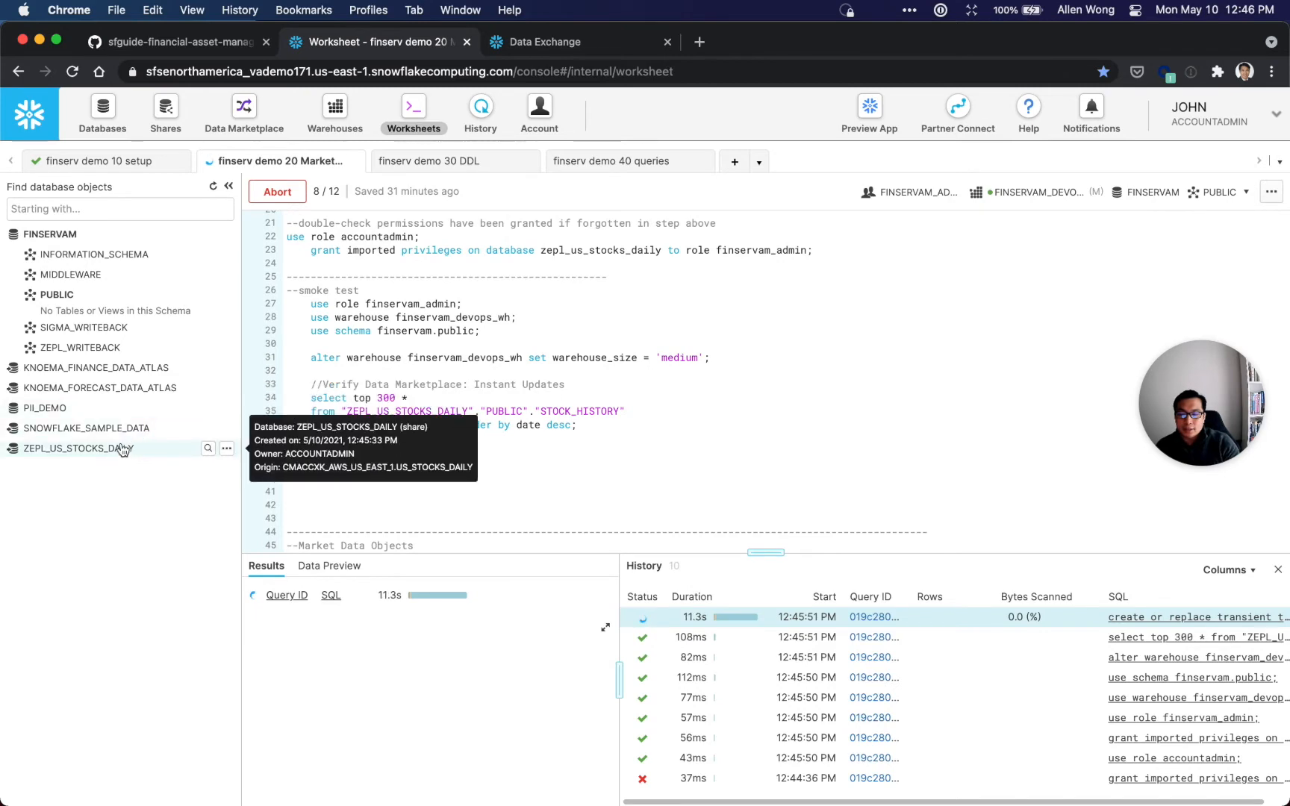
{"action": "left_click", "coordinate": [76, 449]}
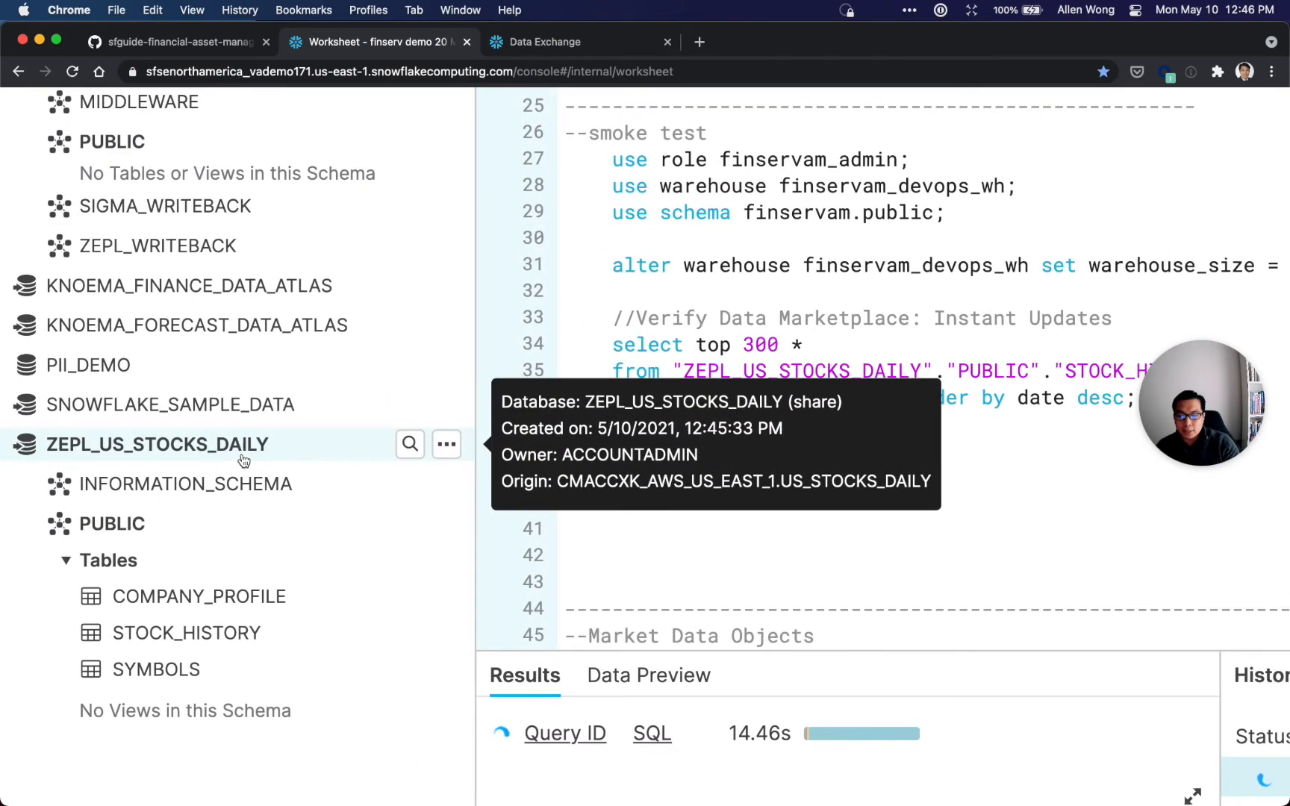
{"action": "mouse_move", "coordinate": [187, 633]}
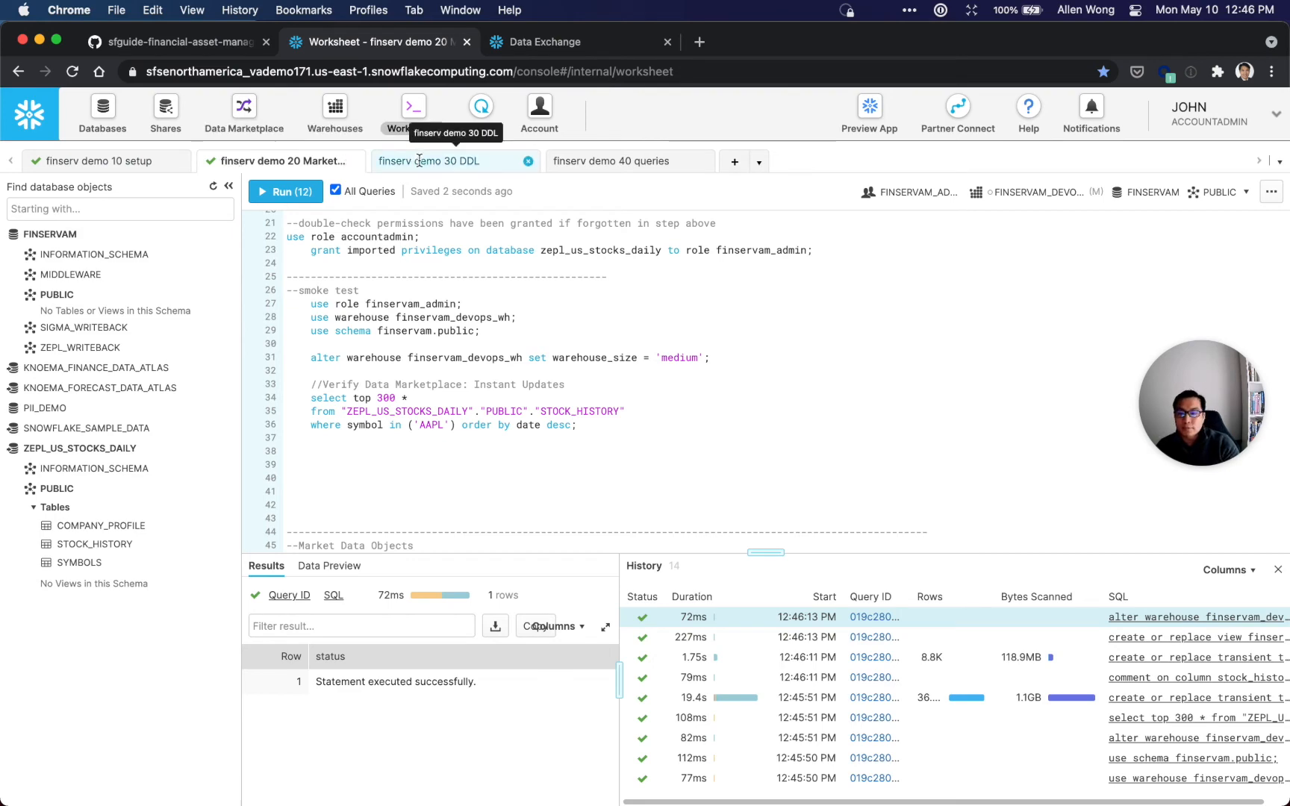
Run all 25 statements of the demo 30 DDL script and follow progress in History.
{"action": "left_click", "coordinate": [430, 161]}
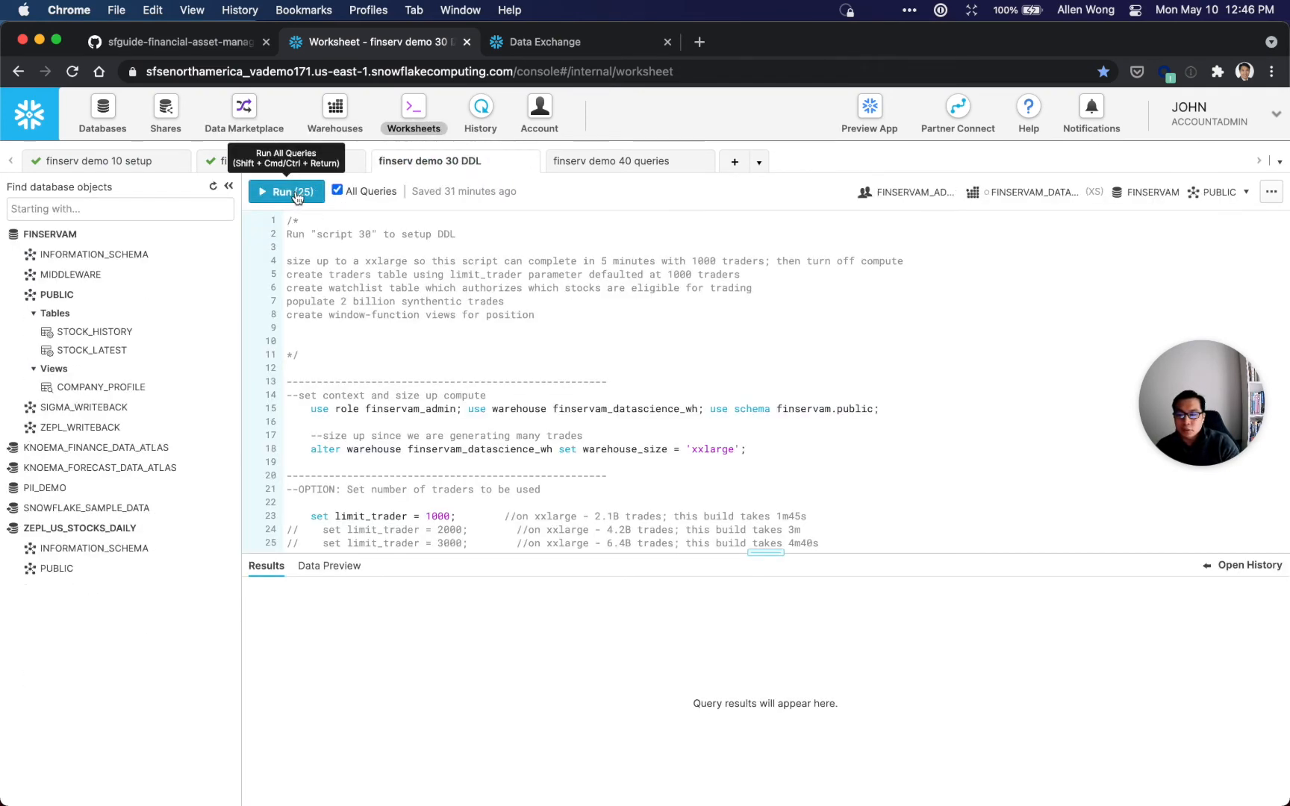
{"action": "left_click", "coordinate": [285, 191]}
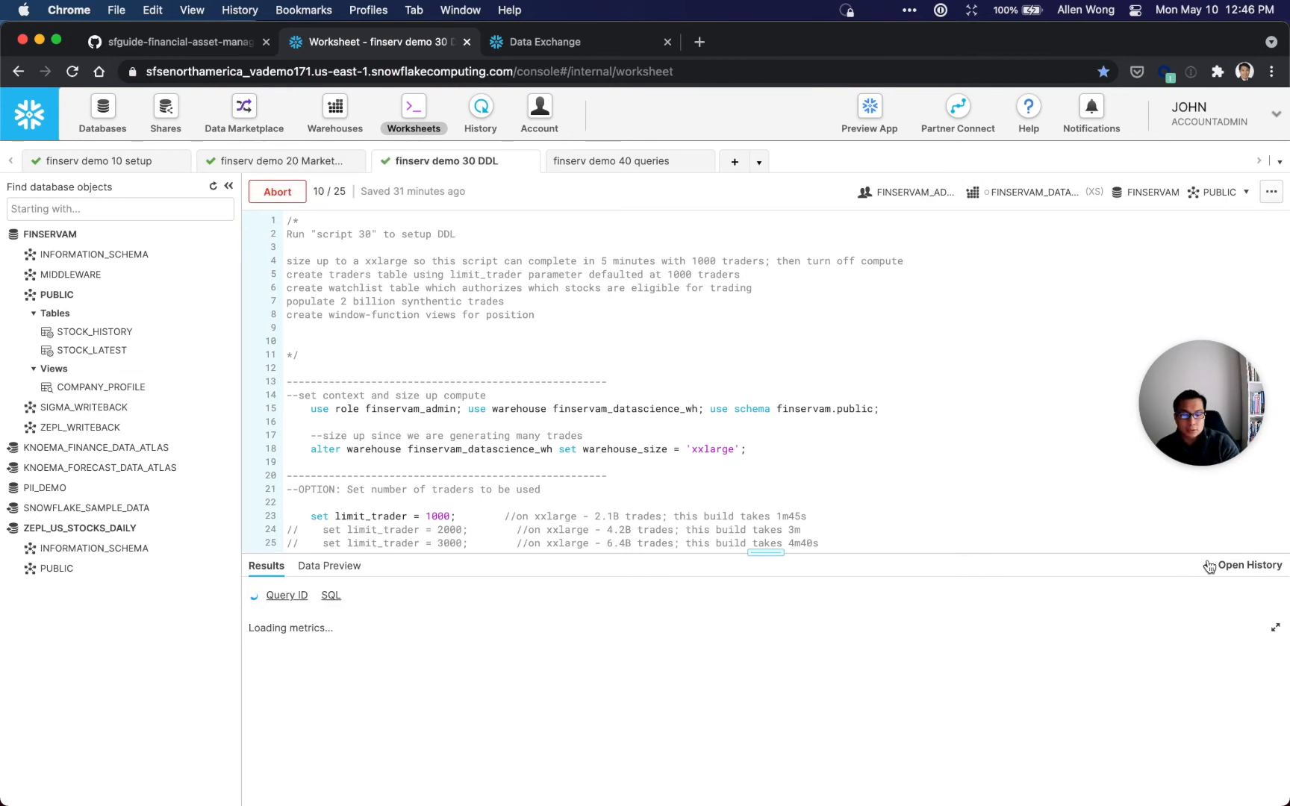
{"action": "left_click", "coordinate": [1249, 565]}
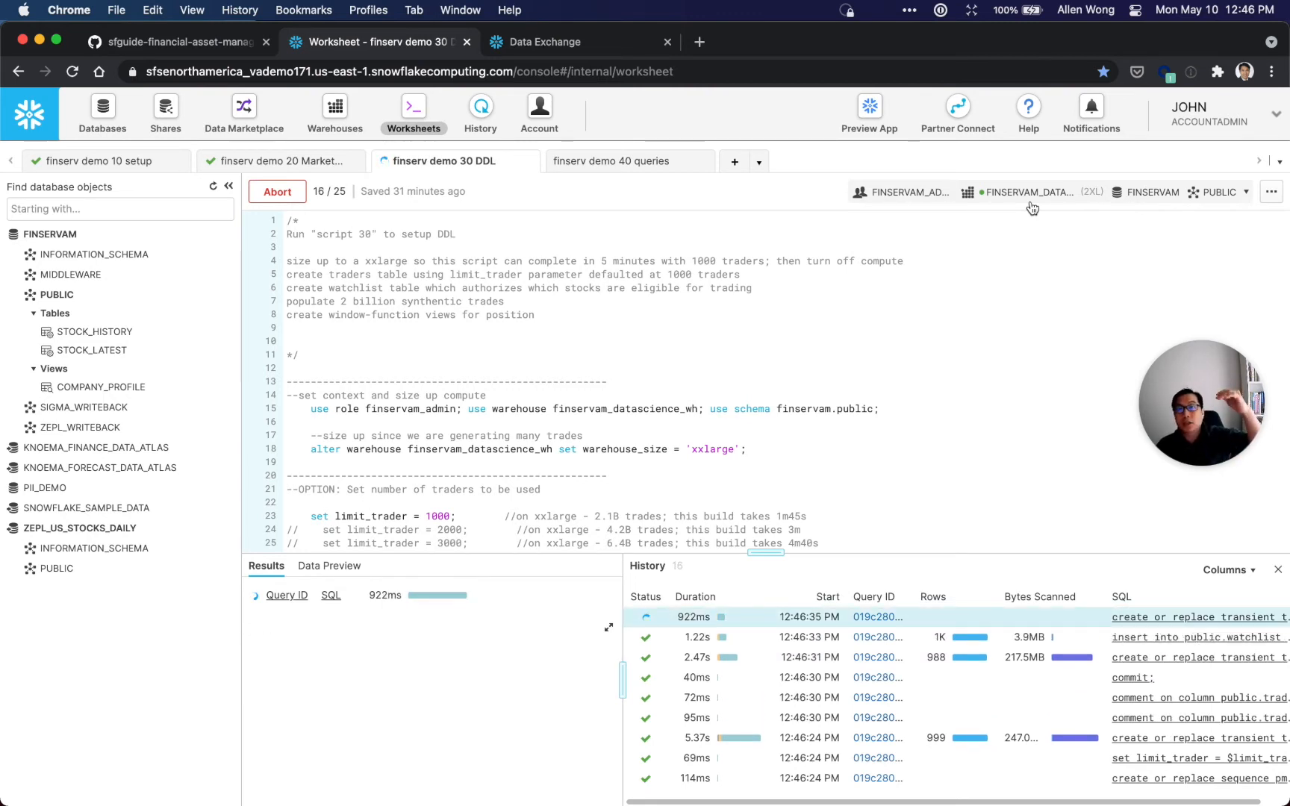
{"action": "mouse_move", "coordinate": [575, 214]}
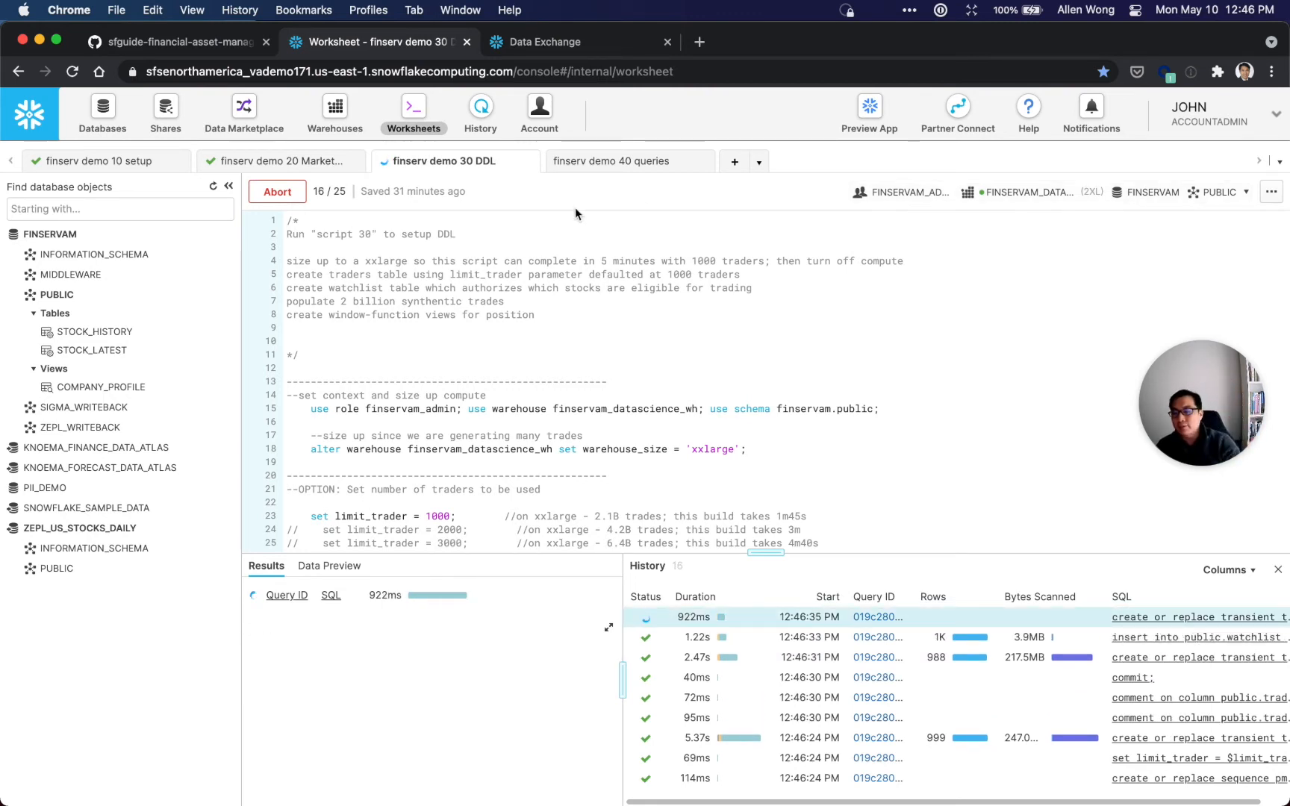
{"action": "mouse_move", "coordinate": [213, 195]}
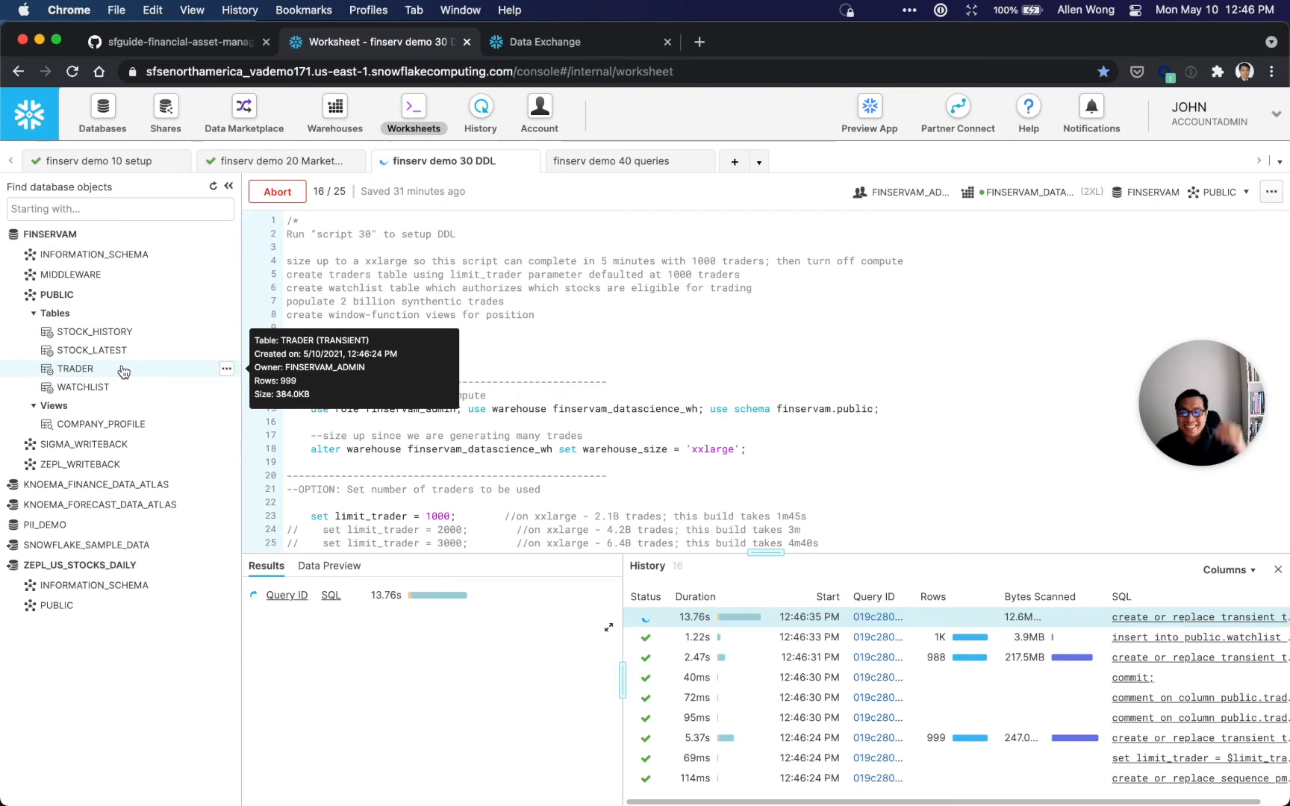
{"action": "mouse_move", "coordinate": [80, 565]}
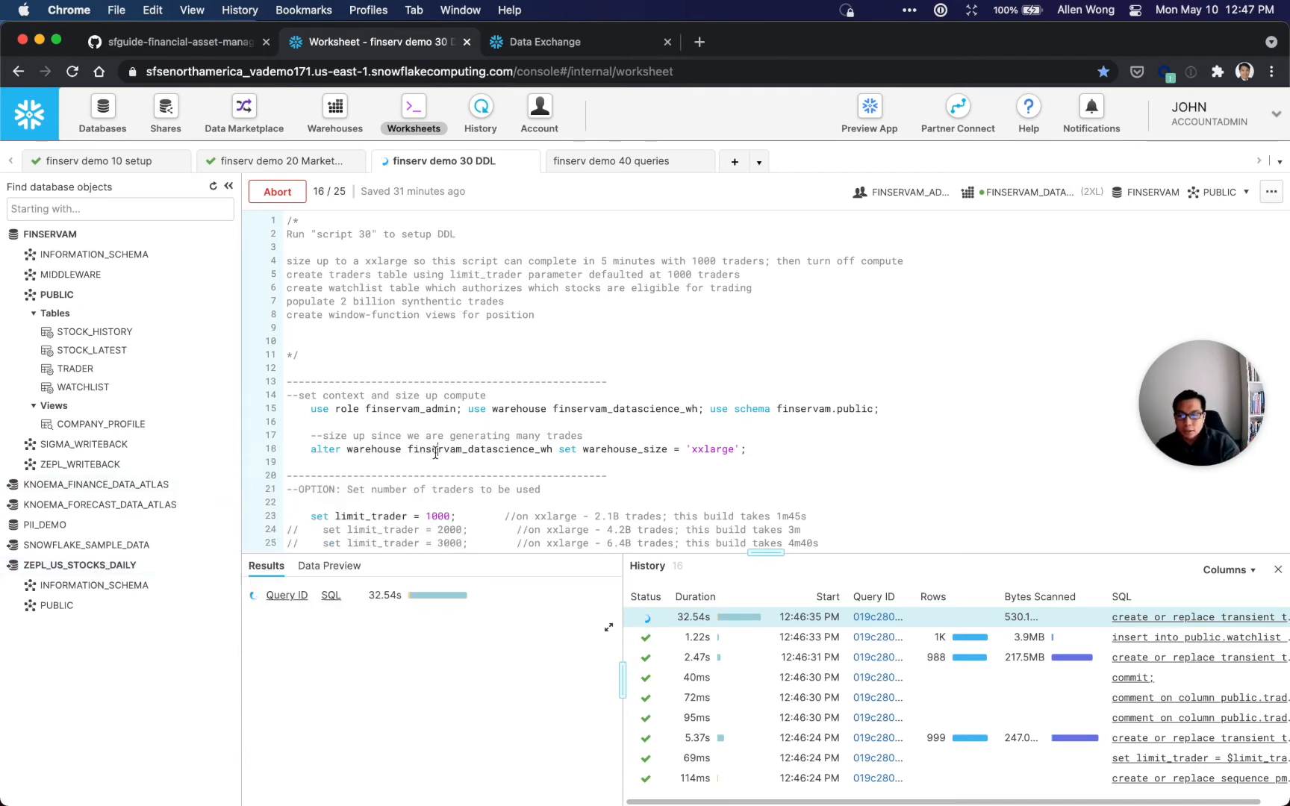
Scroll through the trader-building SQL and select the snowflake_sample_data source name.
{"action": "scroll", "scroll_direction": "down", "scroll_amount": 3}
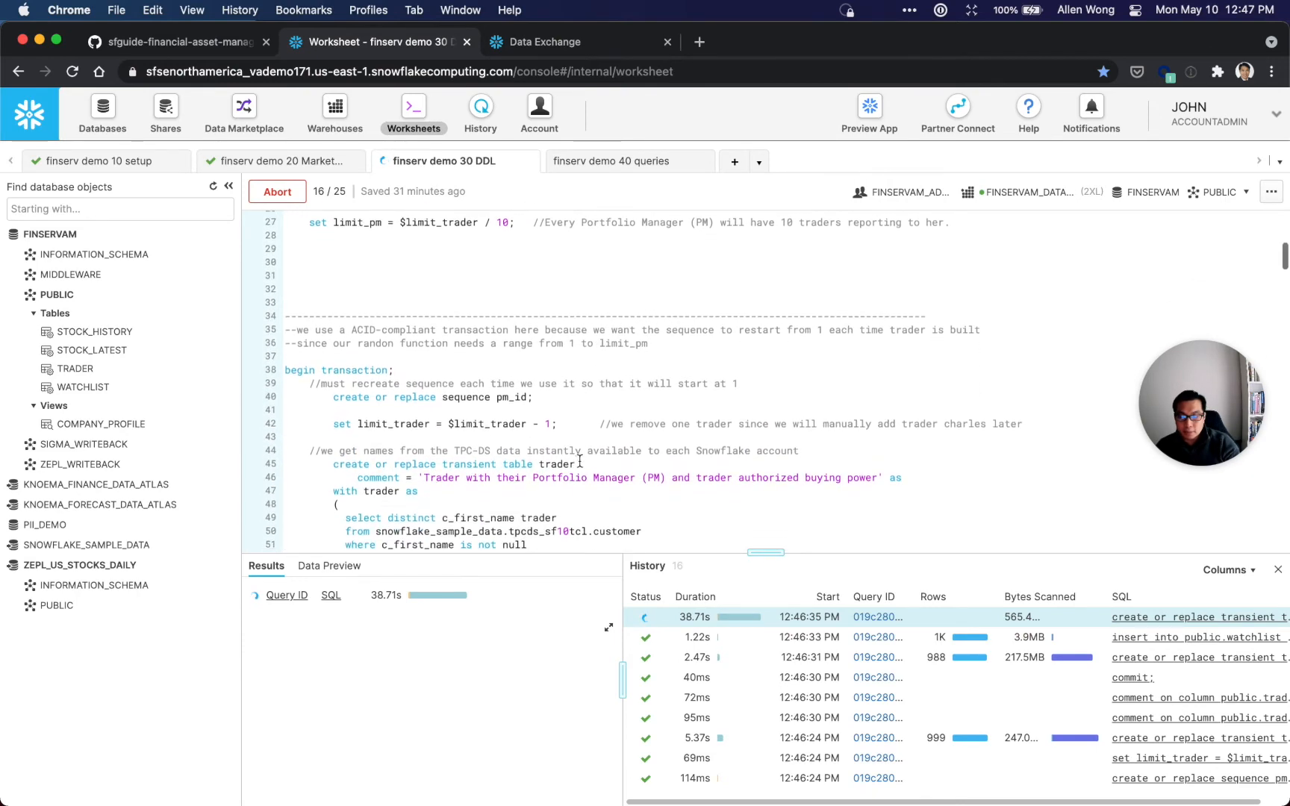
{"action": "scroll", "scroll_direction": "down", "scroll_amount": 3}
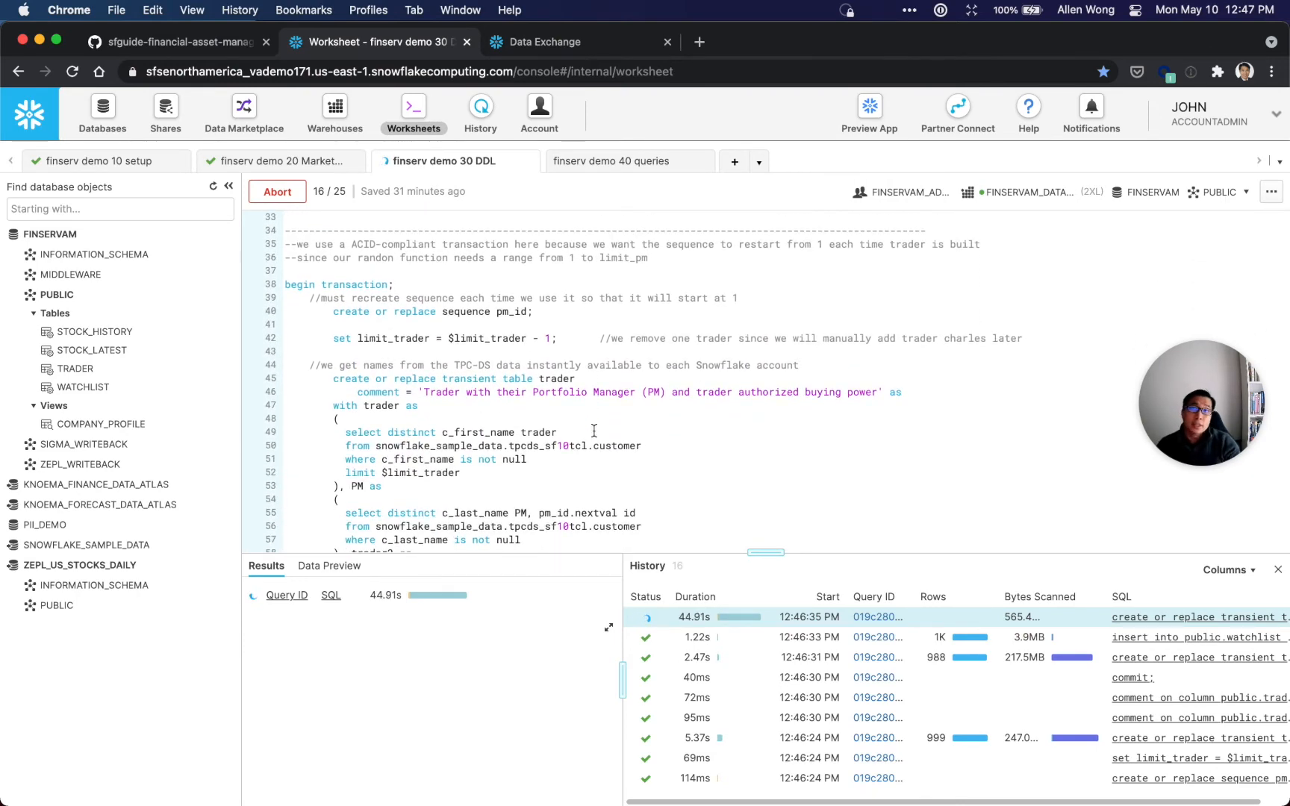
{"action": "scroll", "scroll_direction": "down", "scroll_amount": 3}
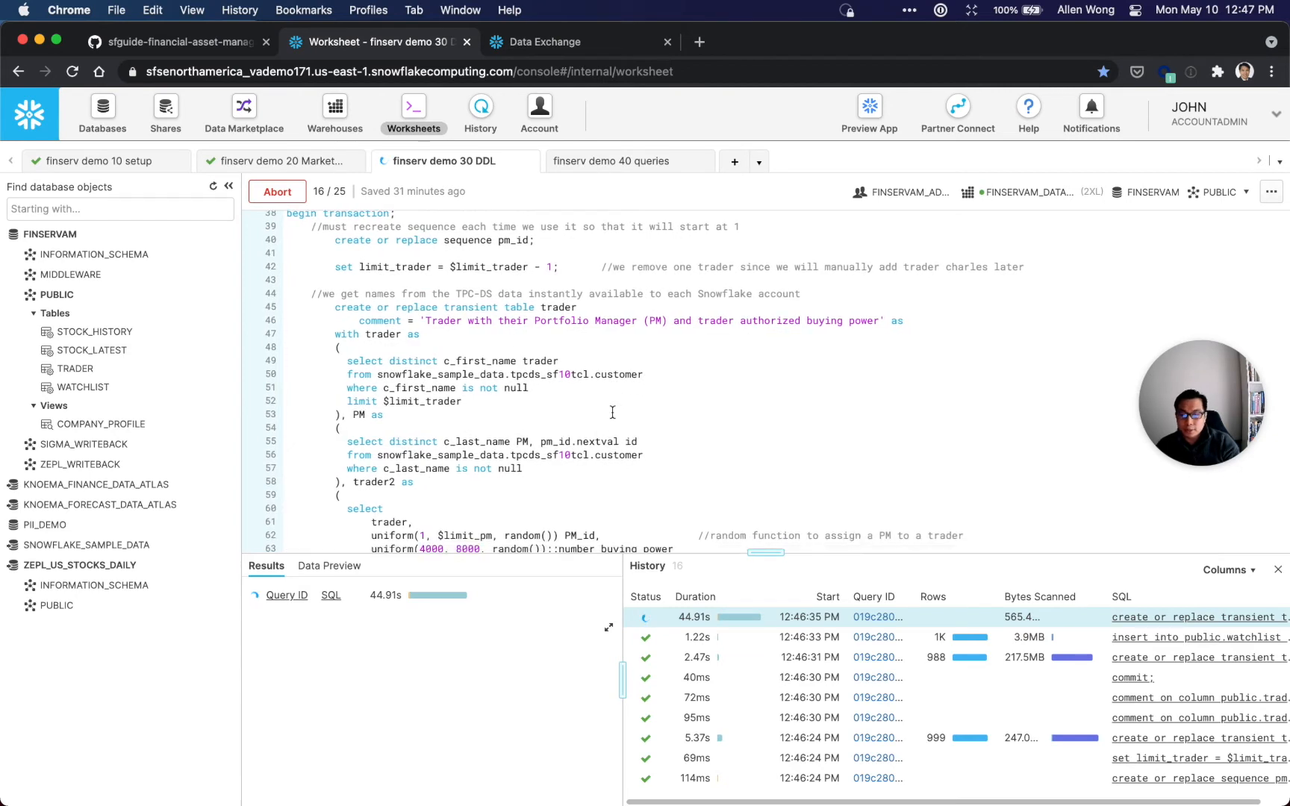
{"action": "mouse_move", "coordinate": [656, 389]}
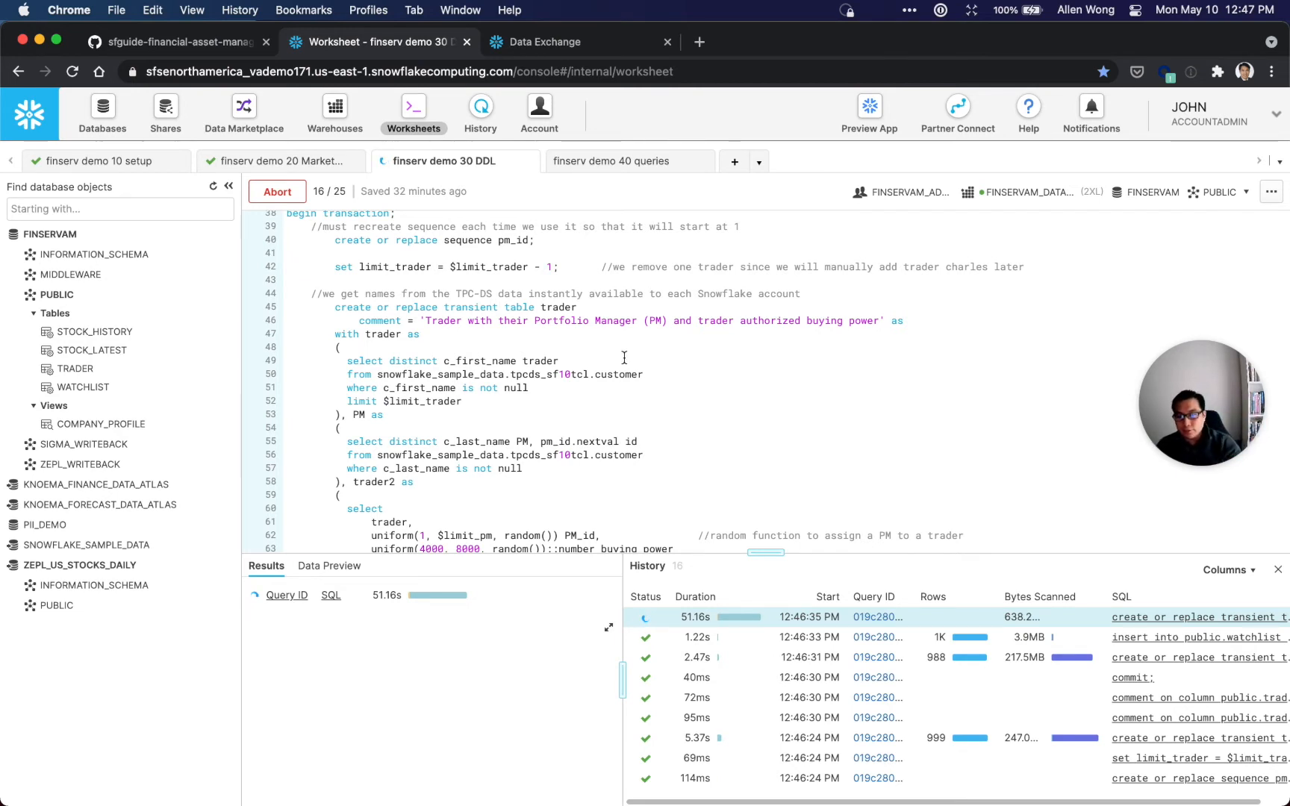
{"action": "scroll", "scroll_direction": "down", "scroll_amount": 3}
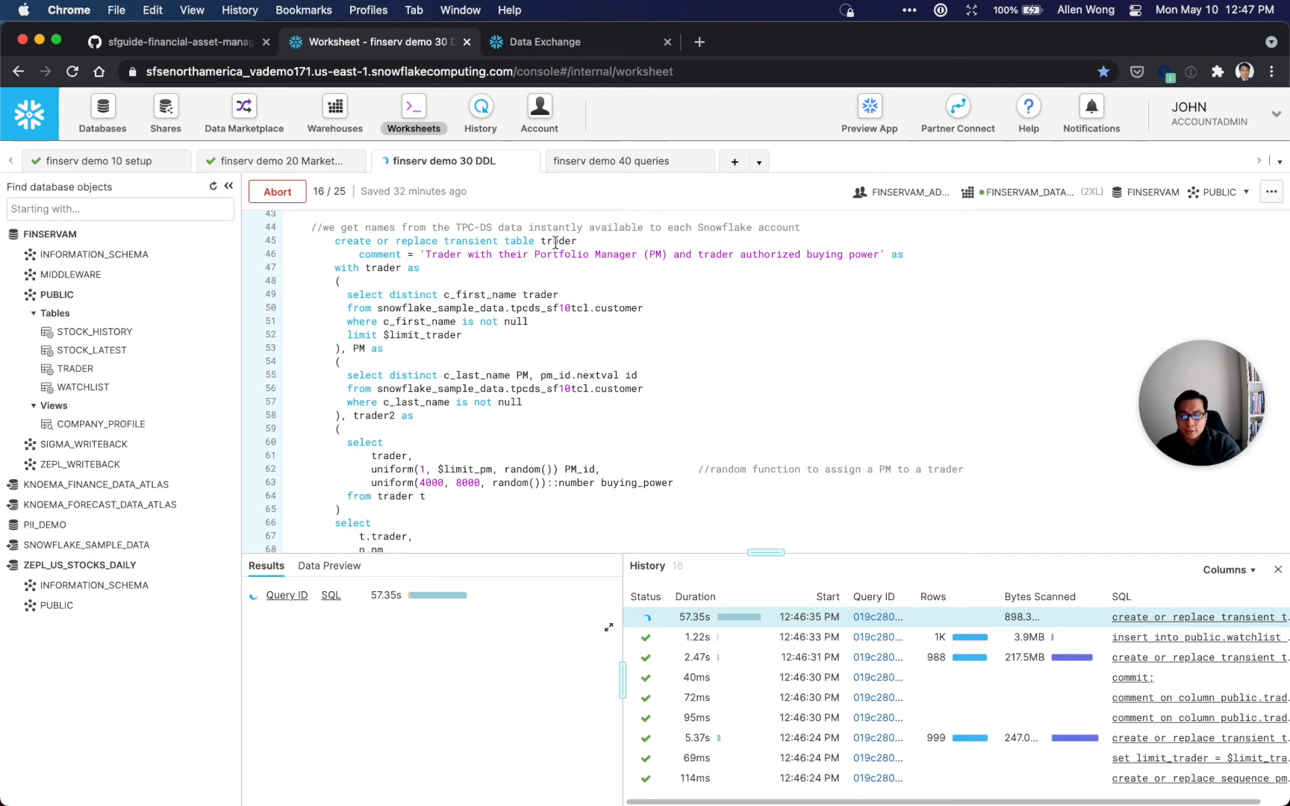
{"action": "mouse_move", "coordinate": [75, 368]}
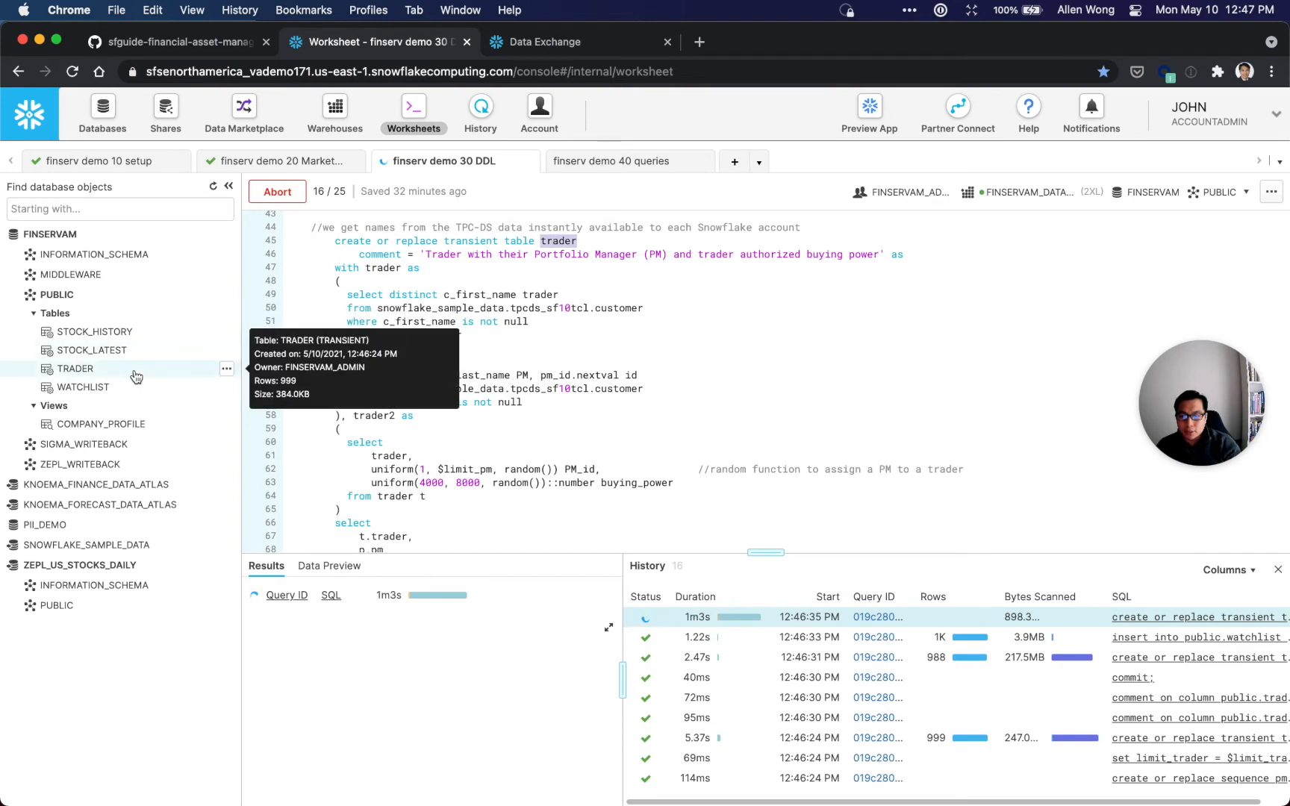
{"action": "scroll", "scroll_direction": "down", "scroll_amount": 3}
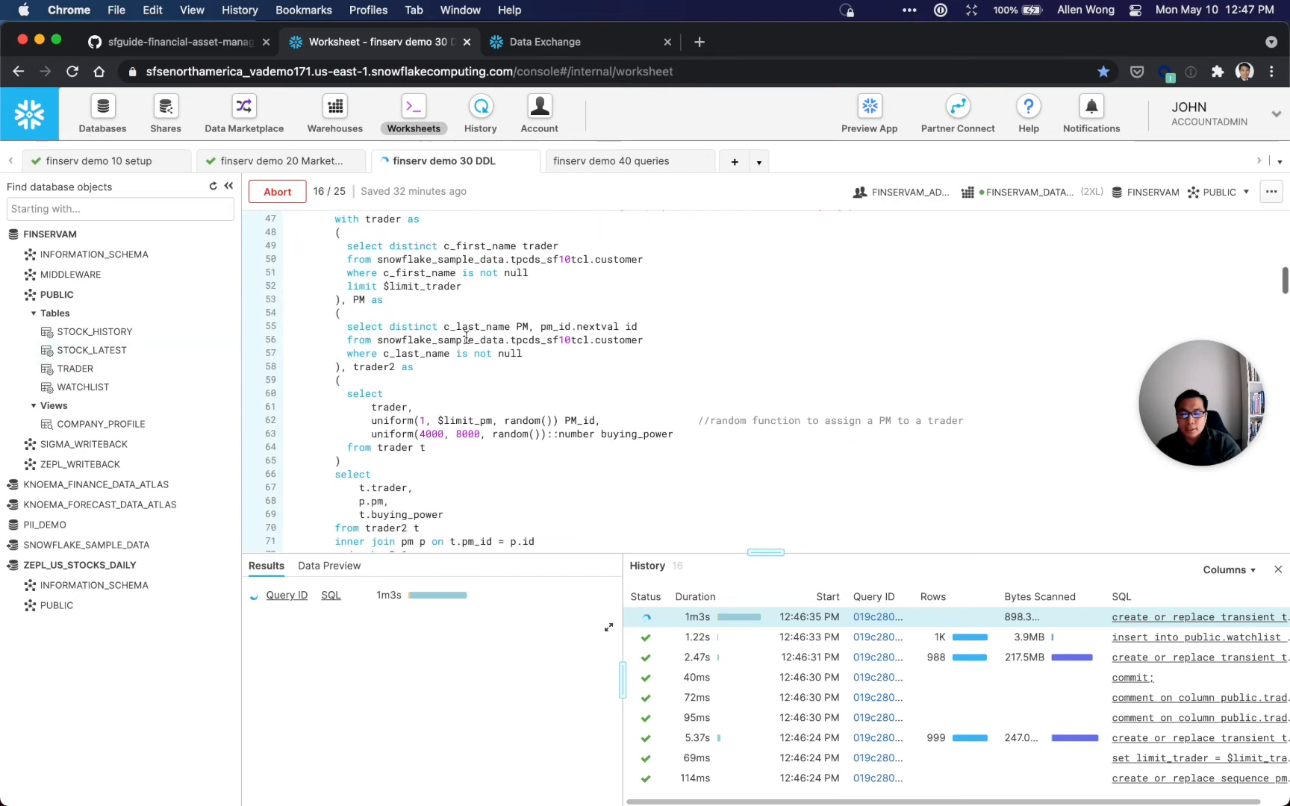
{"action": "double_click", "coordinate": [438, 340]}
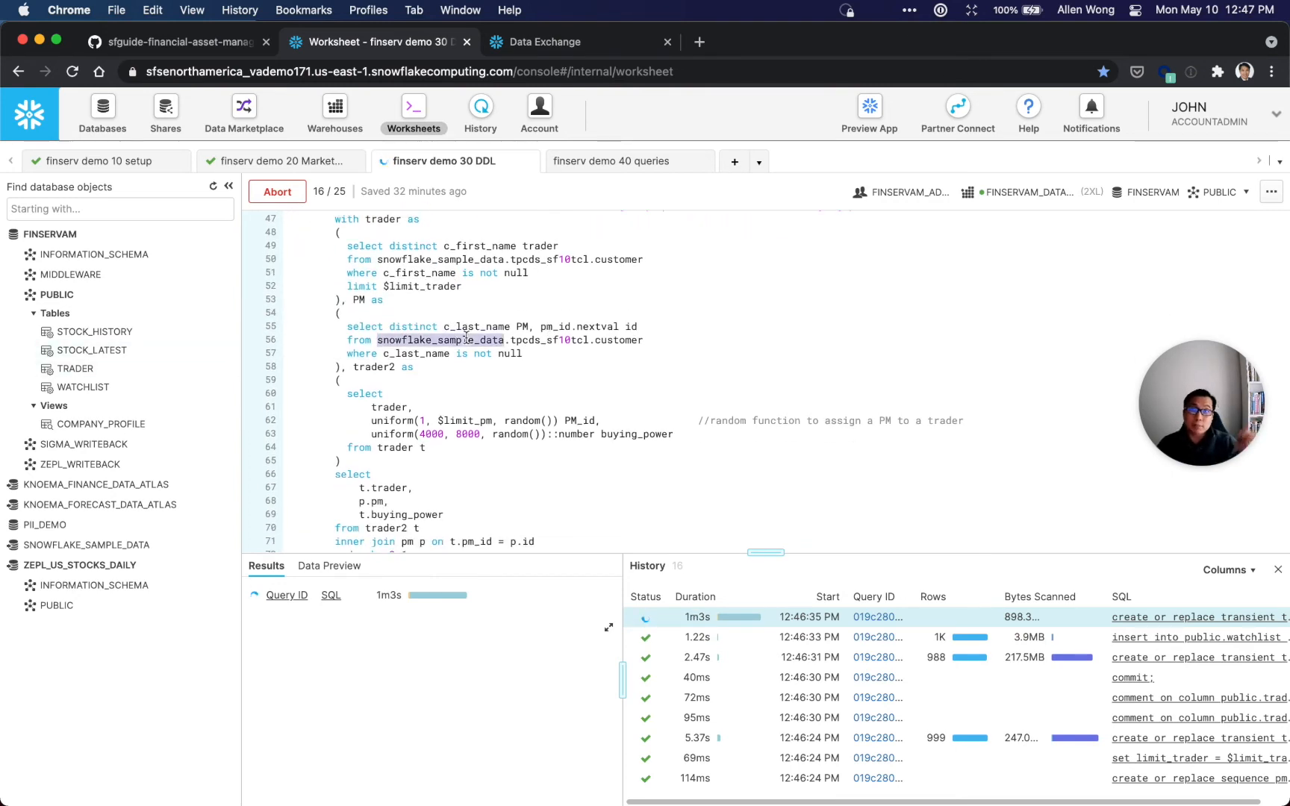
{"action": "mouse_move", "coordinate": [86, 545]}
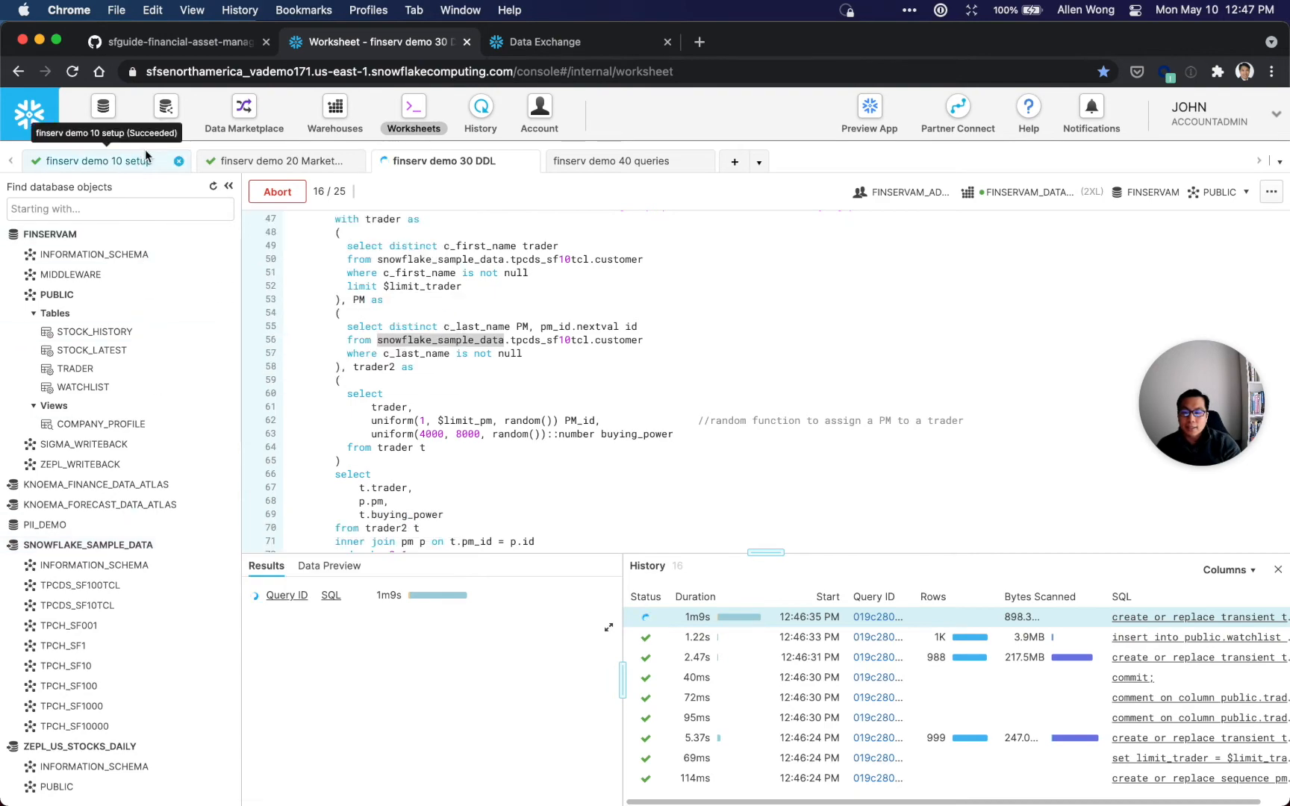
View the 8 inbound secure shares, including SAMPLE_DATA from SFC_SAMPLES, then return to worksheets.
{"action": "left_click", "coordinate": [164, 111]}
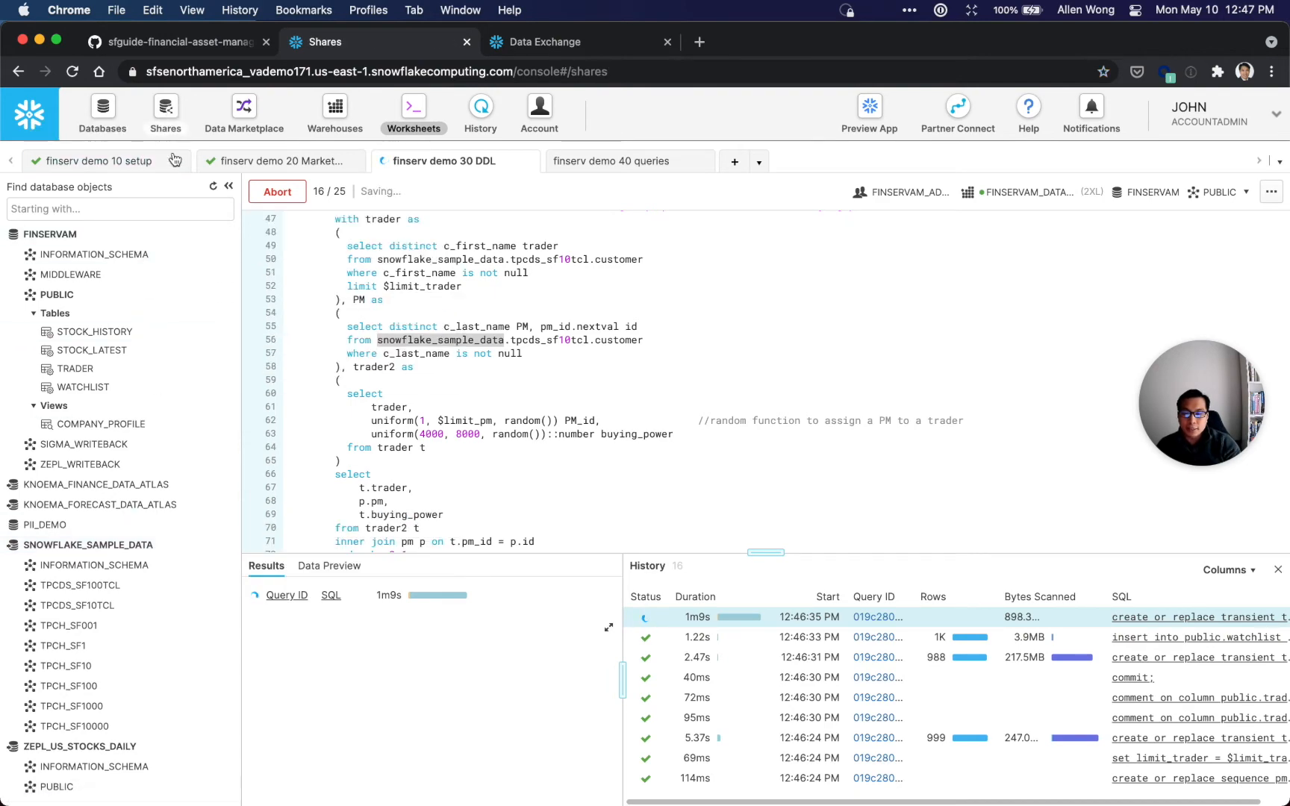
{"action": "left_click", "coordinate": [164, 111]}
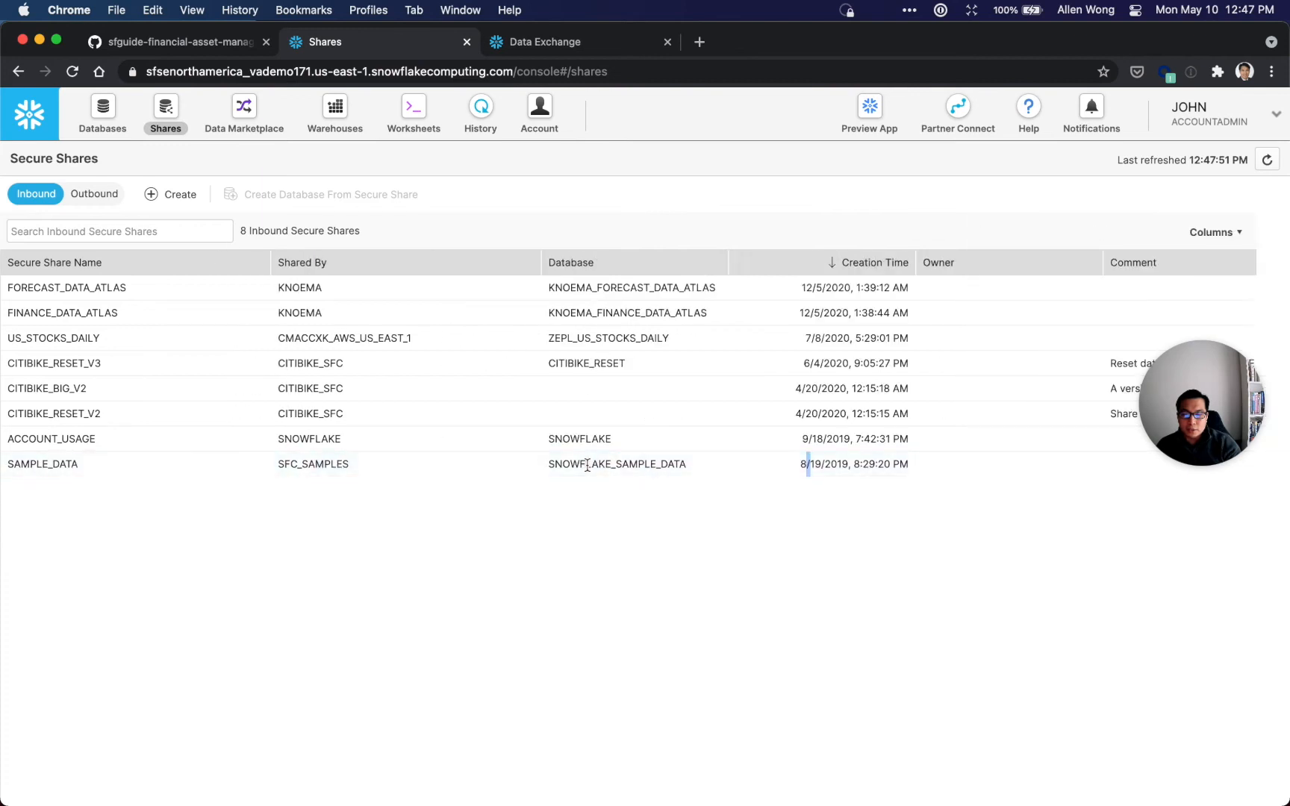
{"action": "mouse_move", "coordinate": [592, 333]}
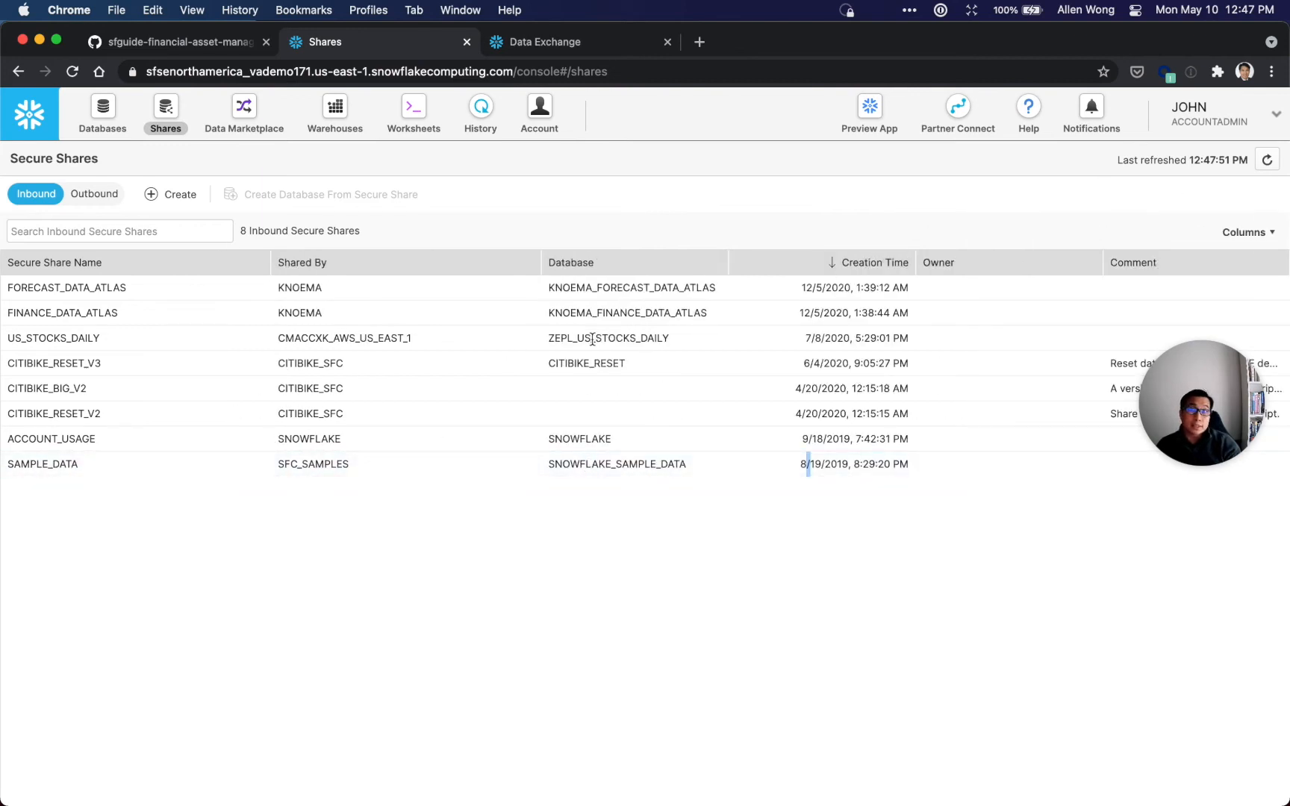
{"action": "left_click", "coordinate": [413, 113]}
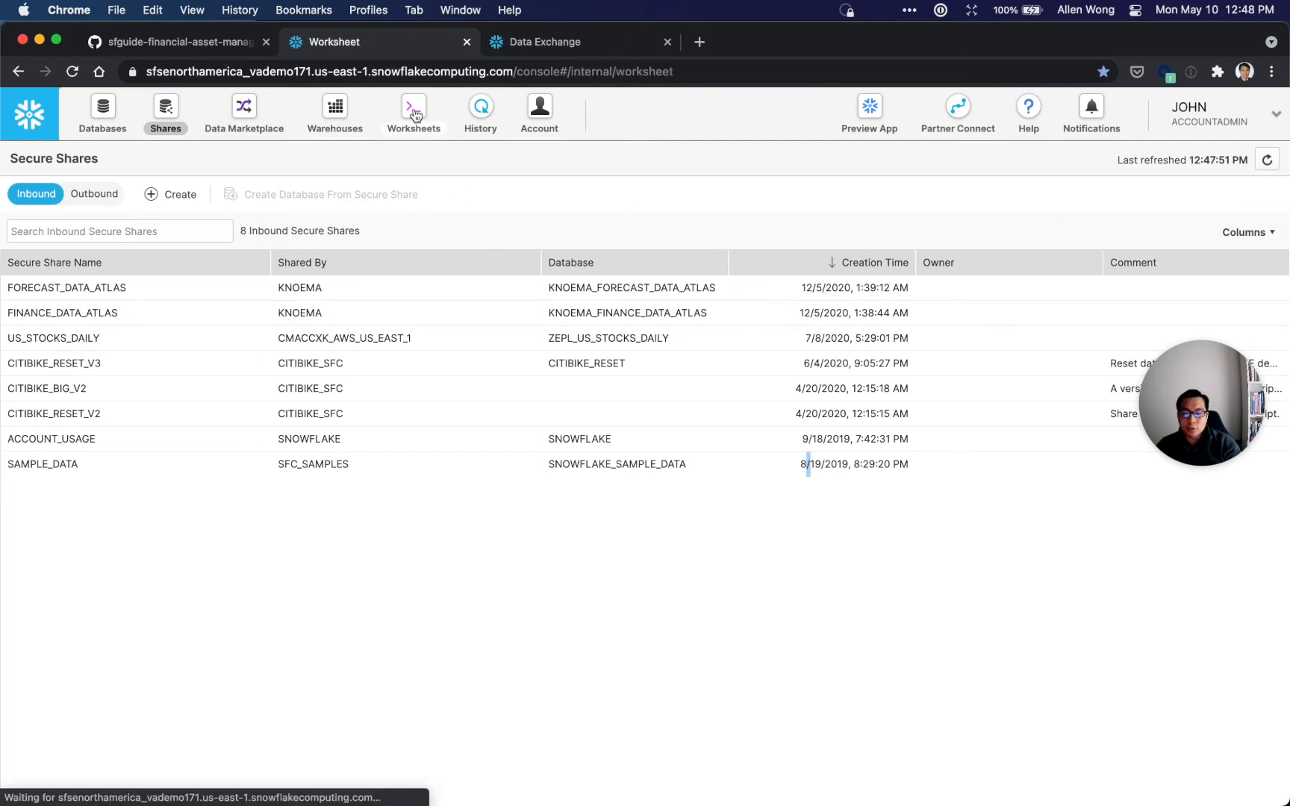
{"action": "left_click", "coordinate": [412, 113]}
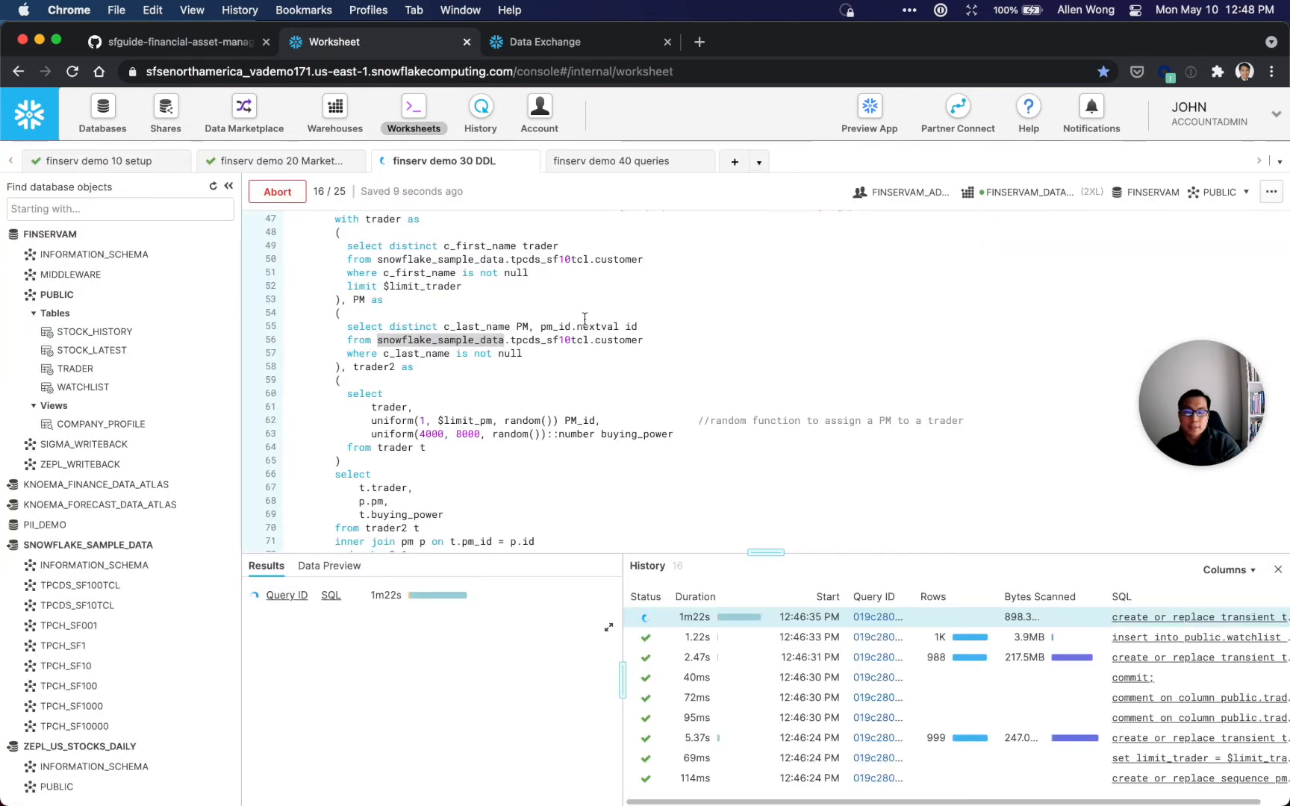
{"action": "scroll", "scroll_direction": "up", "scroll_amount": 3}
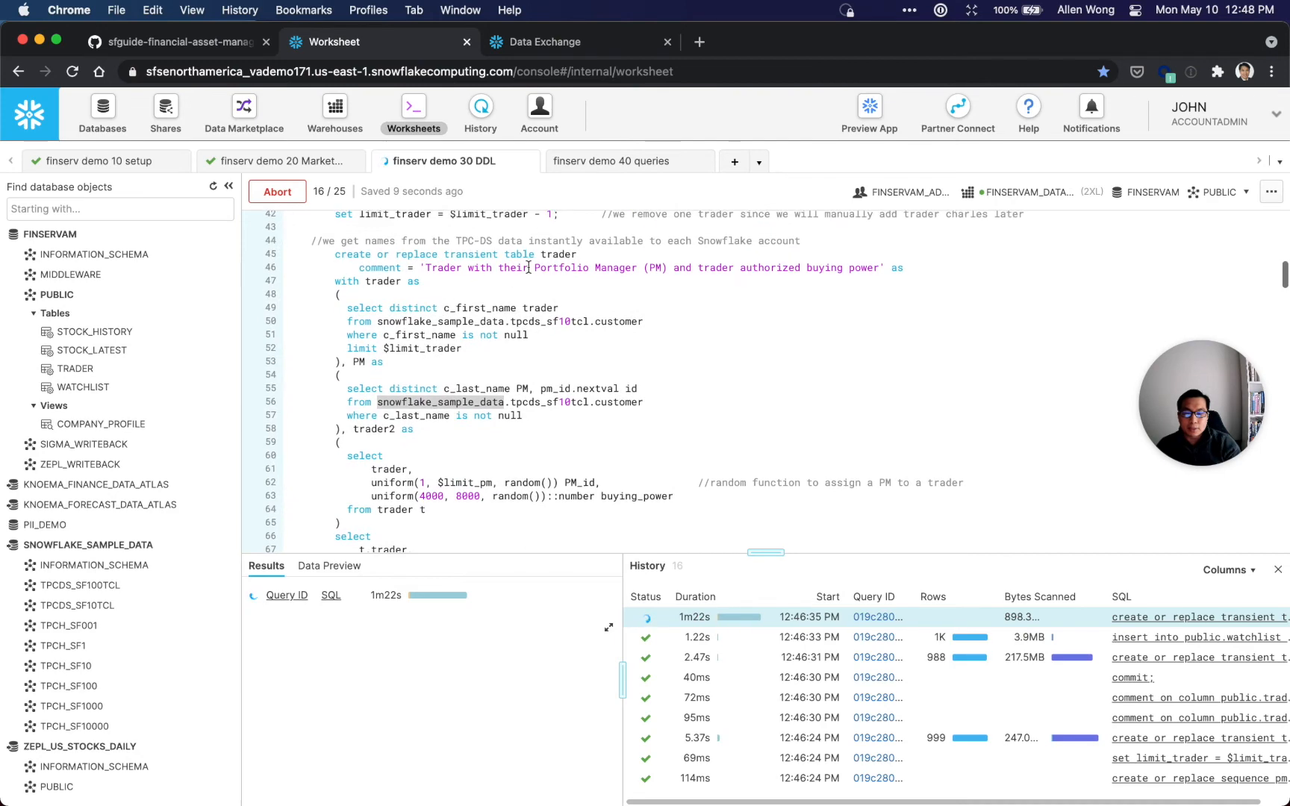
{"action": "scroll", "scroll_direction": "down", "scroll_amount": 3}
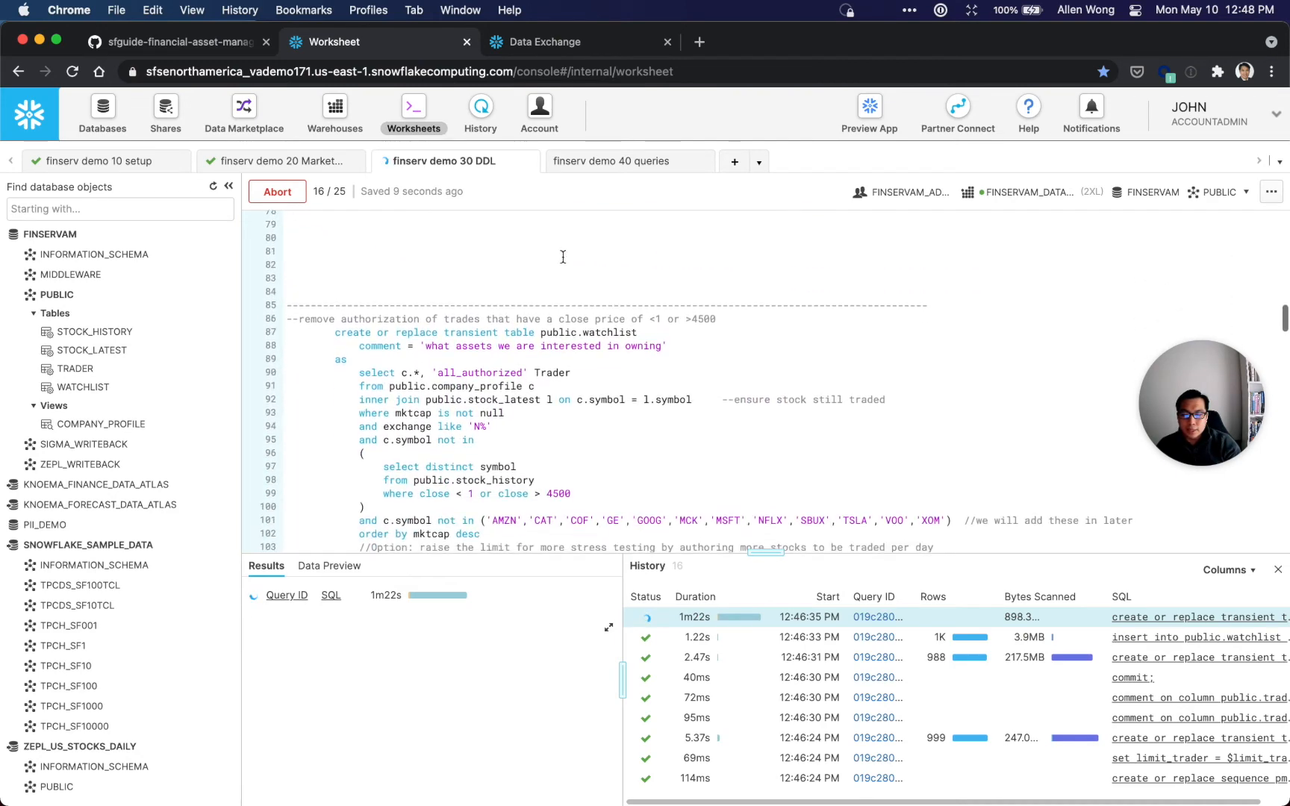
{"action": "scroll", "scroll_direction": "down", "scroll_amount": 3}
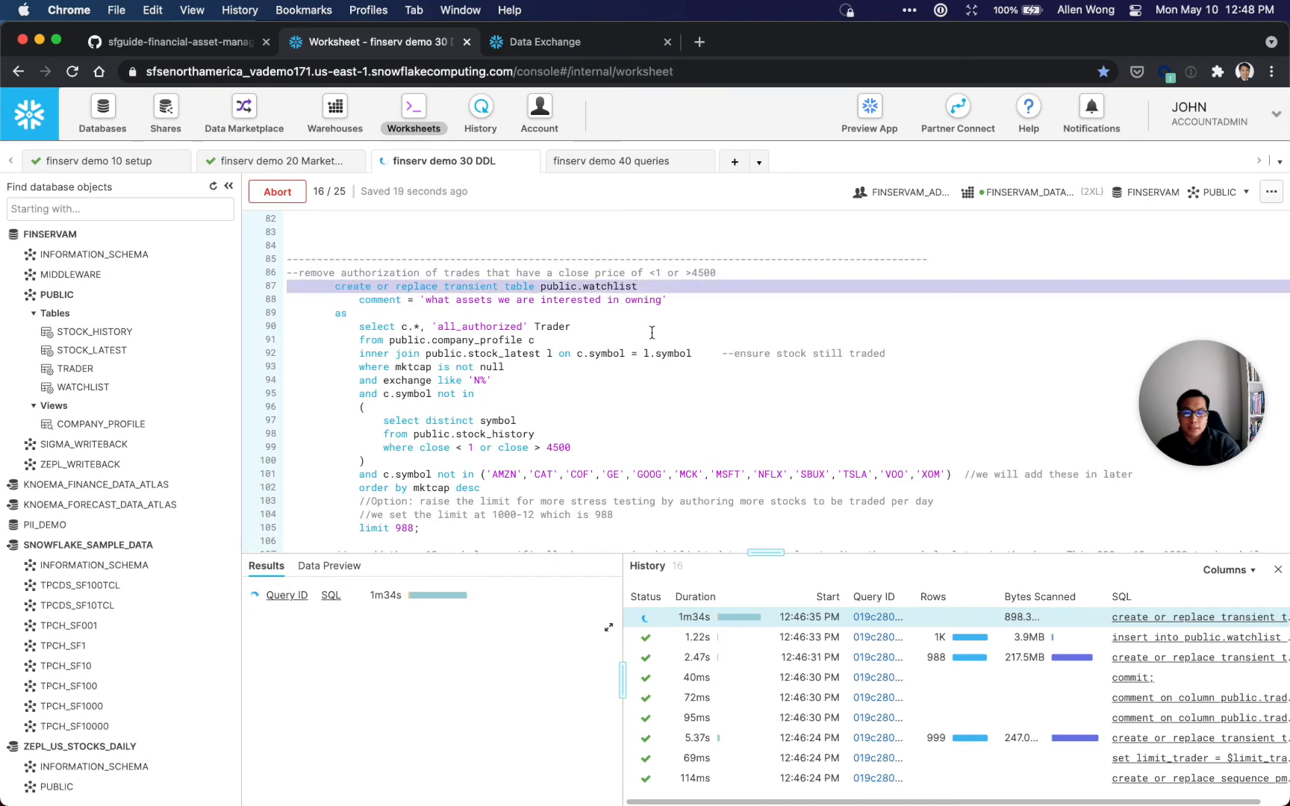
{"action": "scroll", "scroll_direction": "down", "scroll_amount": 3}
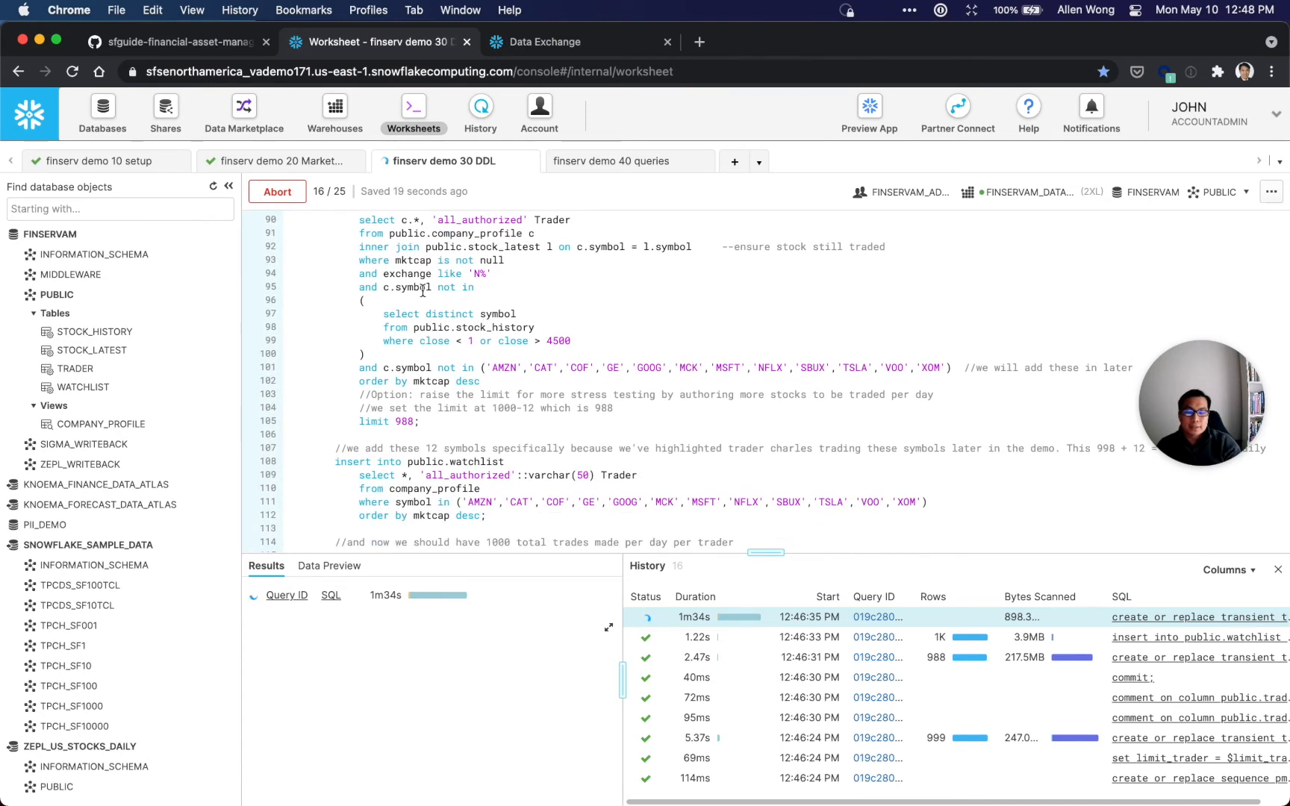
{"action": "scroll", "scroll_direction": "down", "scroll_amount": 3}
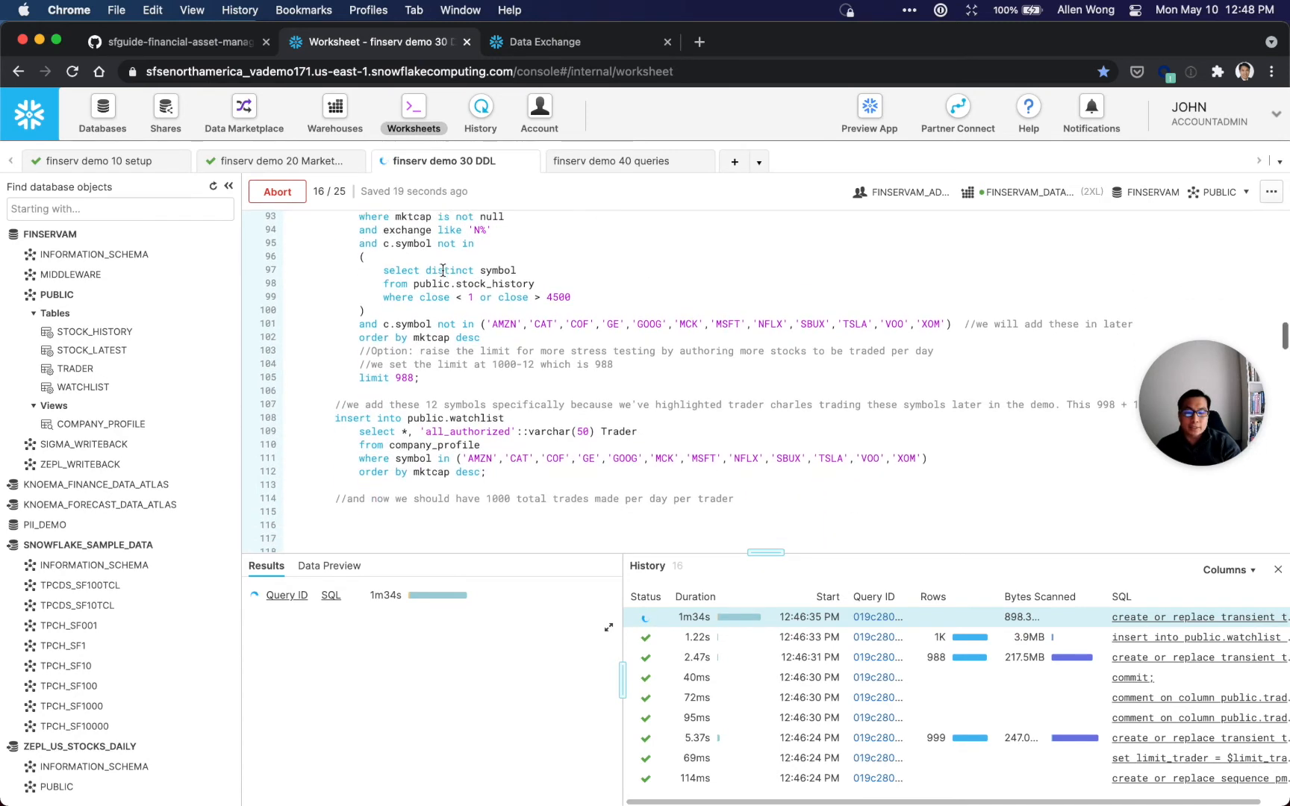
{"action": "scroll", "scroll_direction": "down", "scroll_amount": 3}
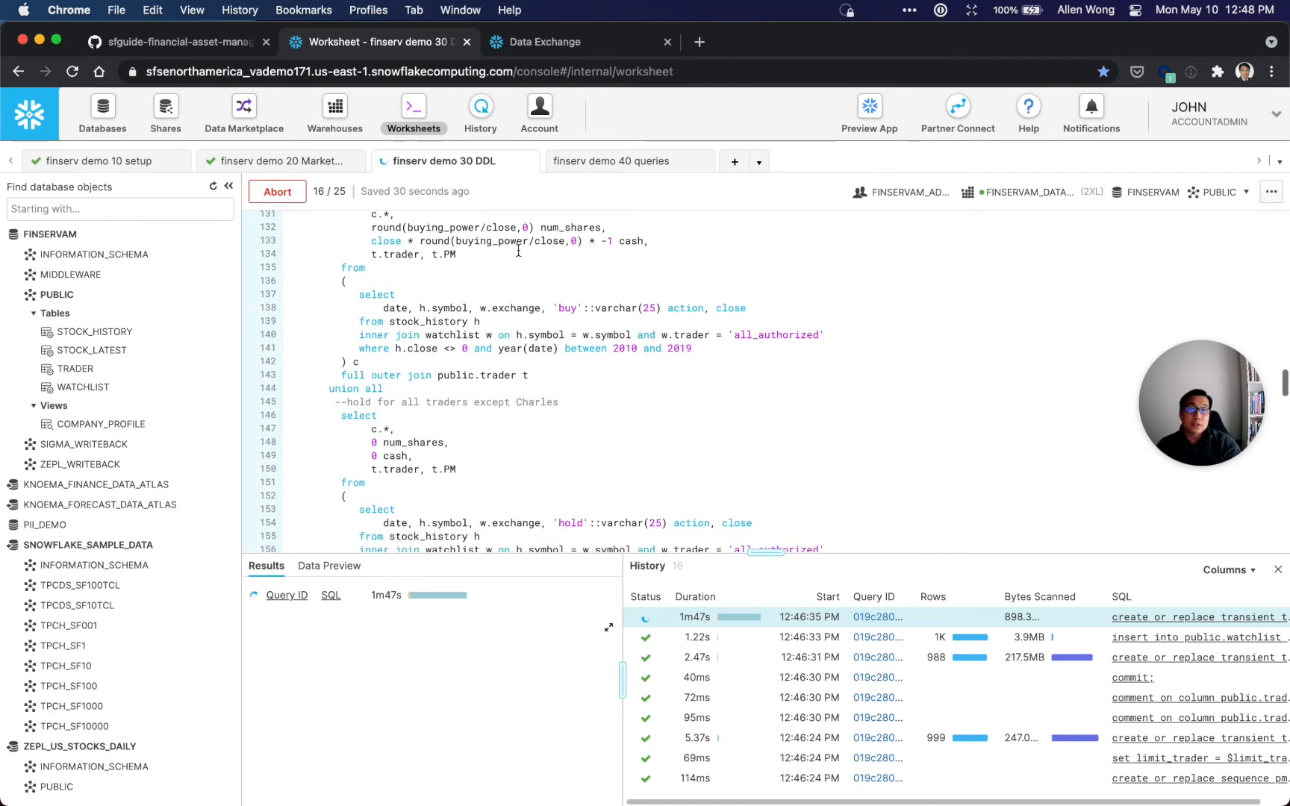
{"action": "scroll", "scroll_direction": "down", "scroll_amount": 3}
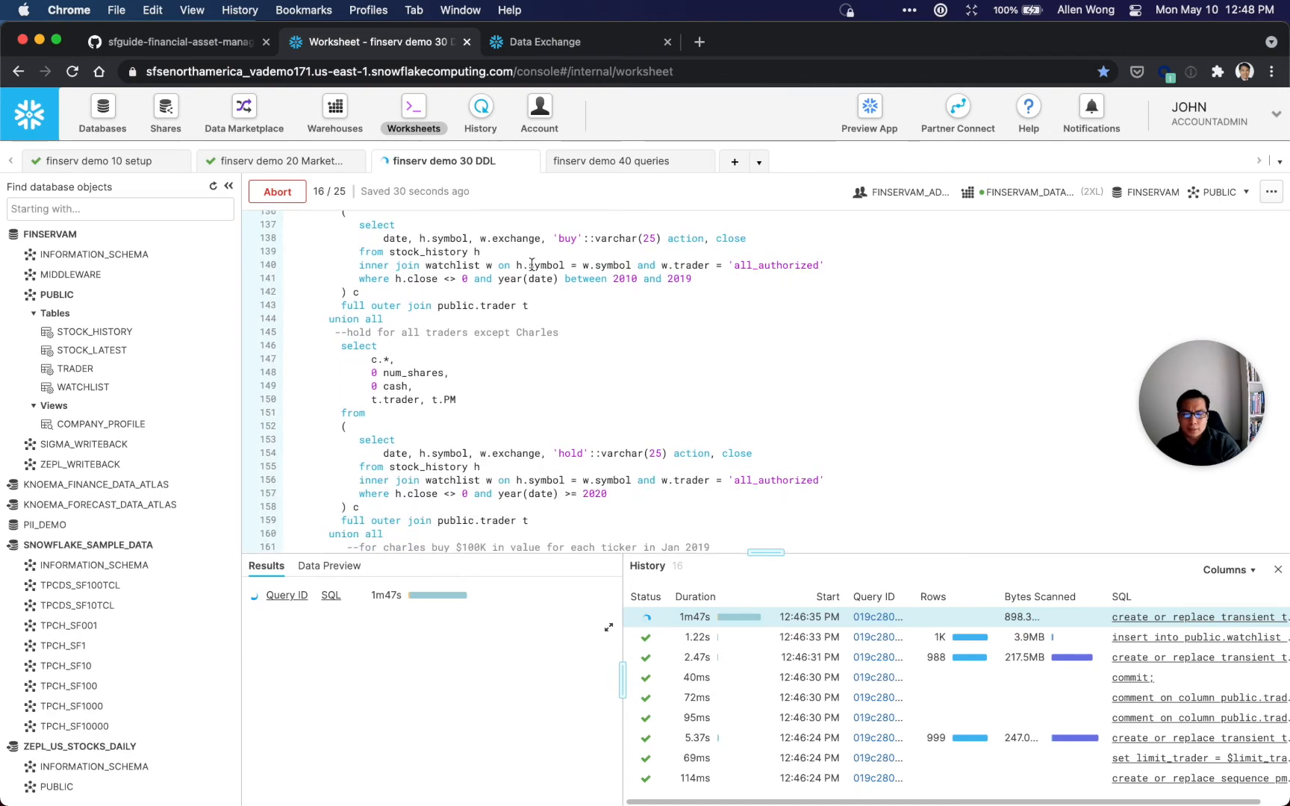
{"action": "scroll", "scroll_direction": "down", "scroll_amount": 3}
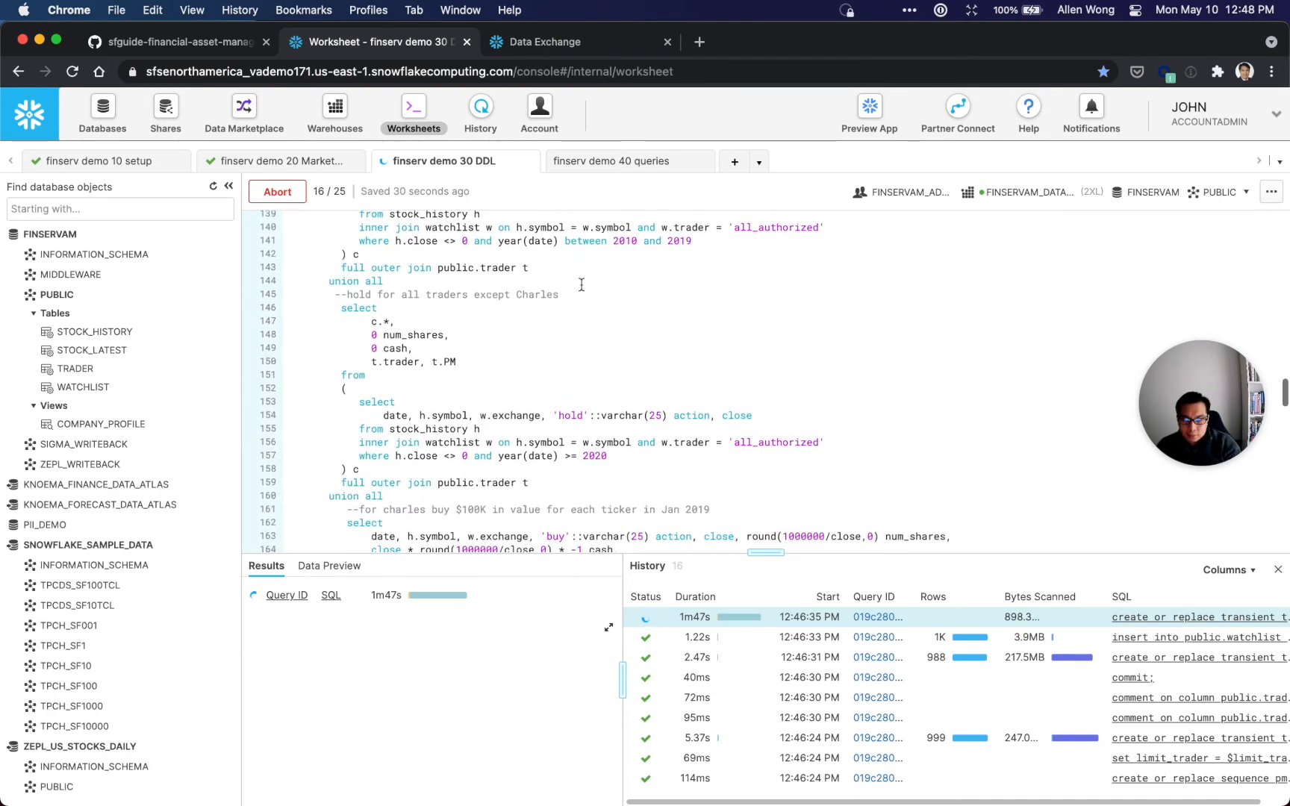
{"action": "scroll", "scroll_direction": "down", "scroll_amount": 3}
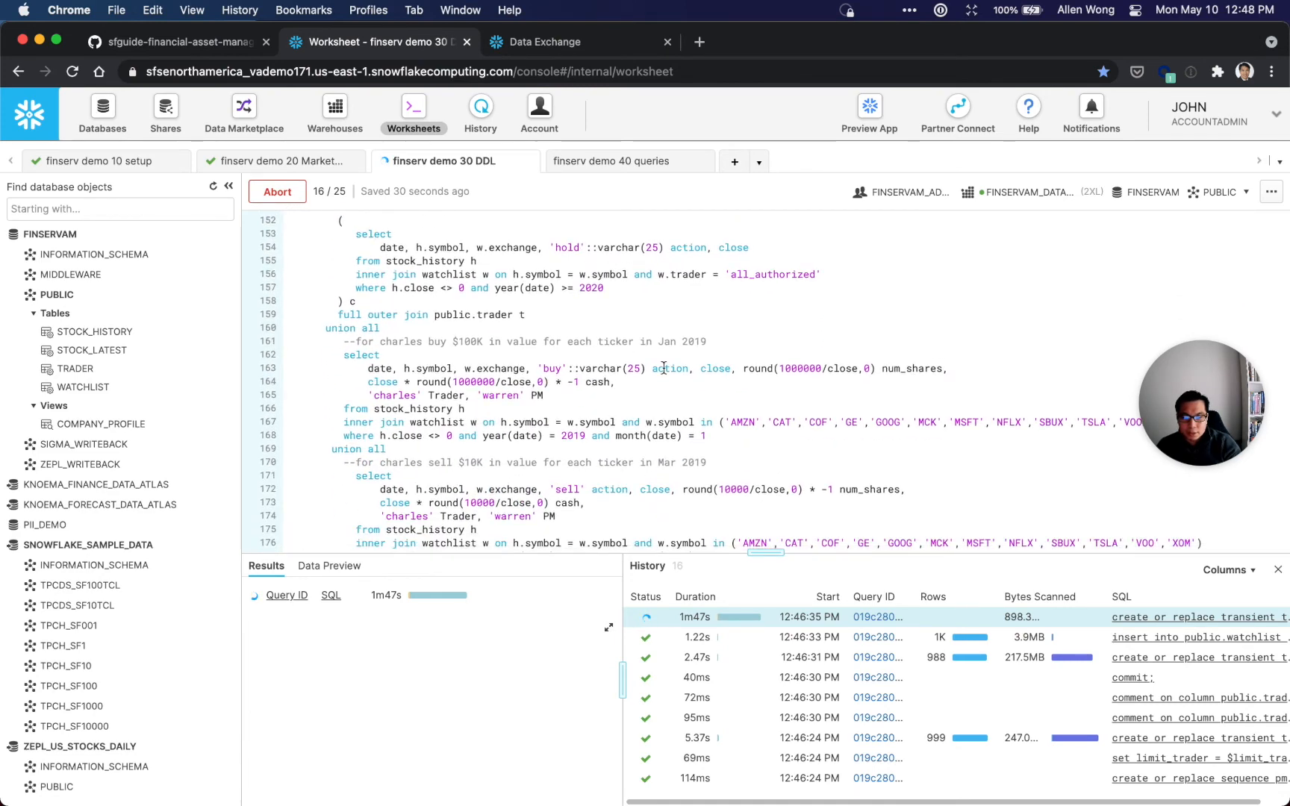
{"action": "scroll", "scroll_direction": "down", "scroll_amount": 3}
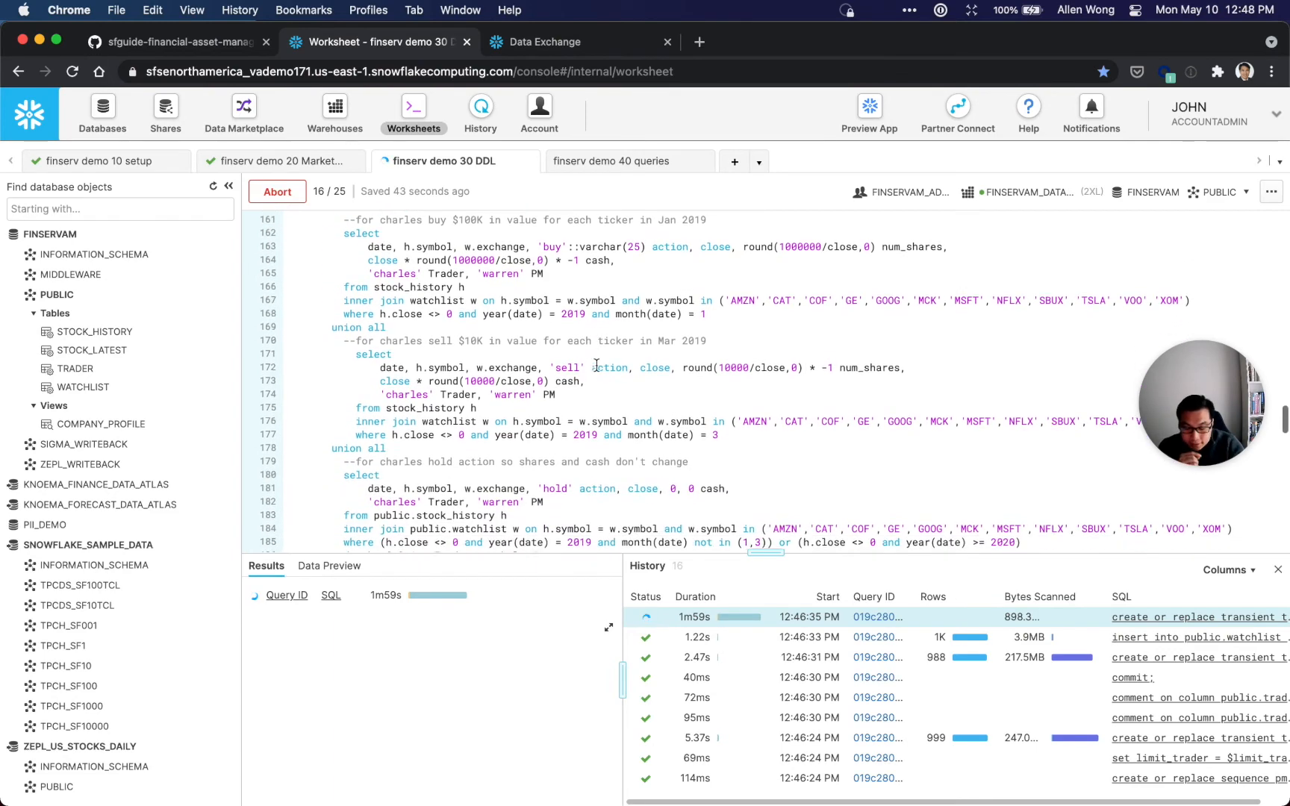
{"action": "scroll", "scroll_direction": "down", "scroll_amount": 3}
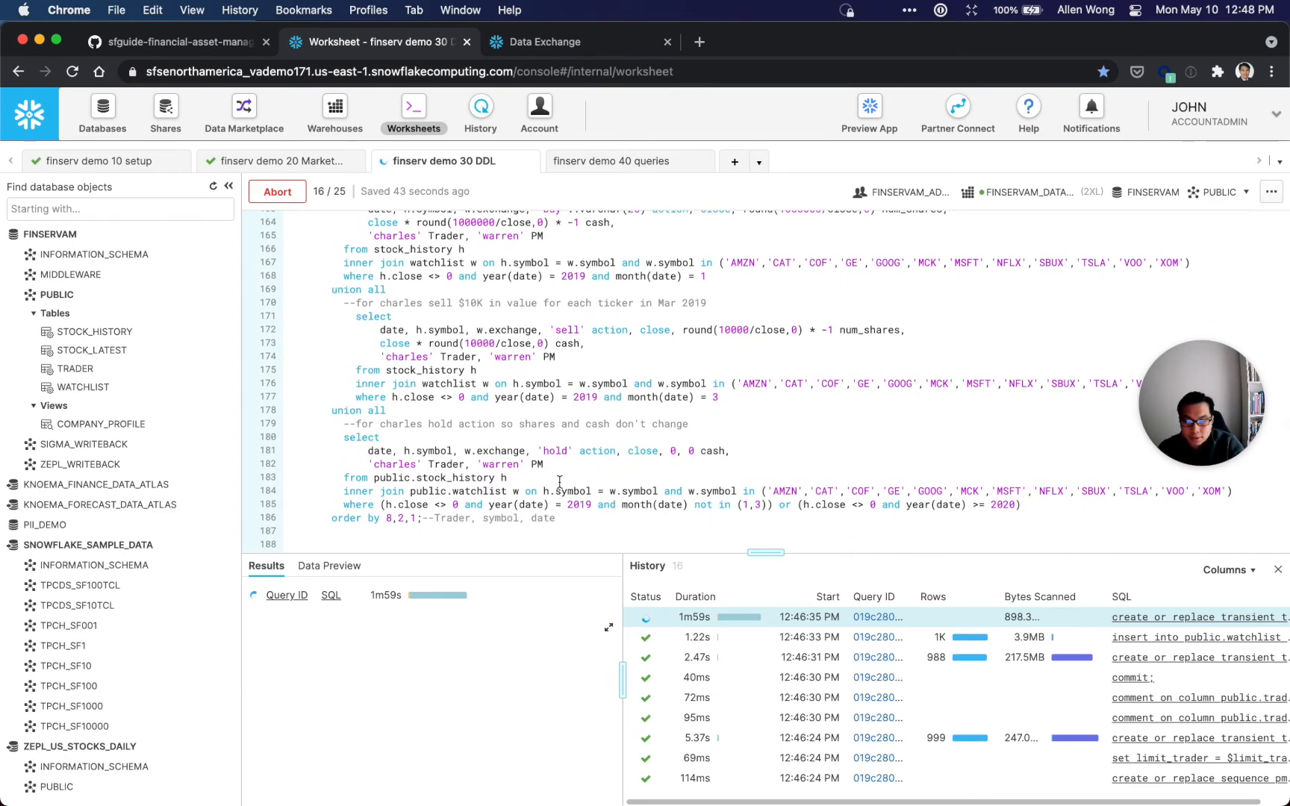
{"action": "double_click", "coordinate": [451, 518]}
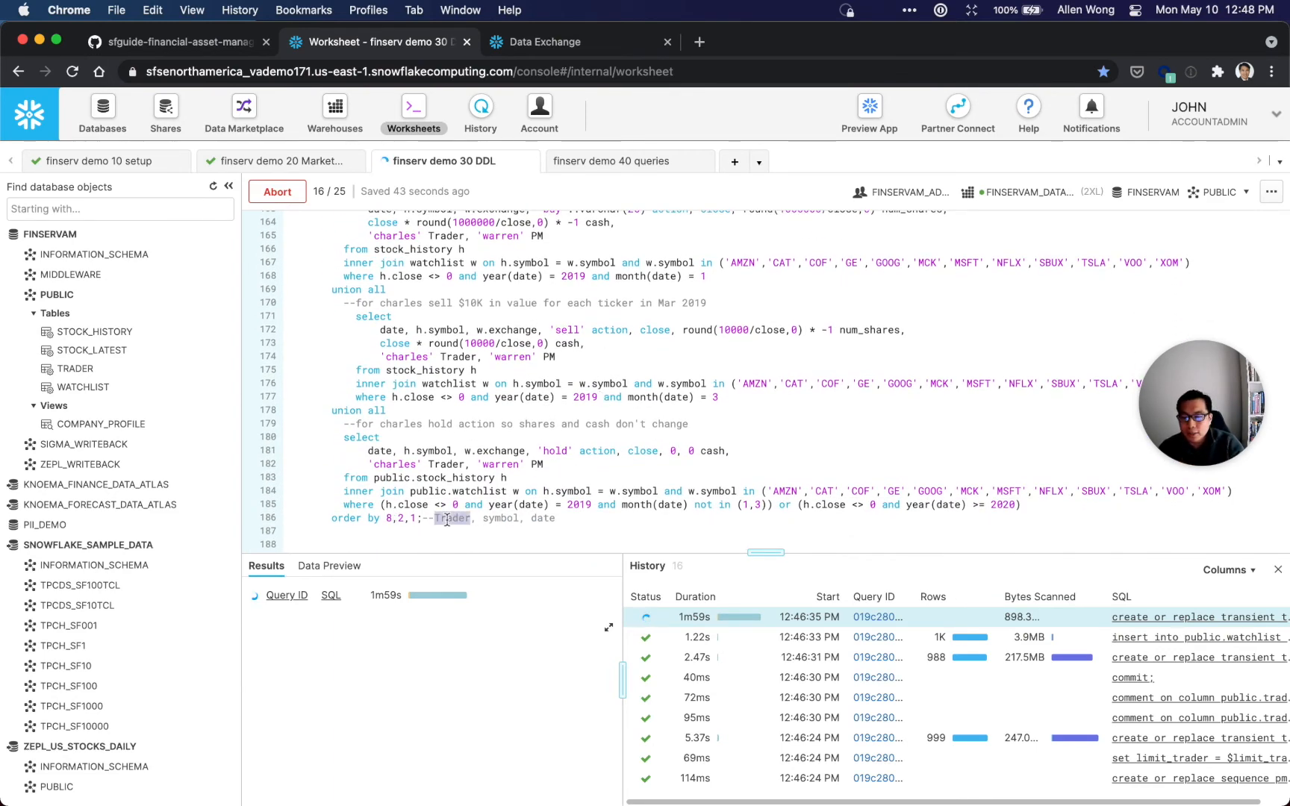
{"action": "left_click", "coordinate": [563, 518]}
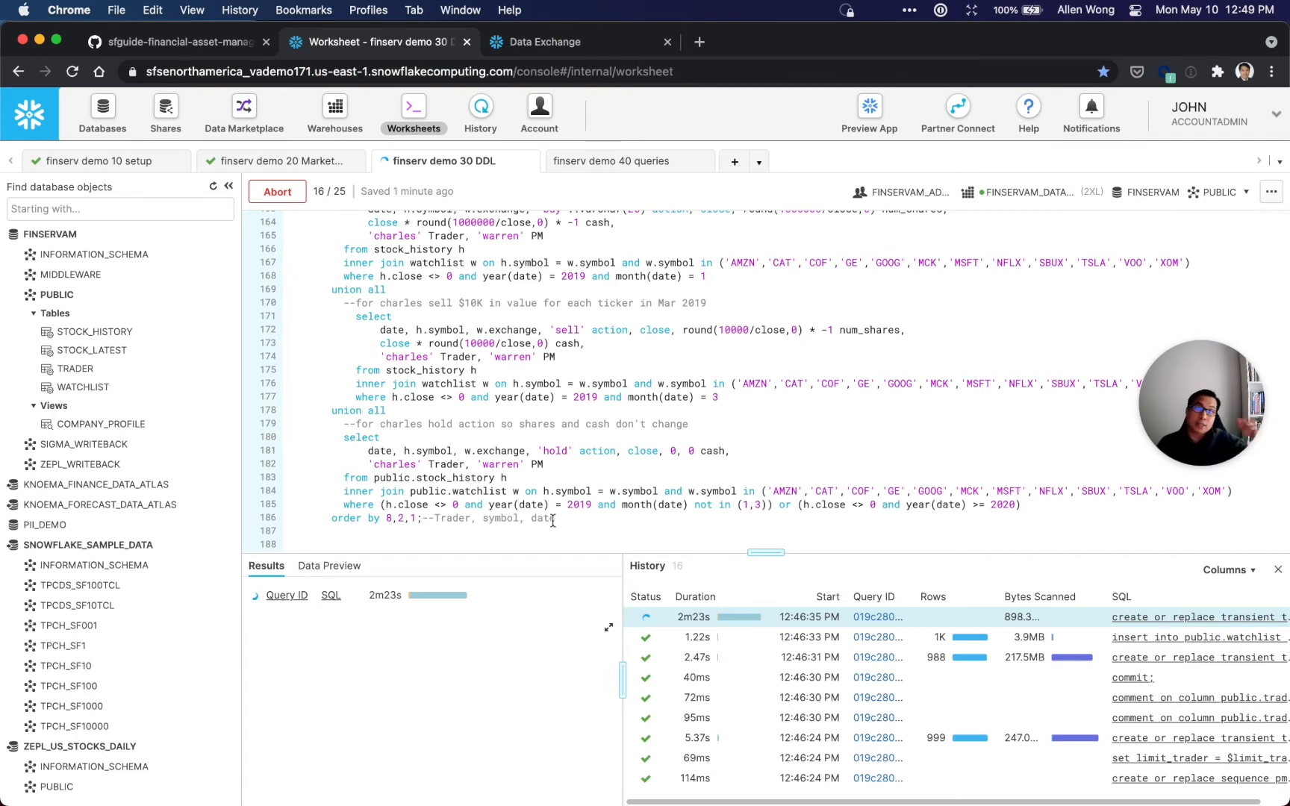
{"action": "scroll", "scroll_direction": "down", "scroll_amount": 3}
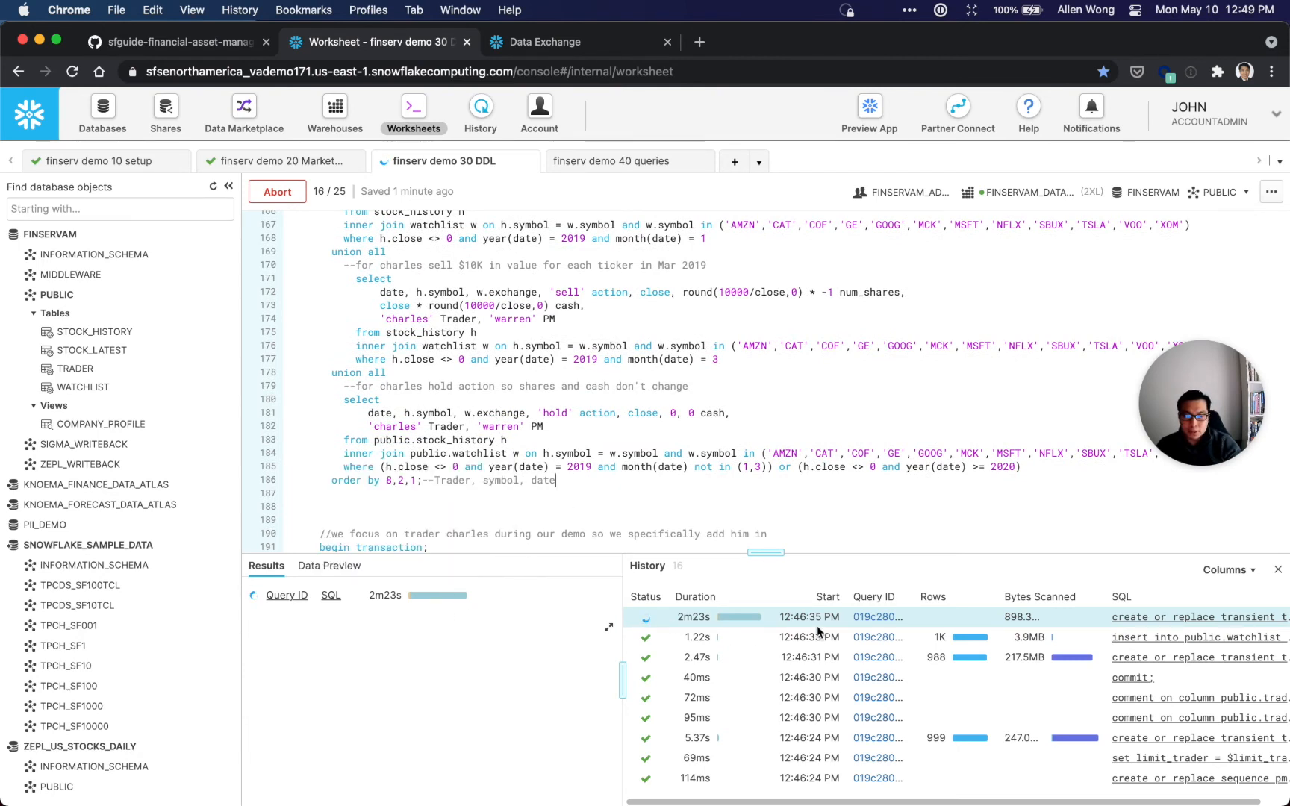
{"action": "mouse_move", "coordinate": [877, 617]}
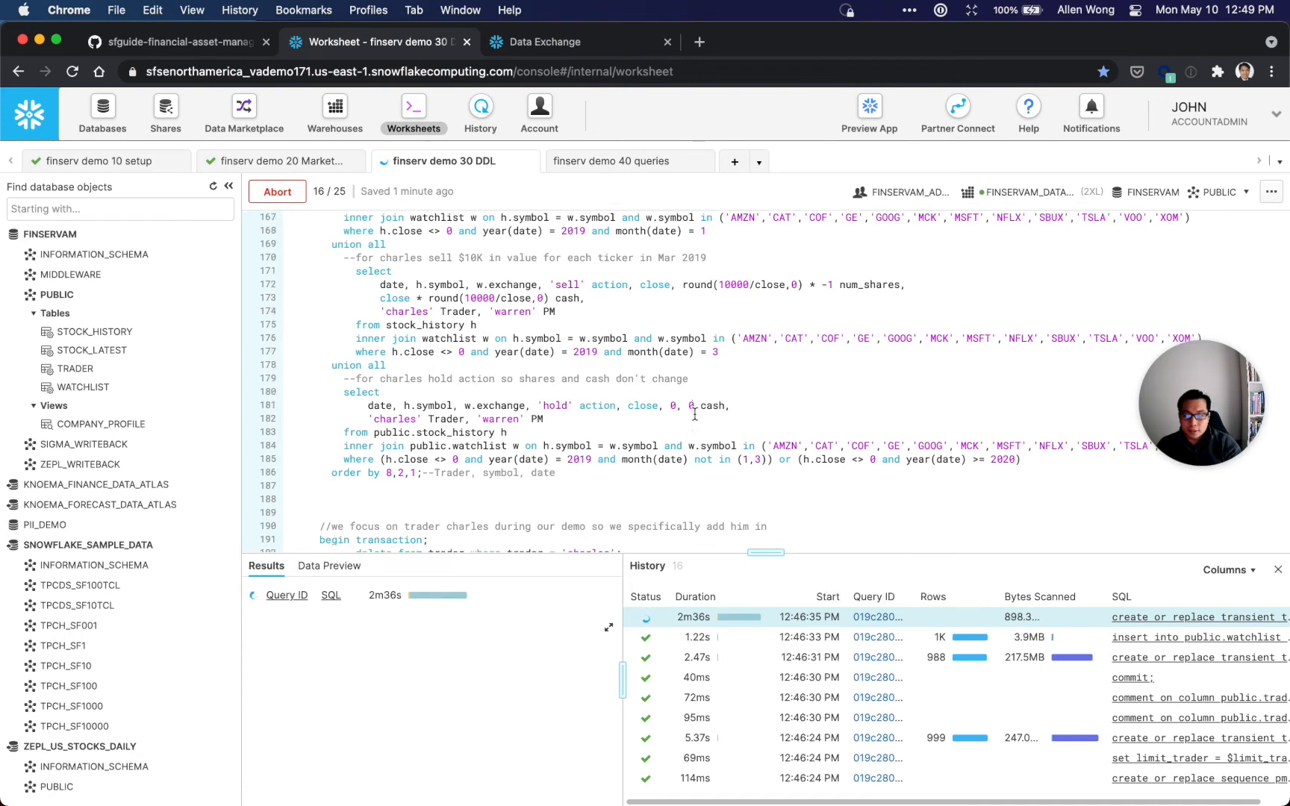
{"action": "scroll", "scroll_direction": "down", "scroll_amount": 3}
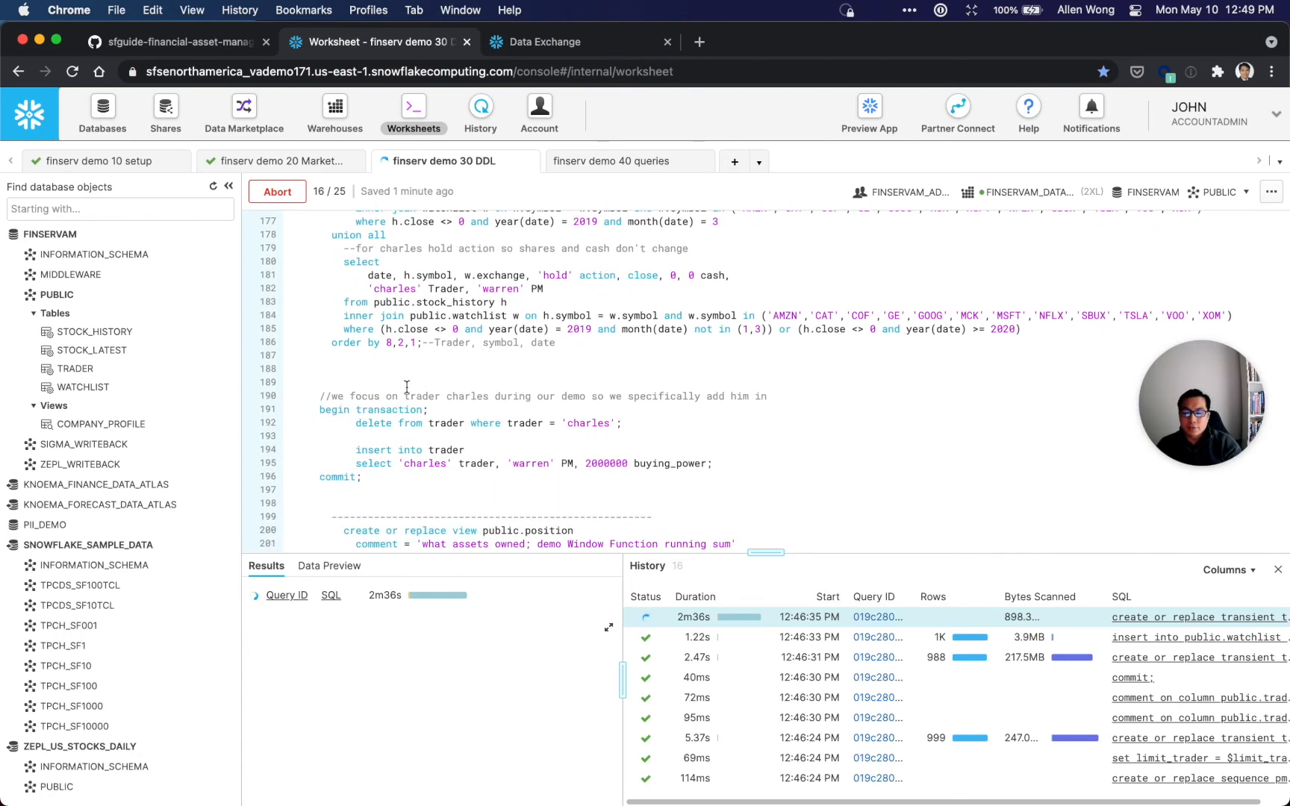
{"action": "double_click", "coordinate": [388, 410]}
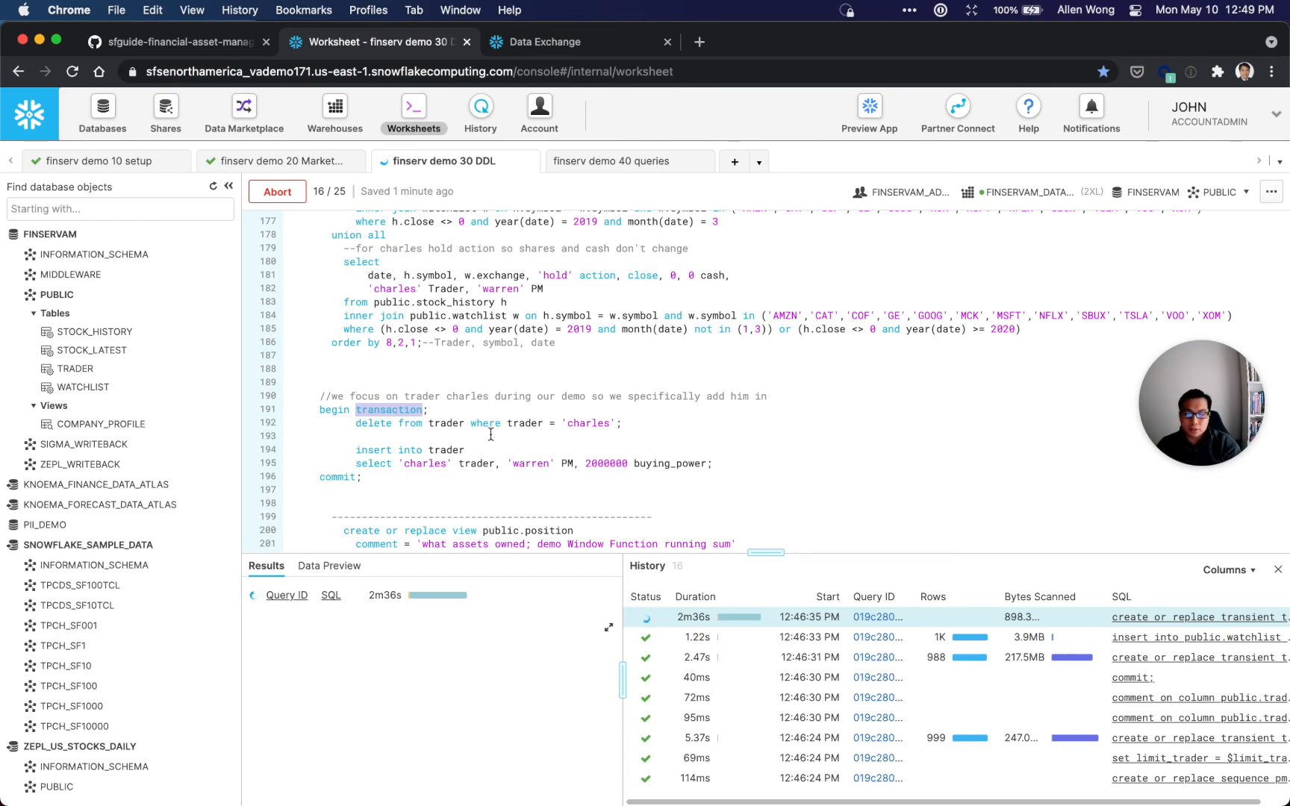
{"action": "scroll", "scroll_direction": "down", "scroll_amount": 3}
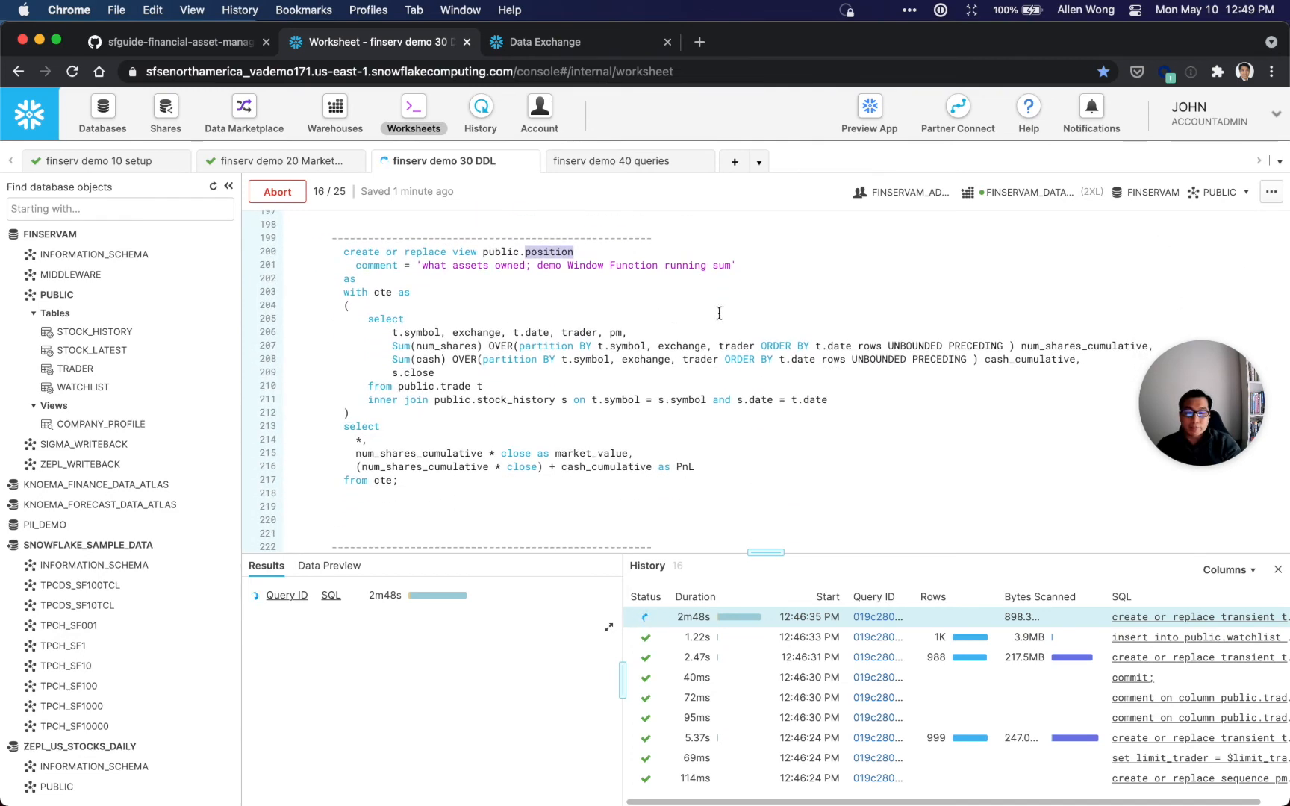
{"action": "mouse_move", "coordinate": [731, 315]}
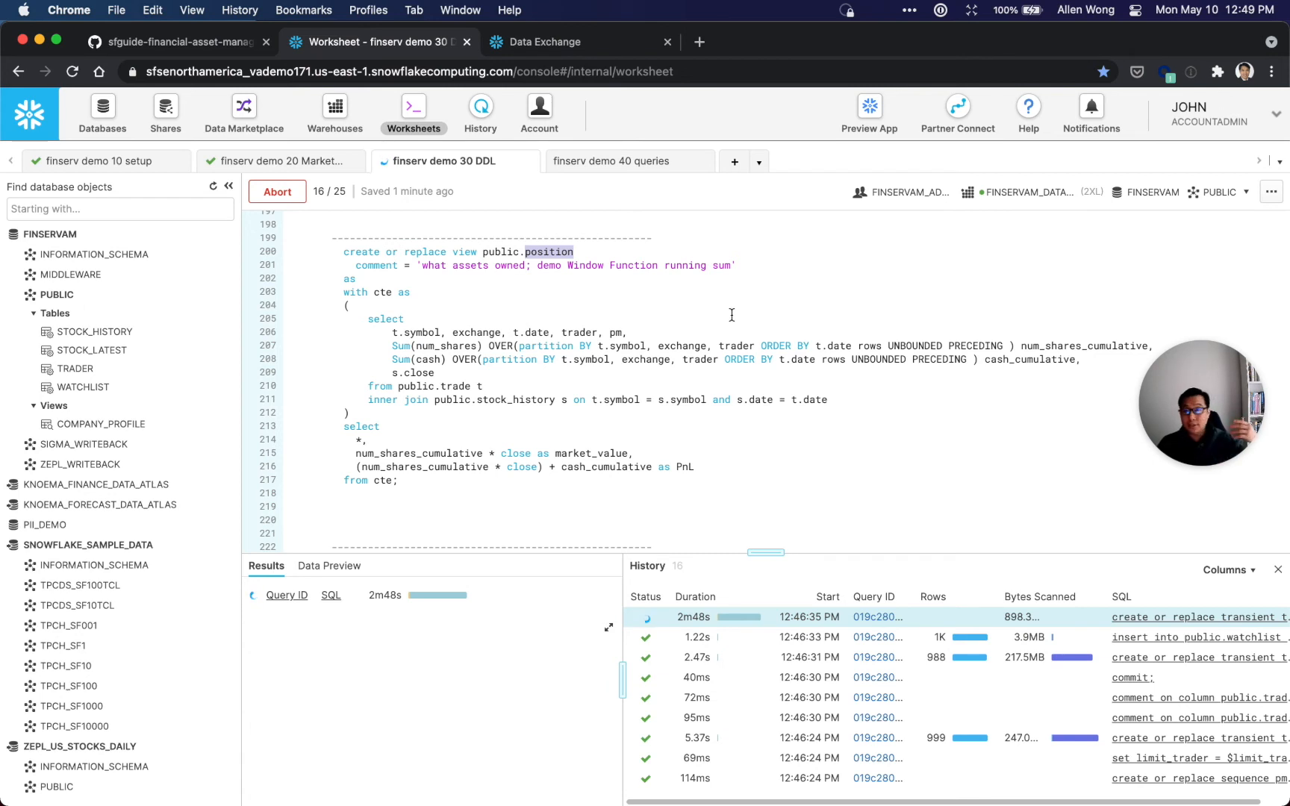
{"action": "mouse_move", "coordinate": [714, 329]}
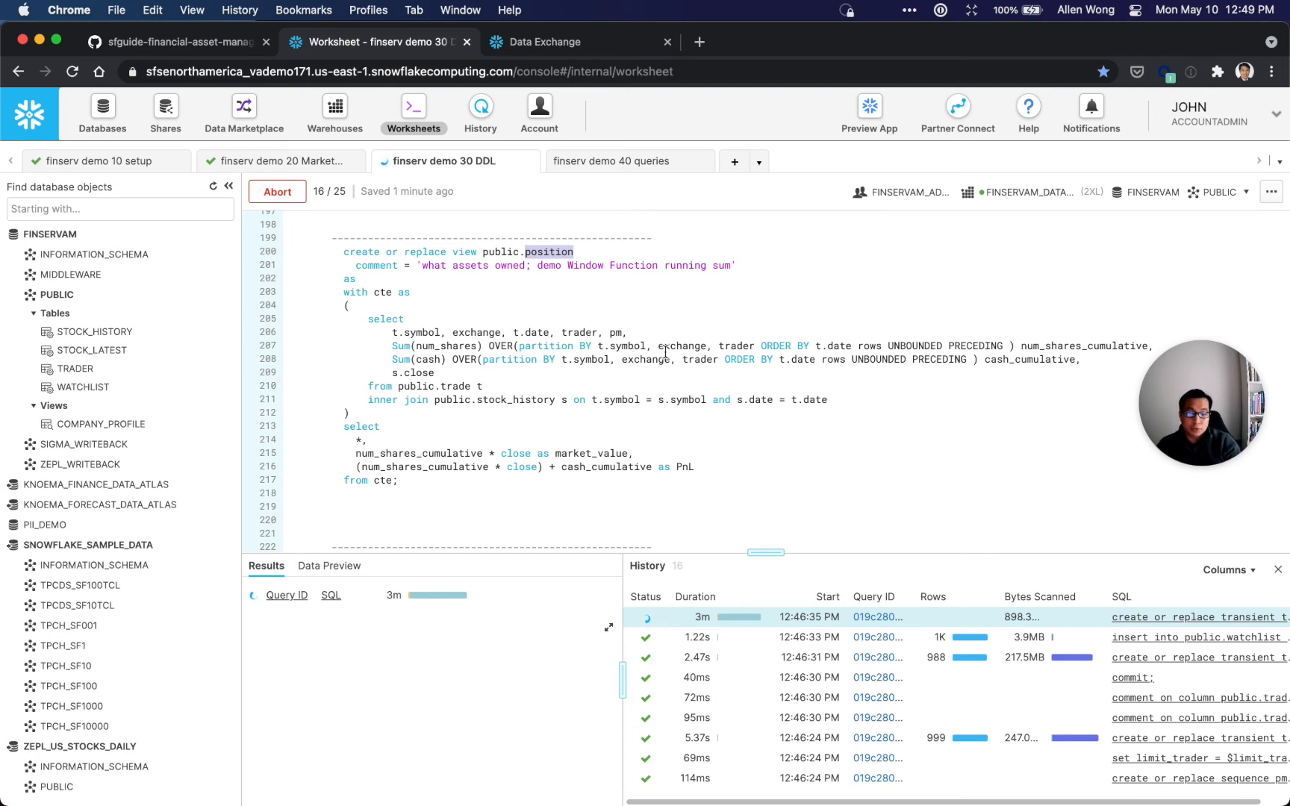
{"action": "mouse_move", "coordinate": [553, 323]}
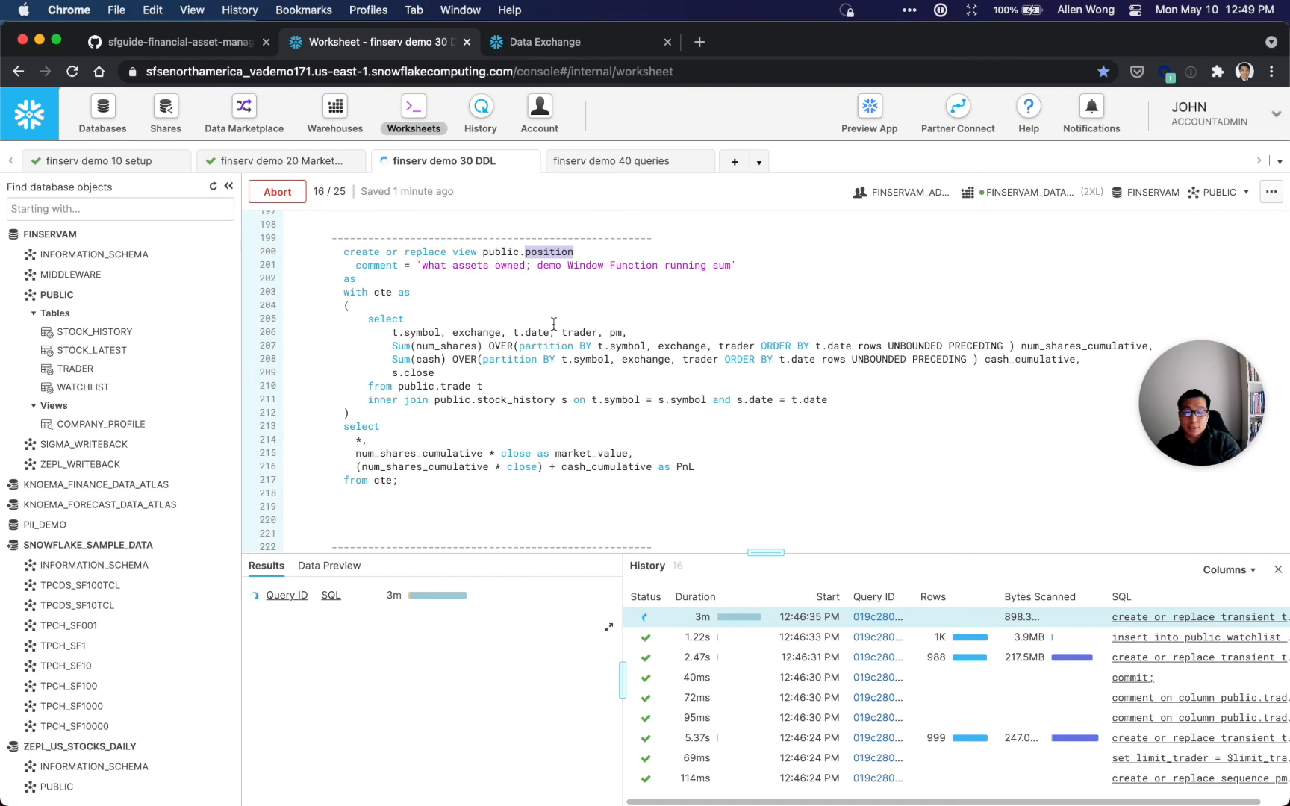
{"action": "double_click", "coordinate": [464, 251]}
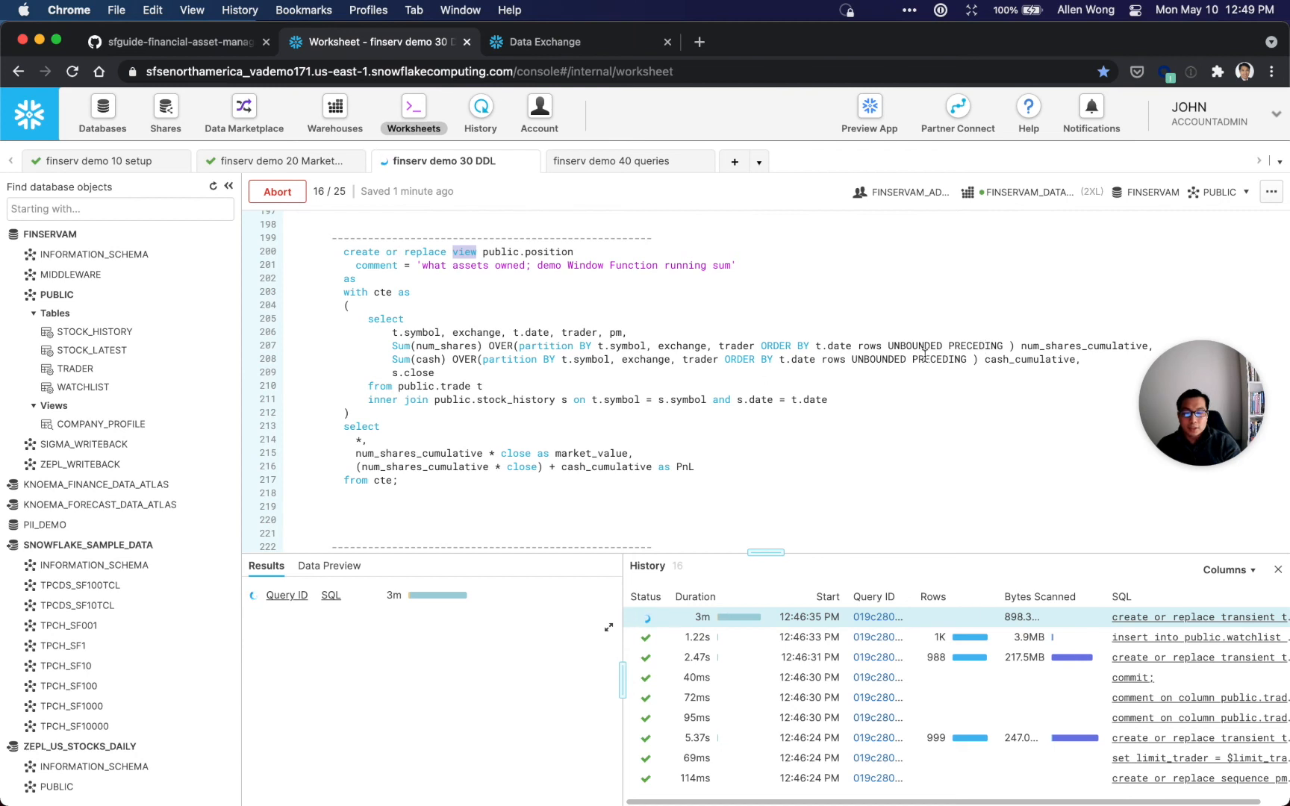
{"action": "scroll", "scroll_direction": "down", "scroll_amount": 3}
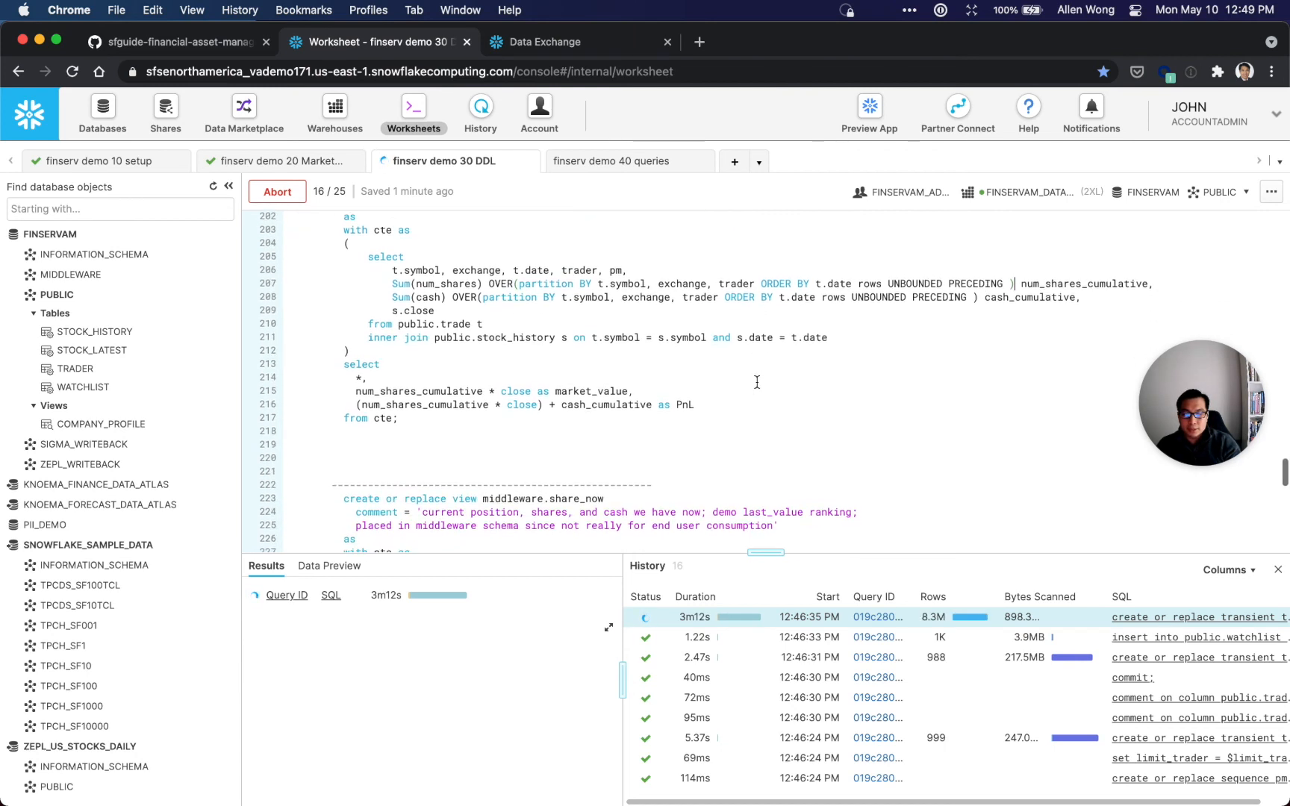
{"action": "scroll", "scroll_direction": "down", "scroll_amount": 3}
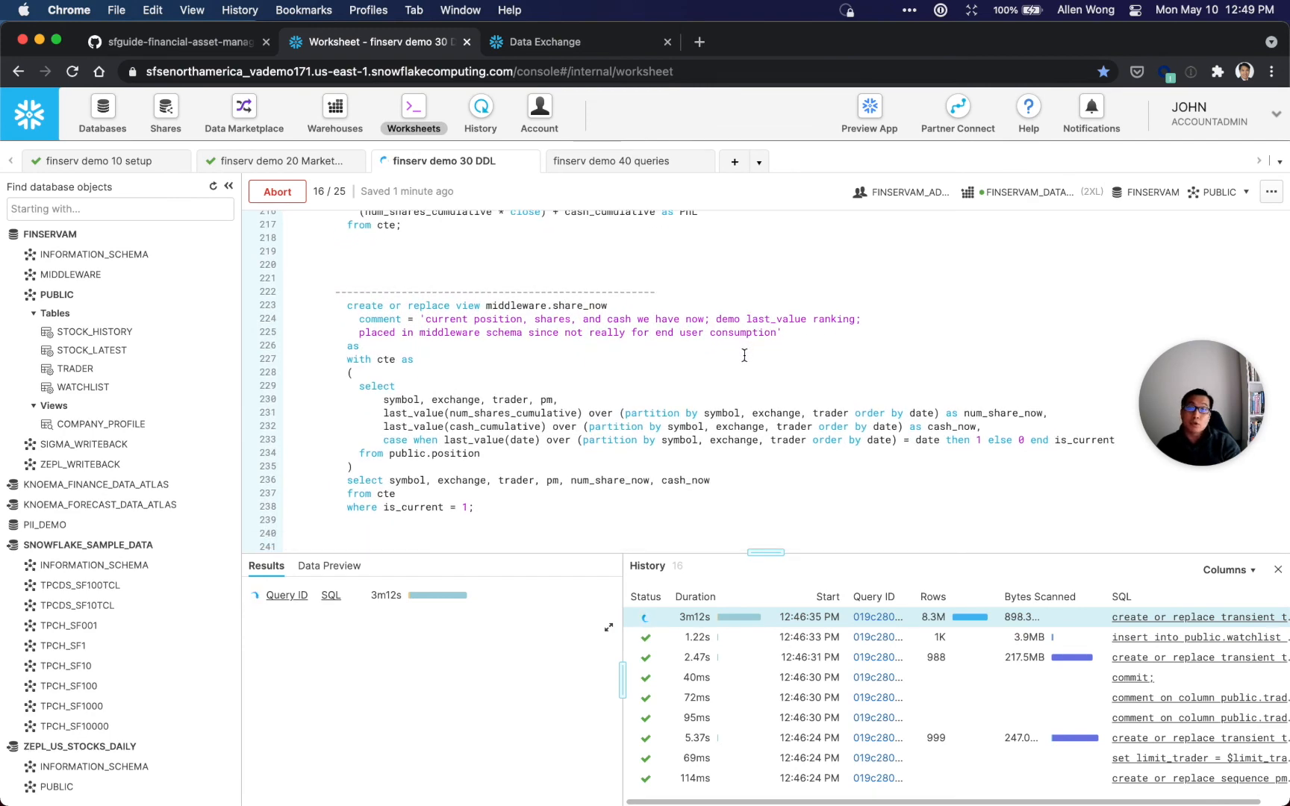
{"action": "scroll", "scroll_direction": "down", "scroll_amount": 3}
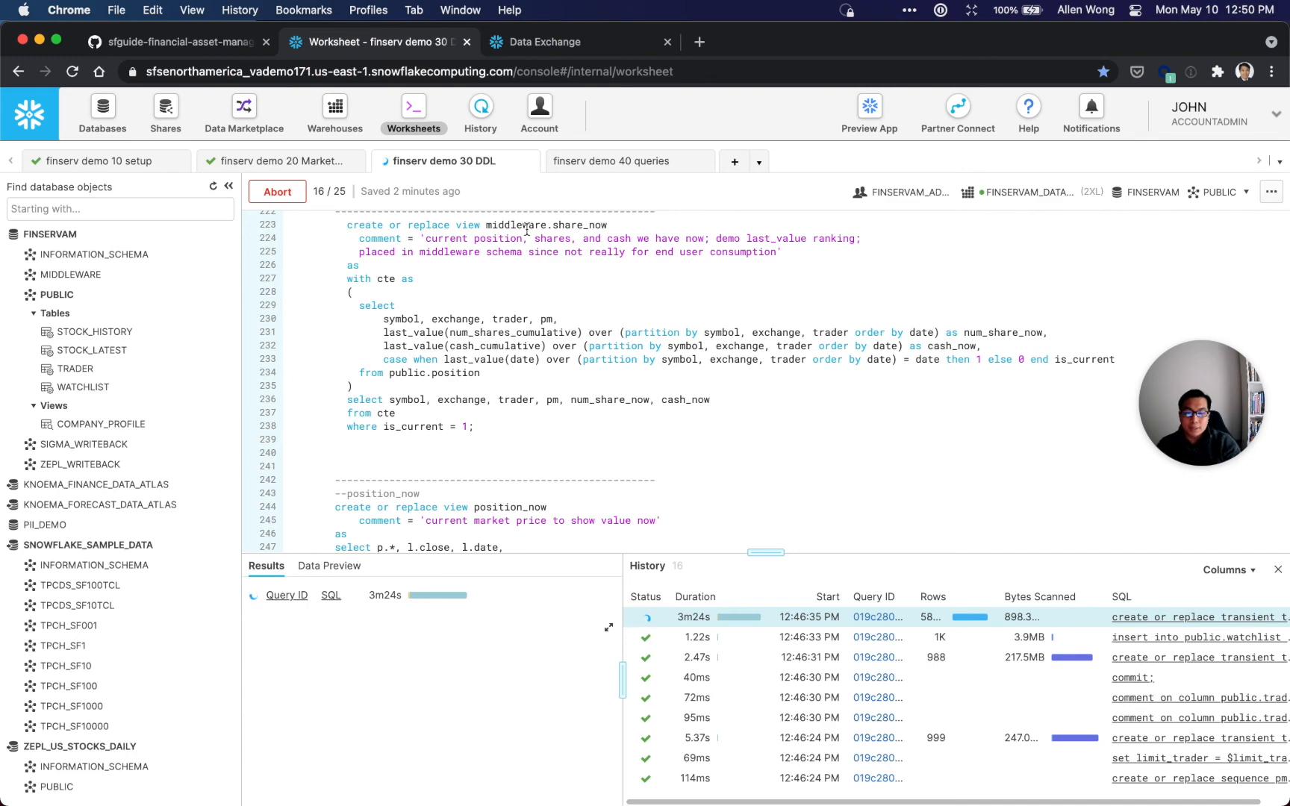
{"action": "scroll", "scroll_direction": "down", "scroll_amount": 3}
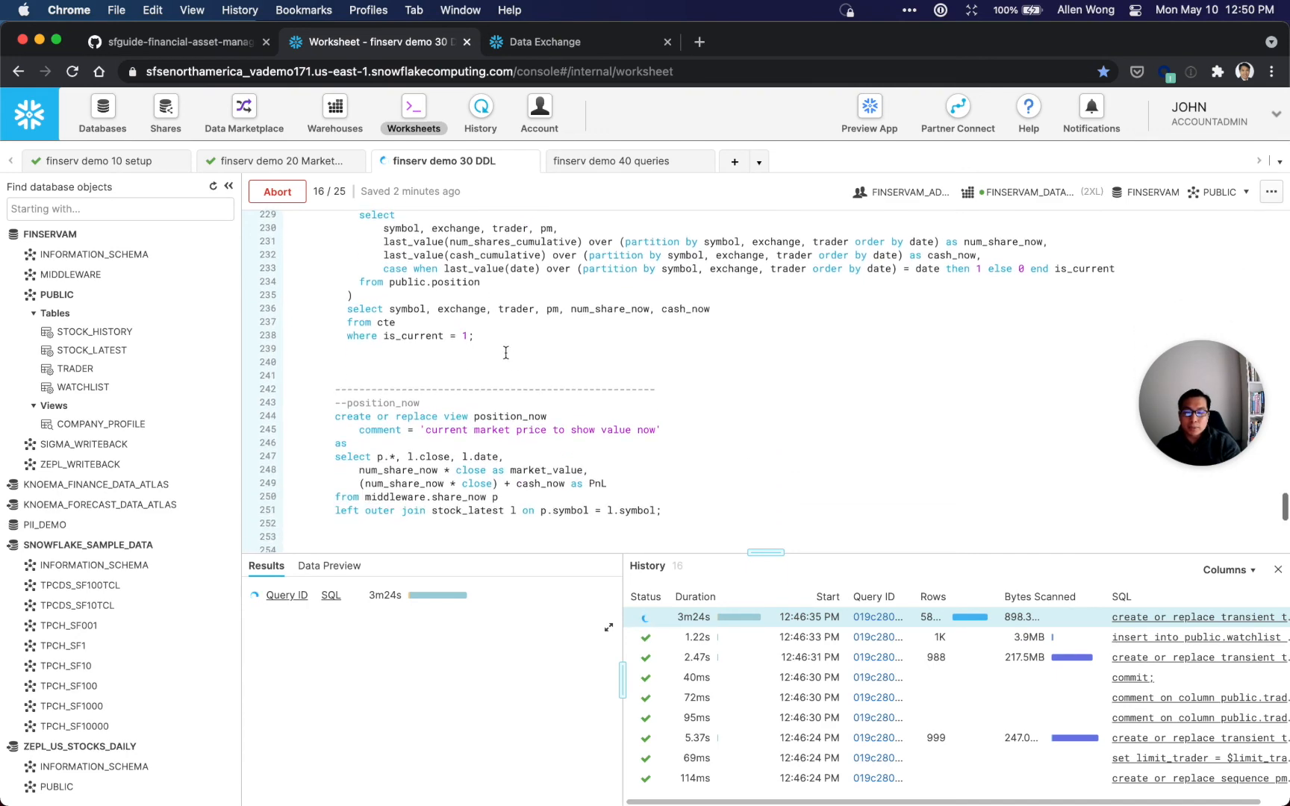
{"action": "mouse_move", "coordinate": [507, 416]}
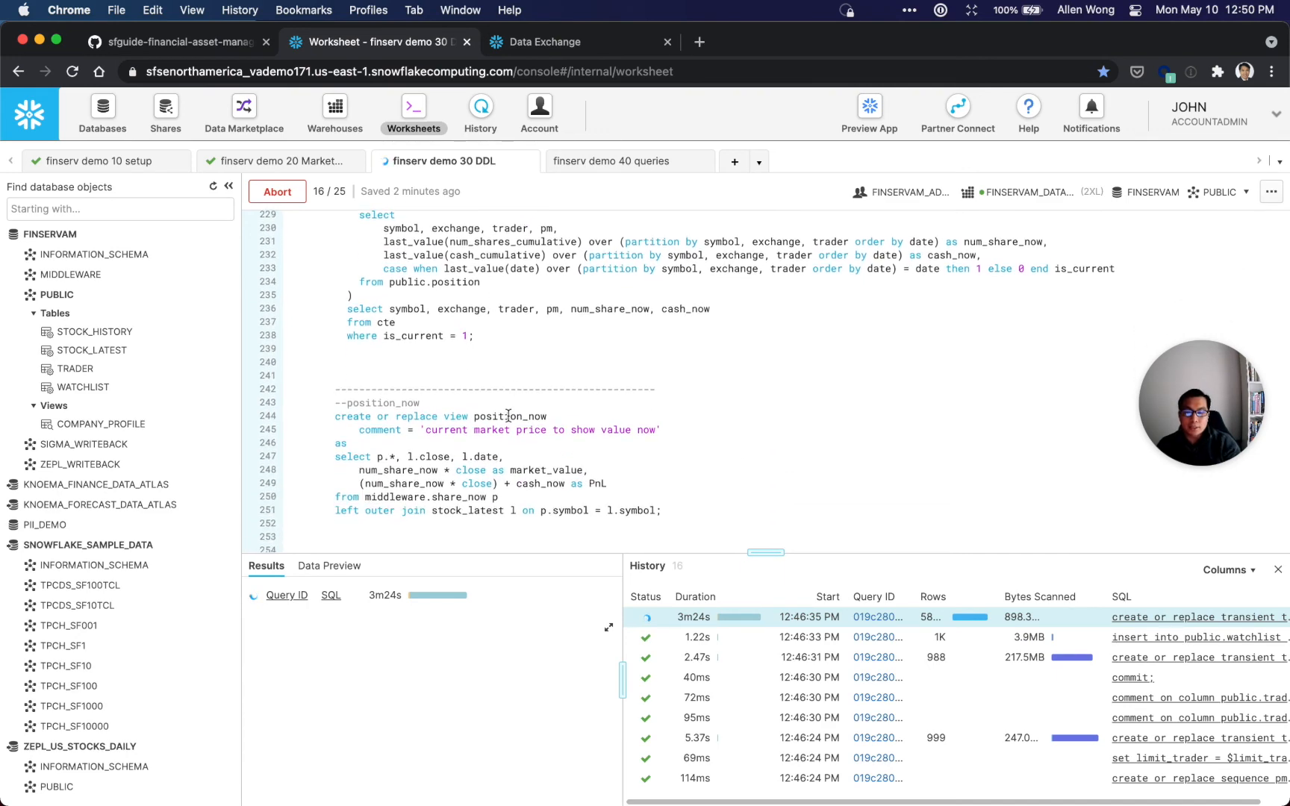
{"action": "double_click", "coordinate": [510, 416]}
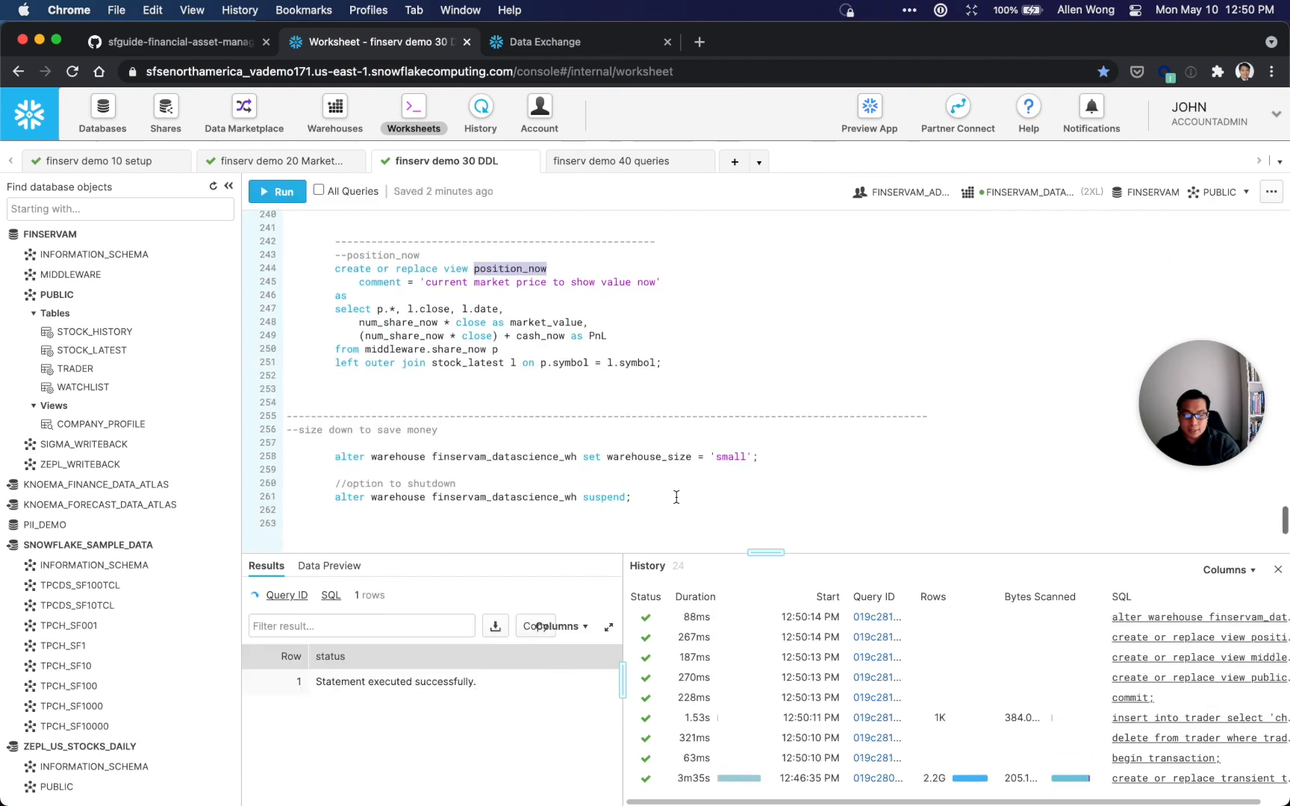
Confirm script 30 finished all 25 queries, including the warehouse resize and suspend.
{"action": "left_click", "coordinate": [282, 191]}
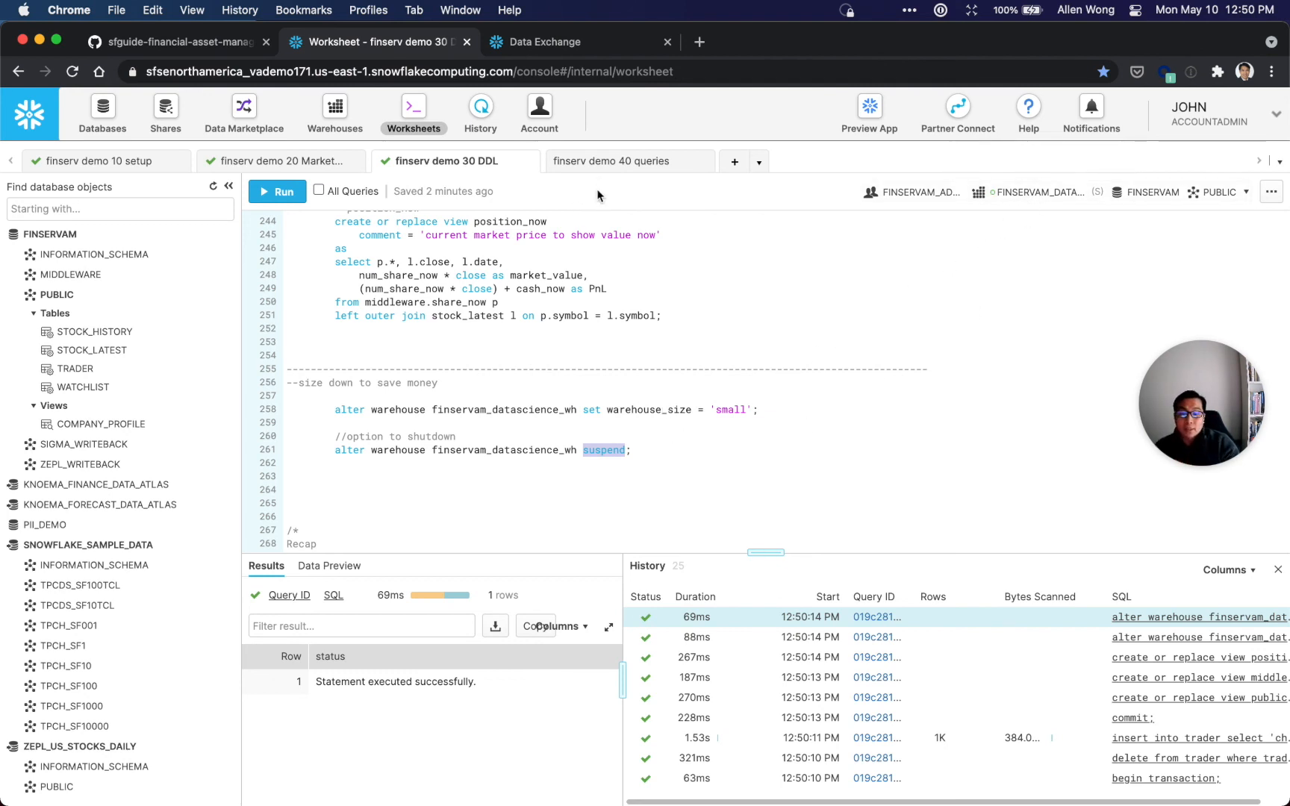
{"action": "mouse_move", "coordinate": [586, 242]}
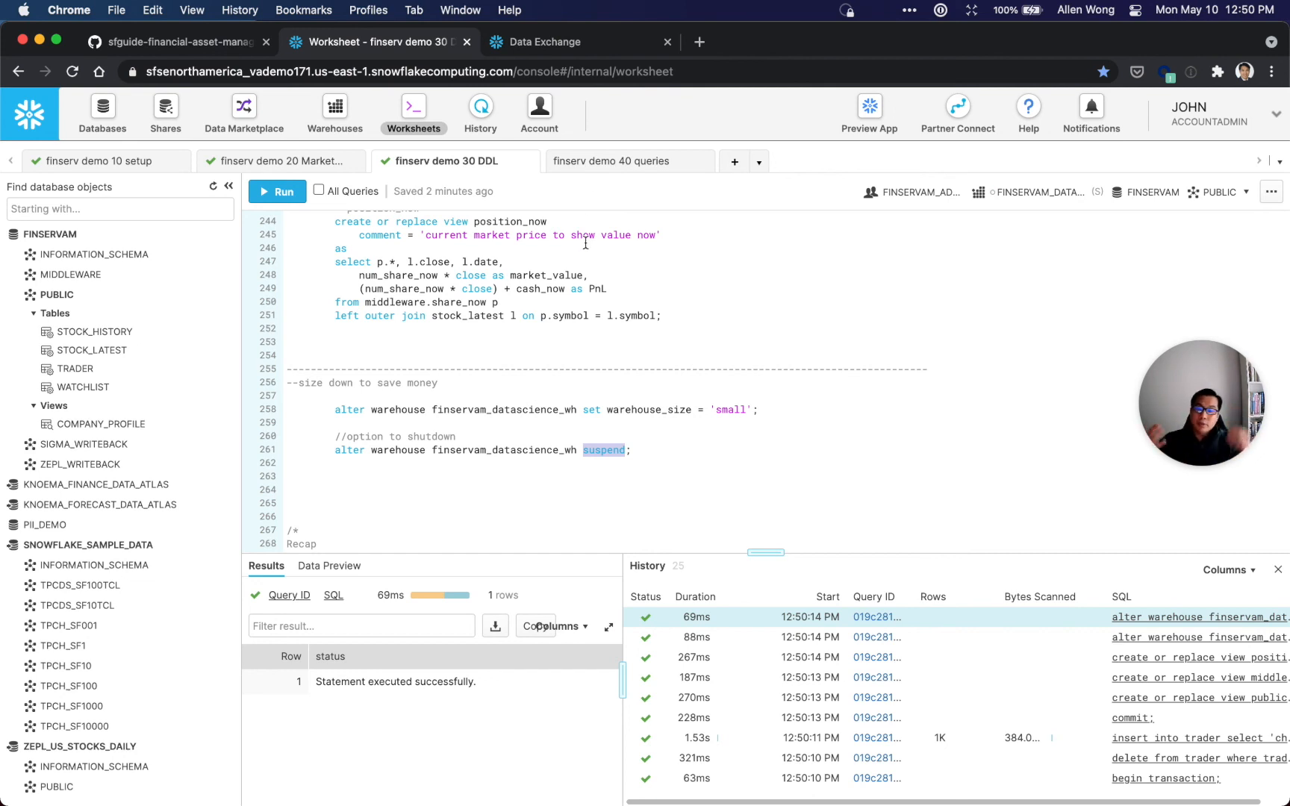
{"action": "mouse_move", "coordinate": [102, 160]}
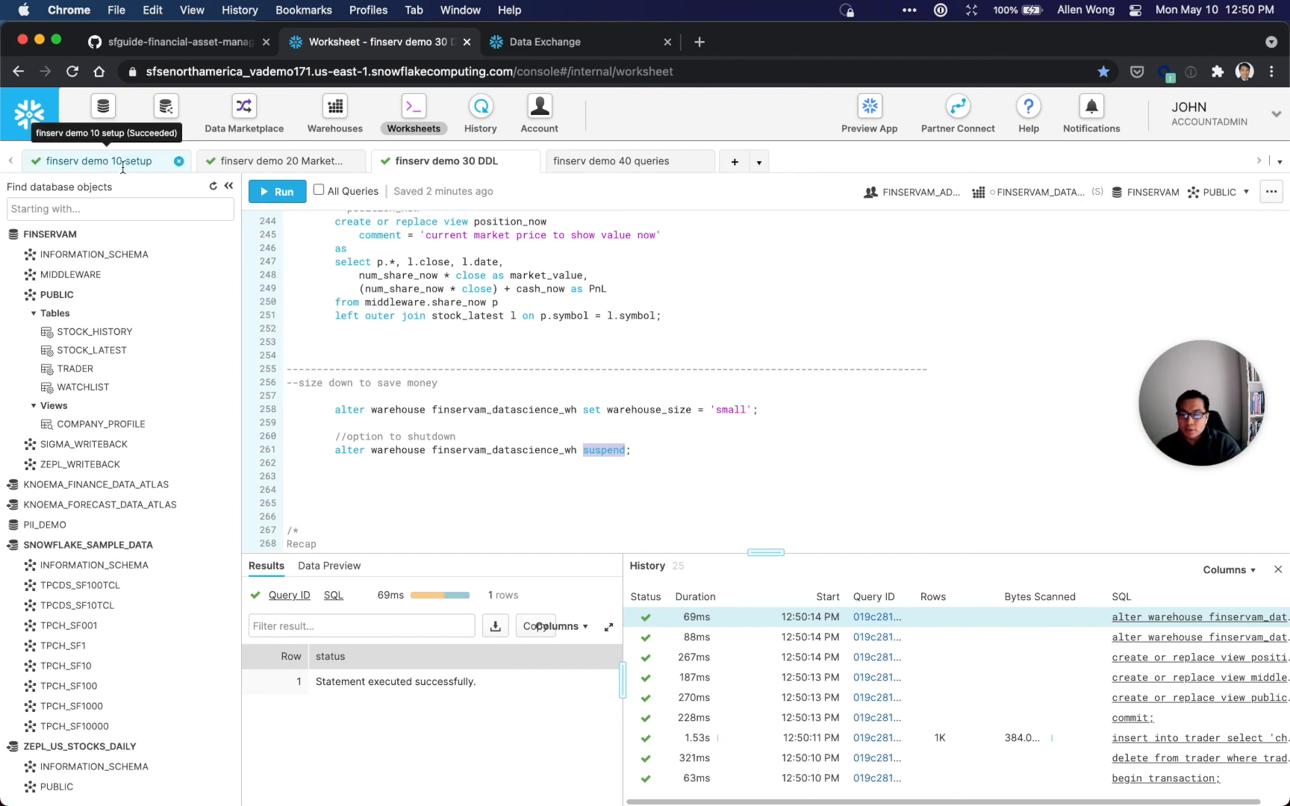
Switch to the finserv demo 40 queries worksheet and run all fifteen statements.
{"action": "left_click", "coordinate": [611, 161]}
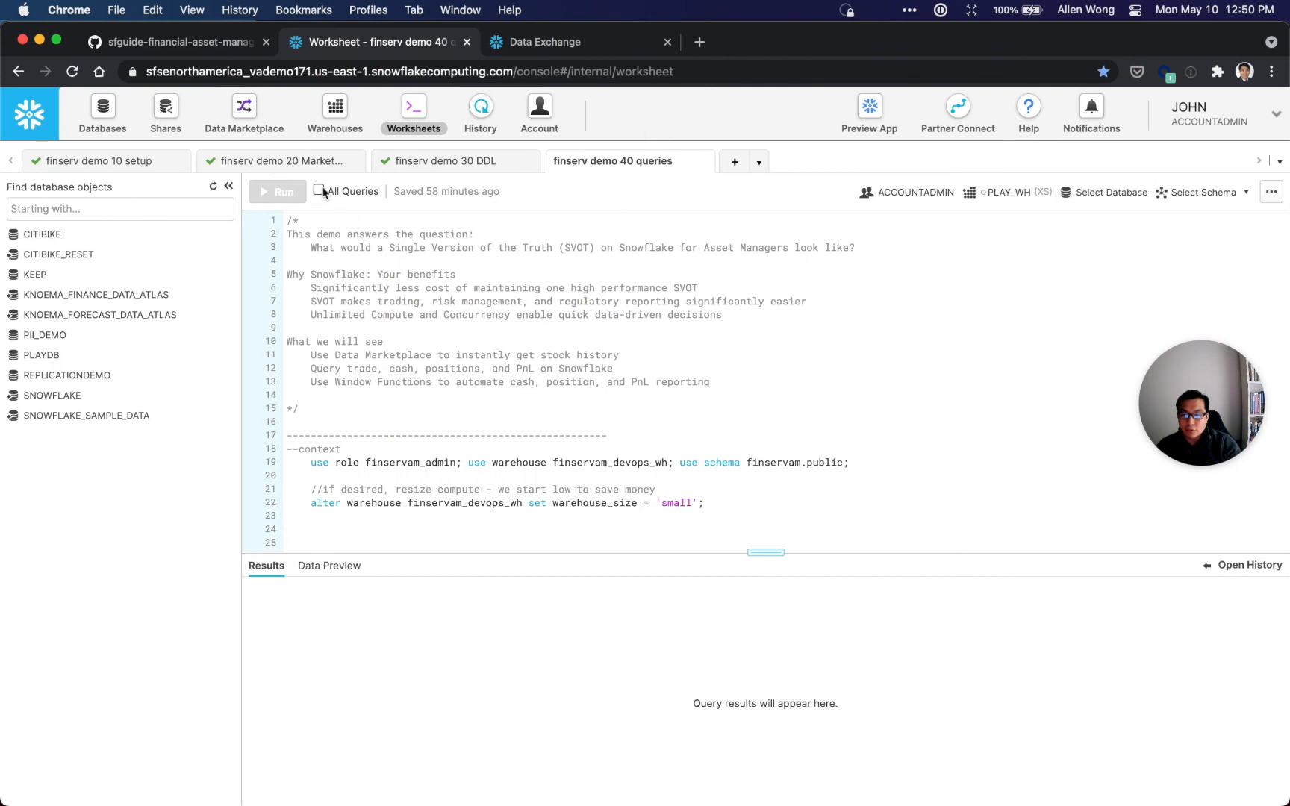
{"action": "left_click", "coordinate": [277, 191]}
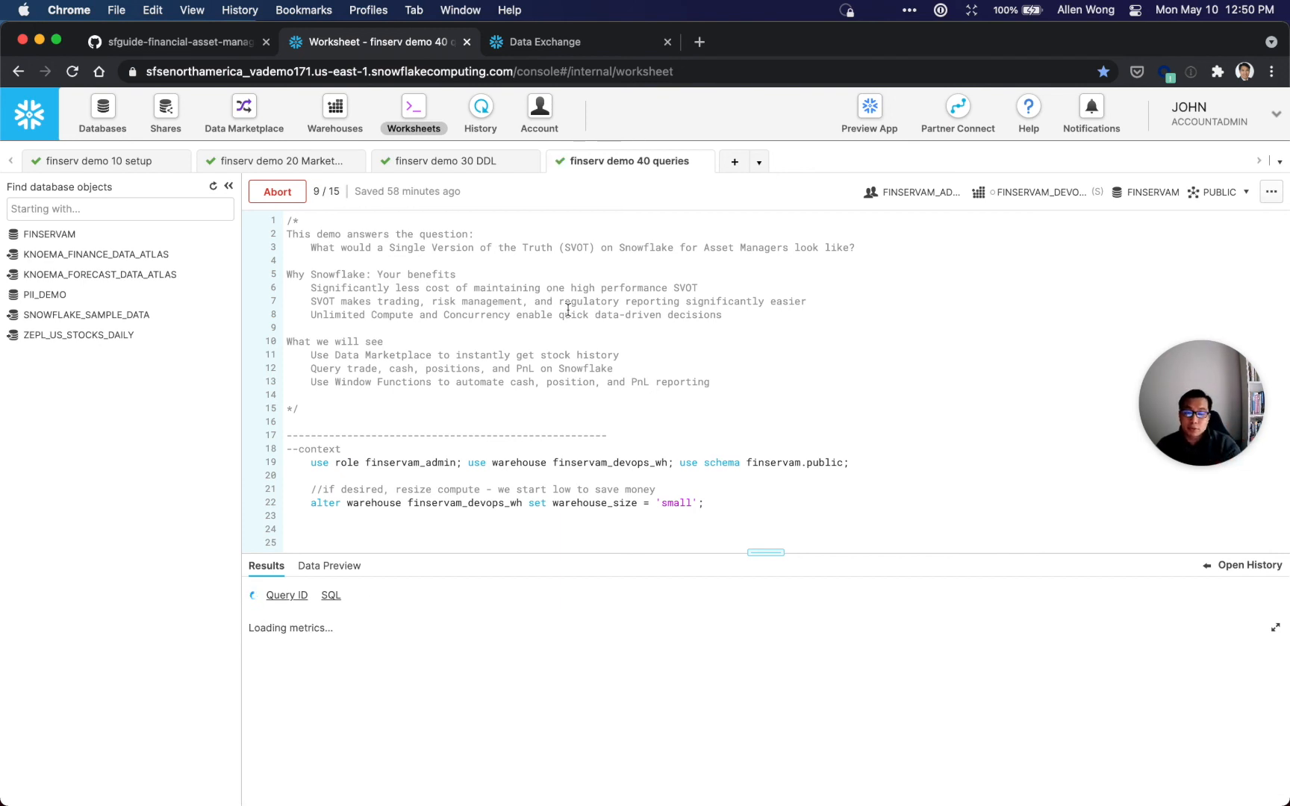
{"action": "scroll", "scroll_direction": "down", "scroll_amount": 3}
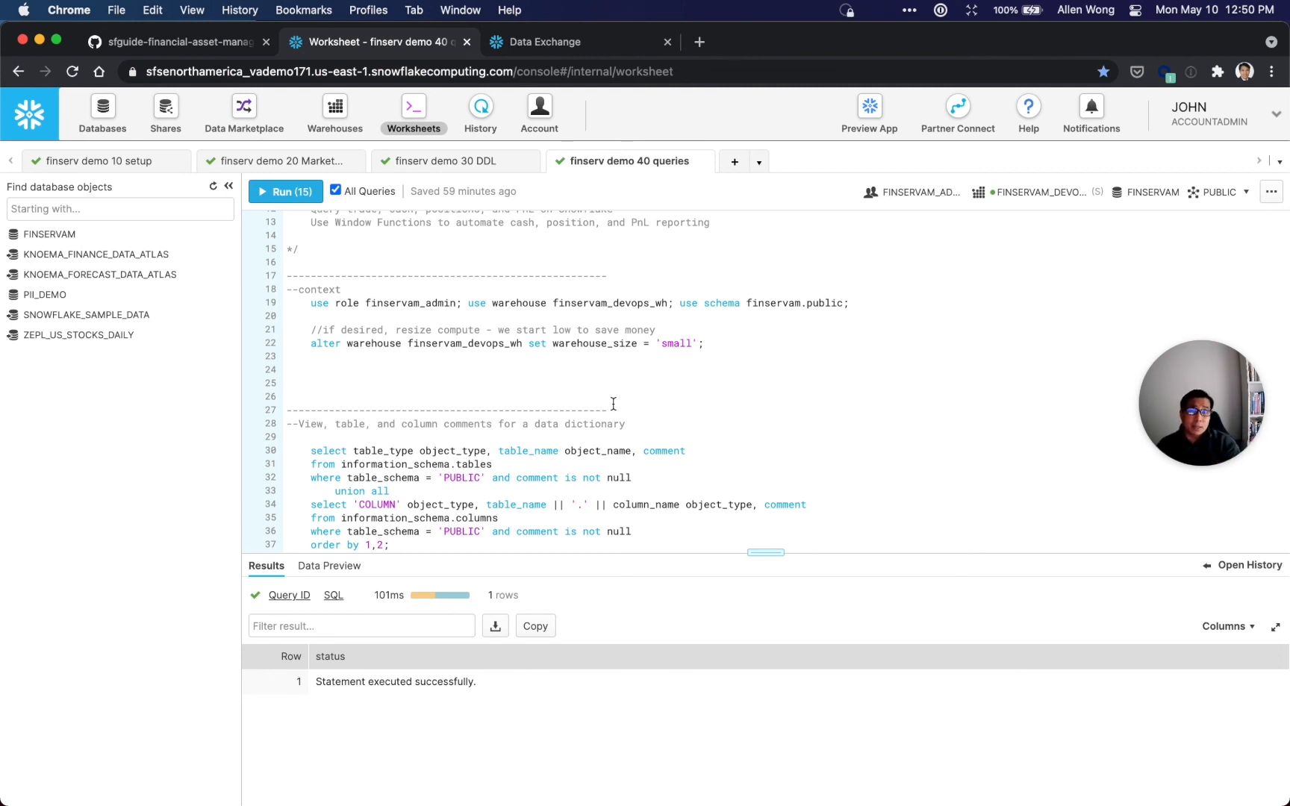
{"action": "mouse_move", "coordinate": [683, 384]}
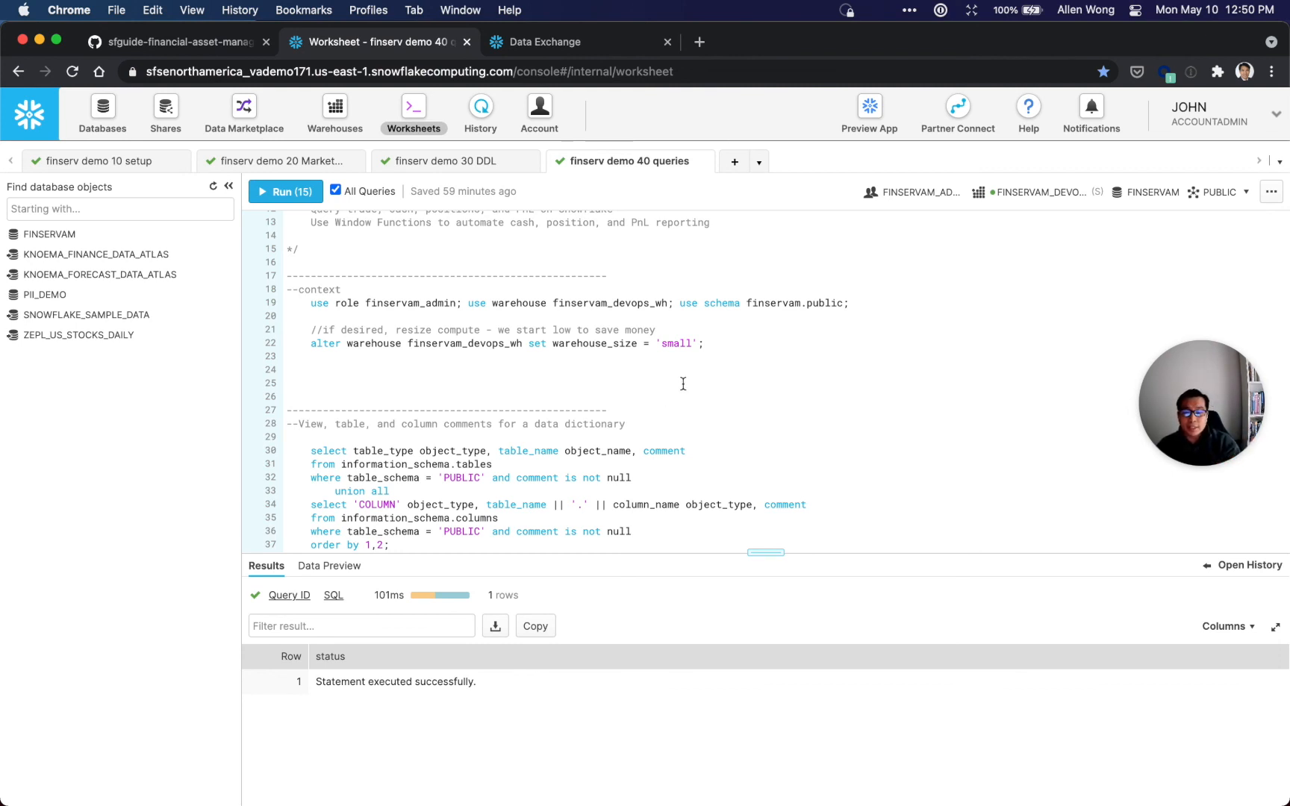